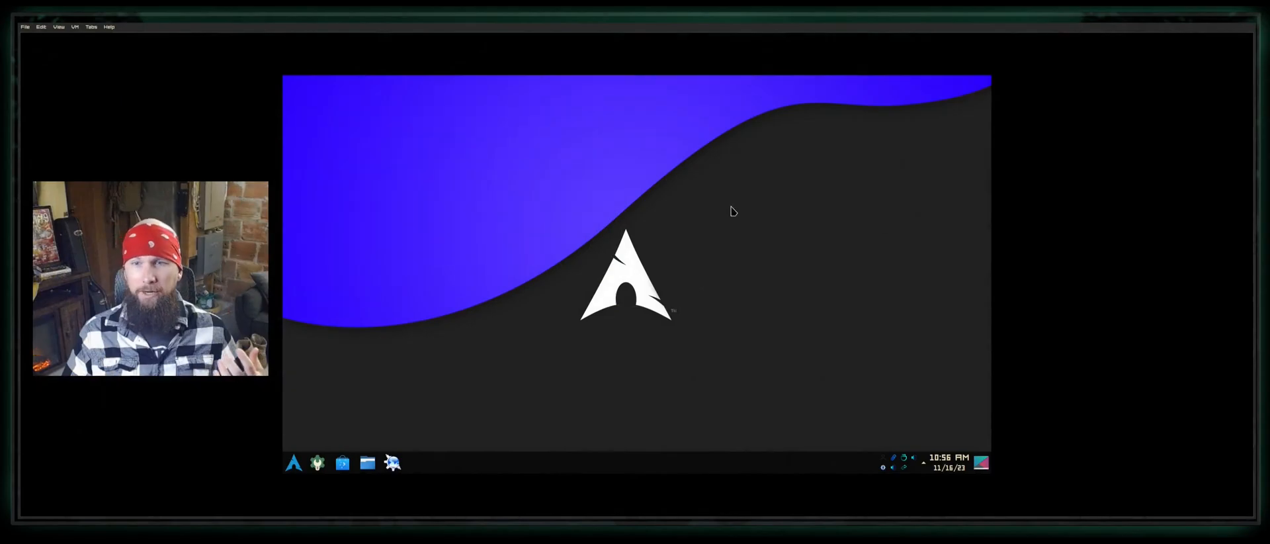
pyautogui.moveTo(699, 216)
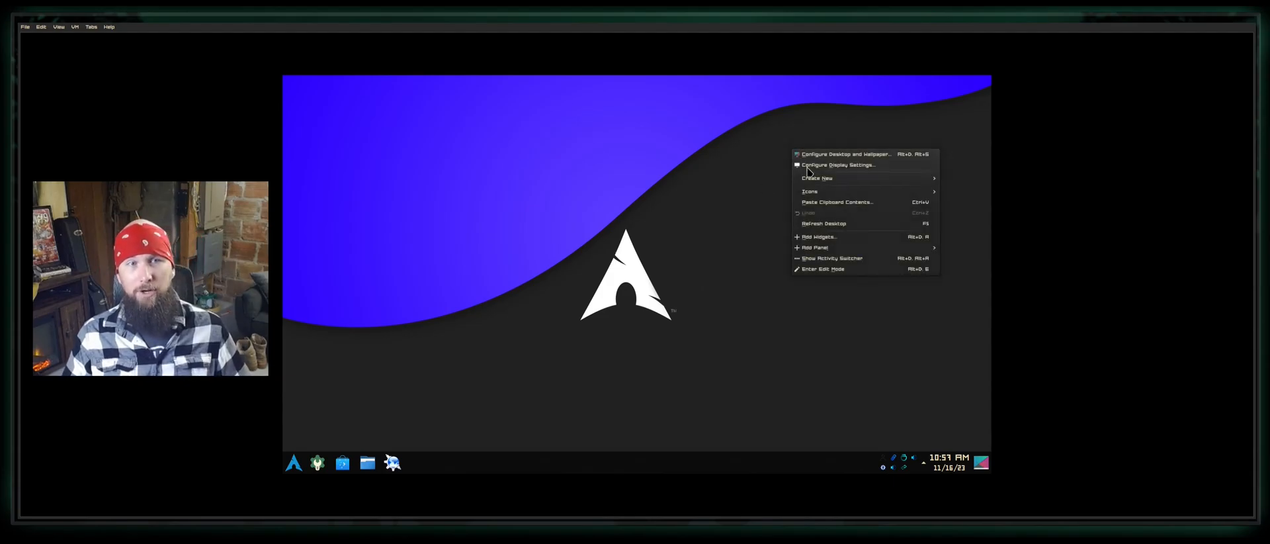
pyautogui.moveTo(815, 171)
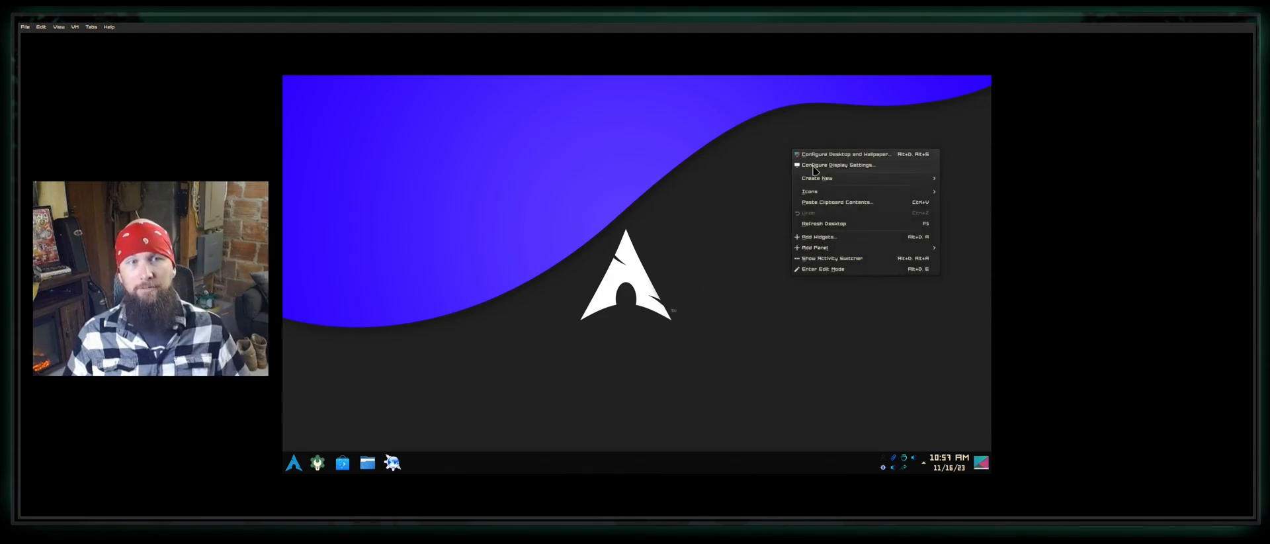
# Step: Reach the Global Theme page under Appearance and bring up the online theme downloader
pyautogui.click(791, 190)
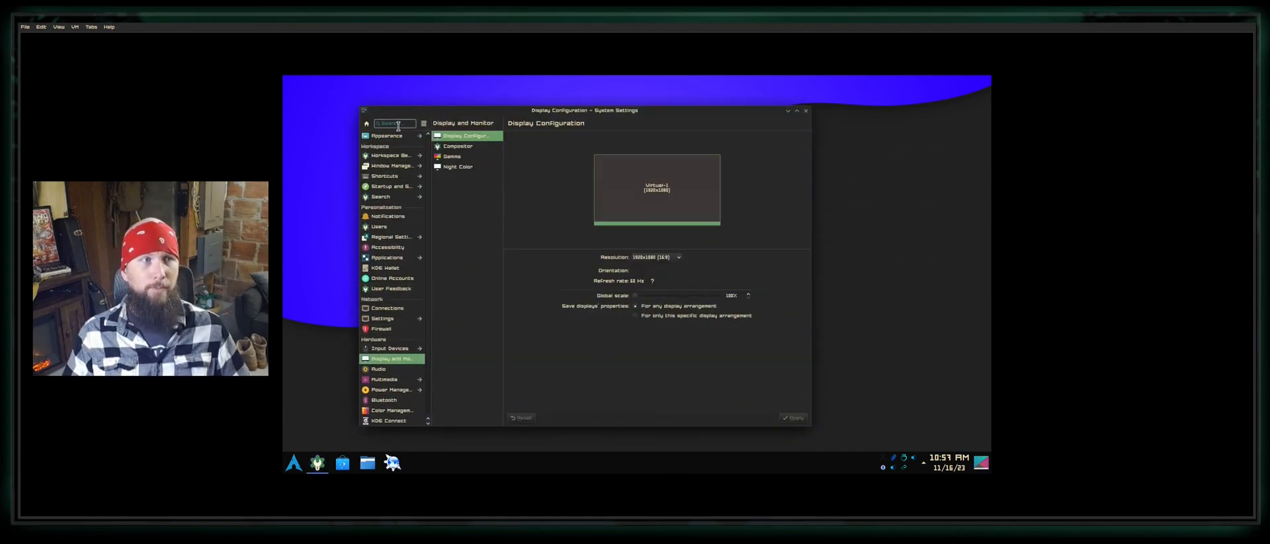
pyautogui.click(386, 136)
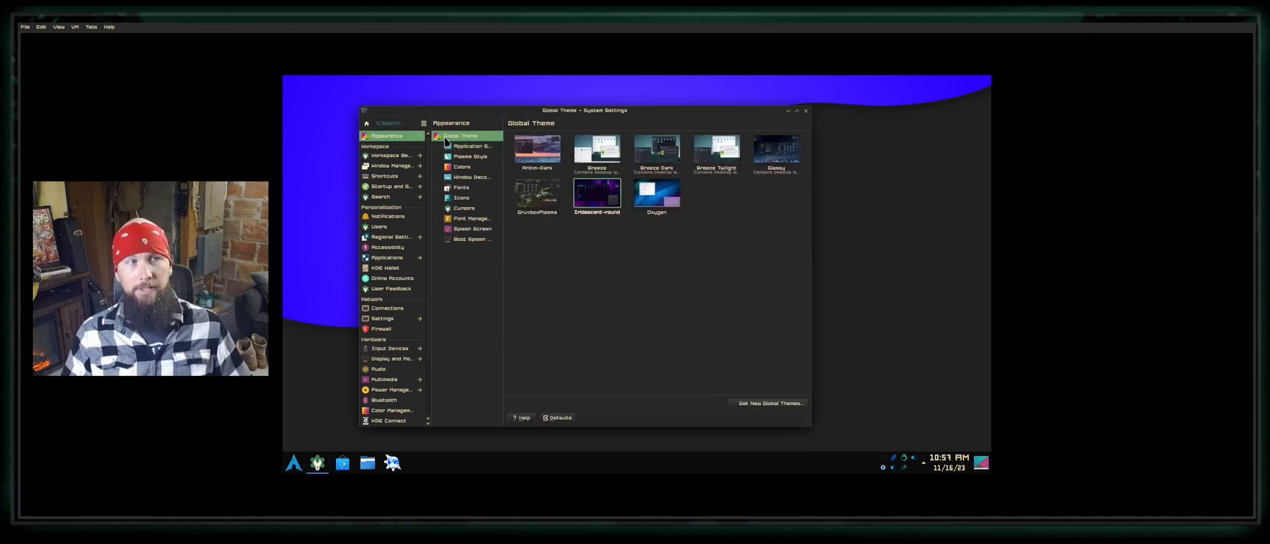
pyautogui.moveTo(471, 142)
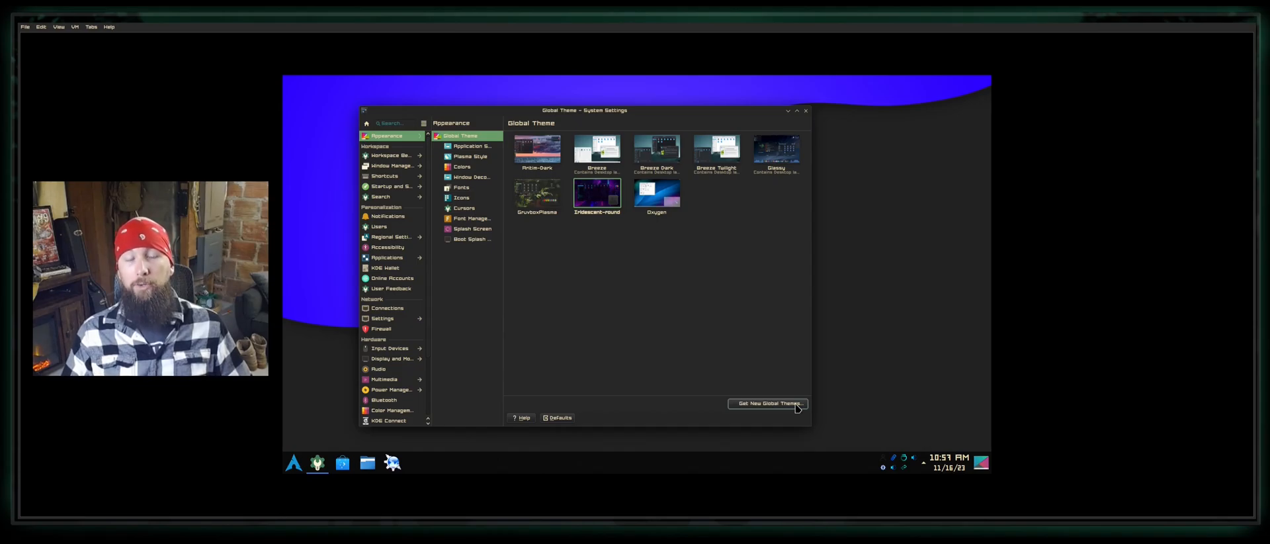
pyautogui.click(768, 403)
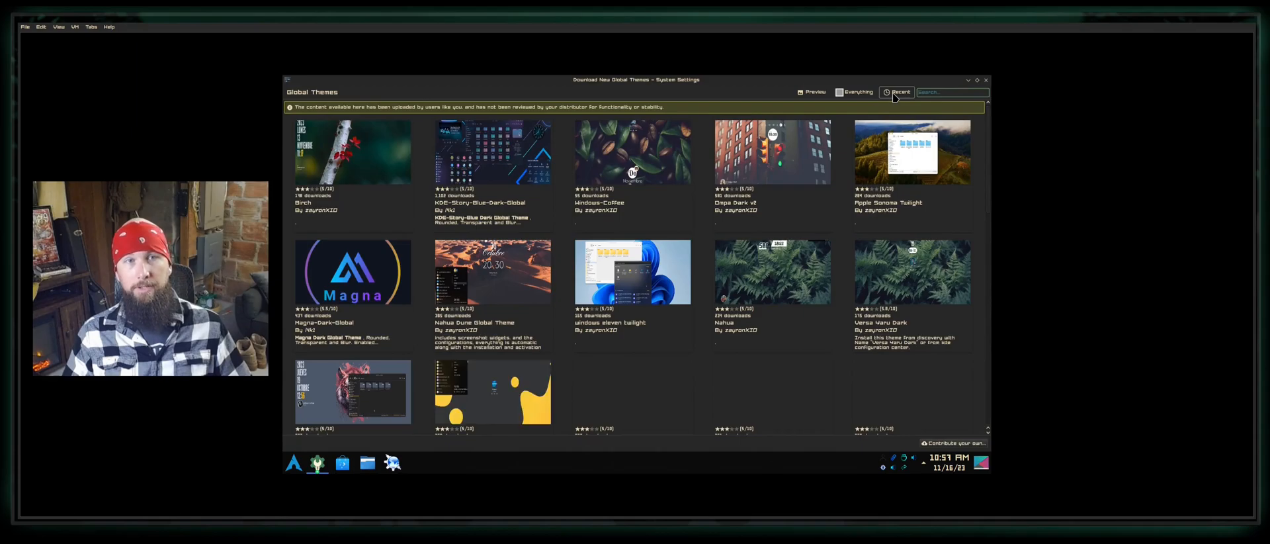
# Step: Sort the downloadable global themes by Most Downloaded and look for Nutrix
pyautogui.click(899, 93)
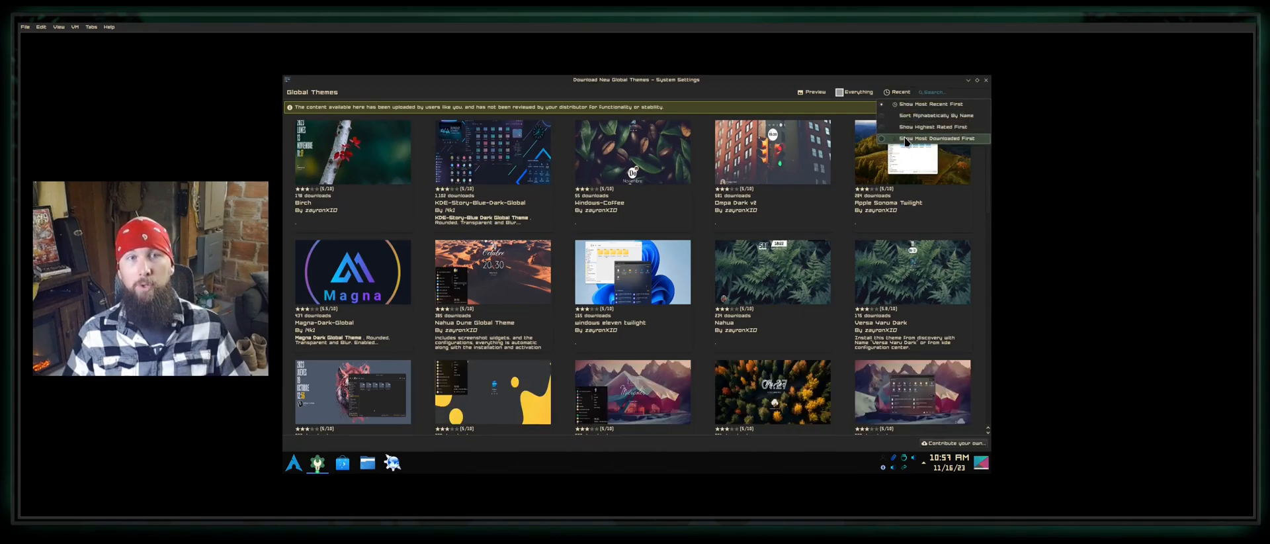
pyautogui.click(939, 139)
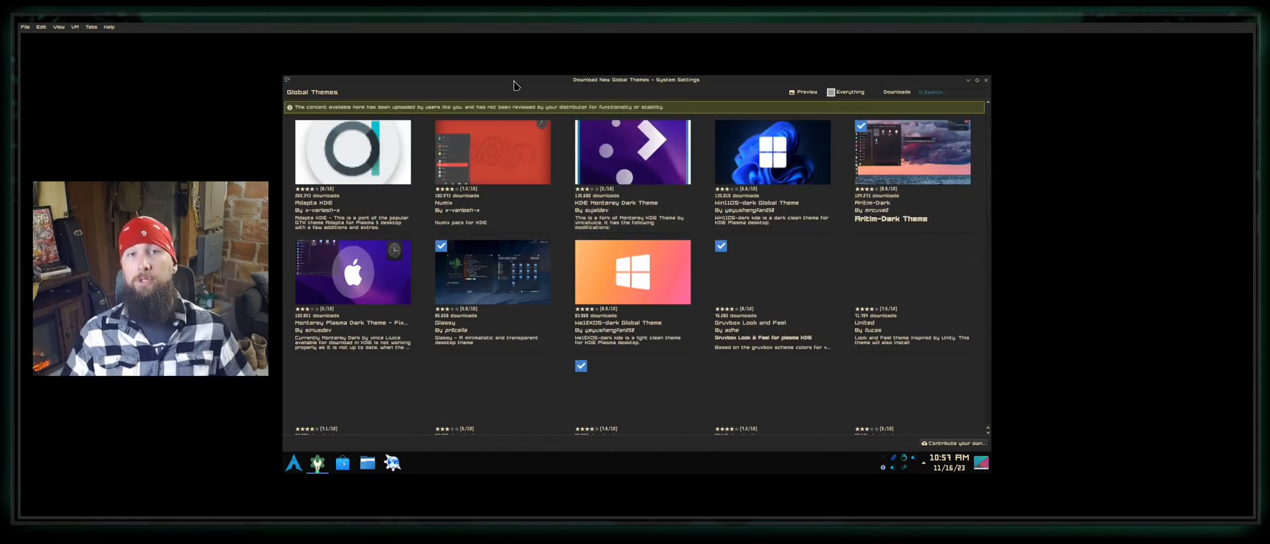
pyautogui.scroll(-3)
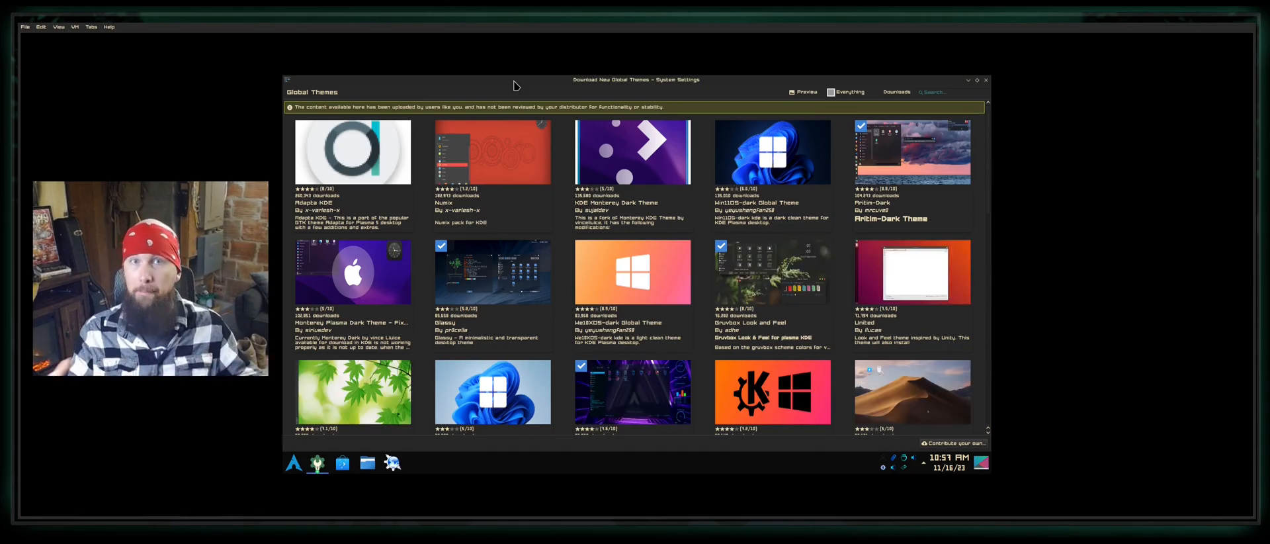
pyautogui.moveTo(522, 159)
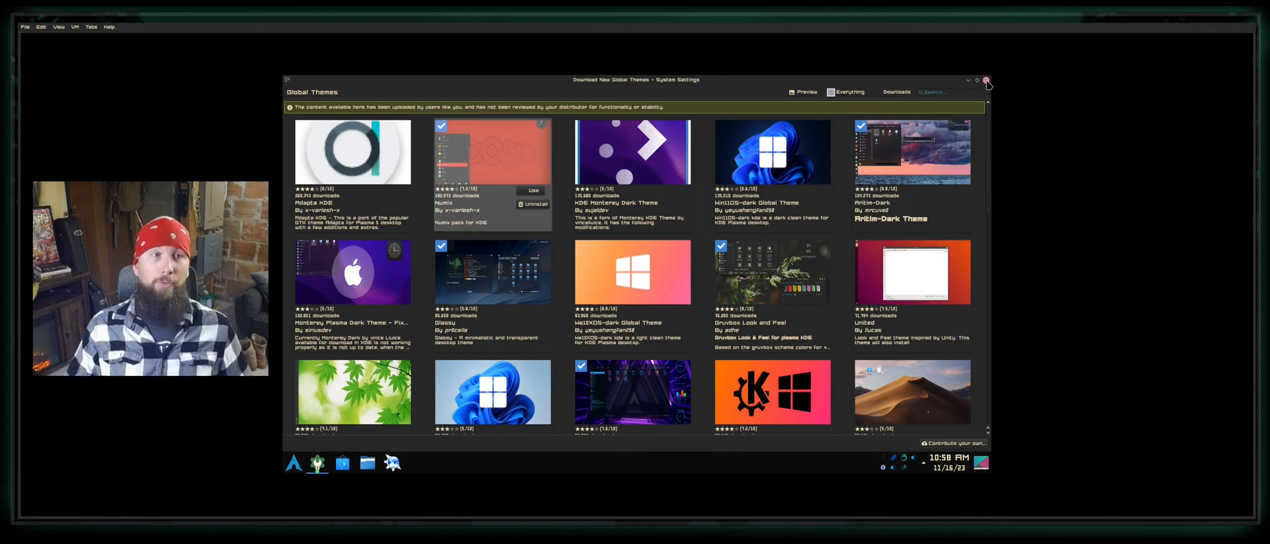
# Step: Leave the theme downloader and review the Application Style and Plasma Style pages
pyautogui.click(986, 81)
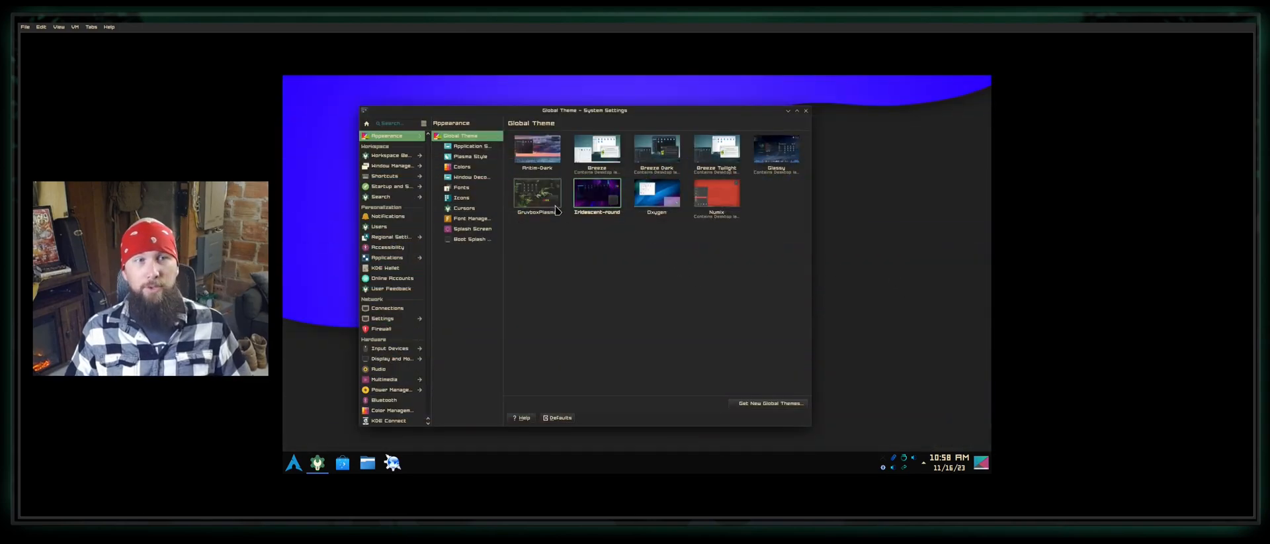
pyautogui.moveTo(785, 140)
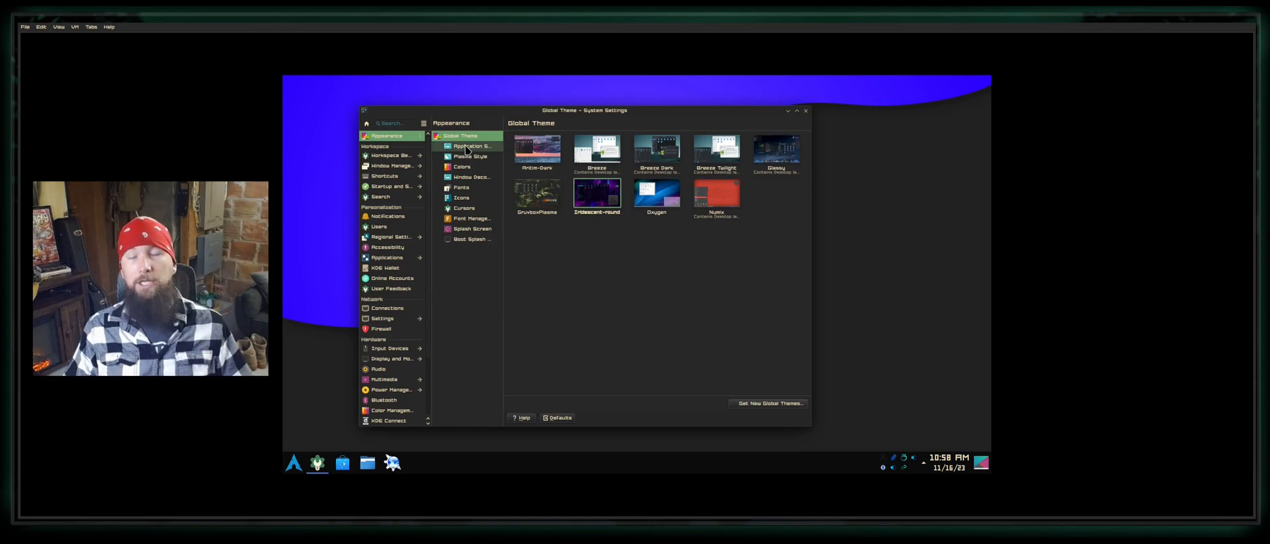
pyautogui.click(468, 145)
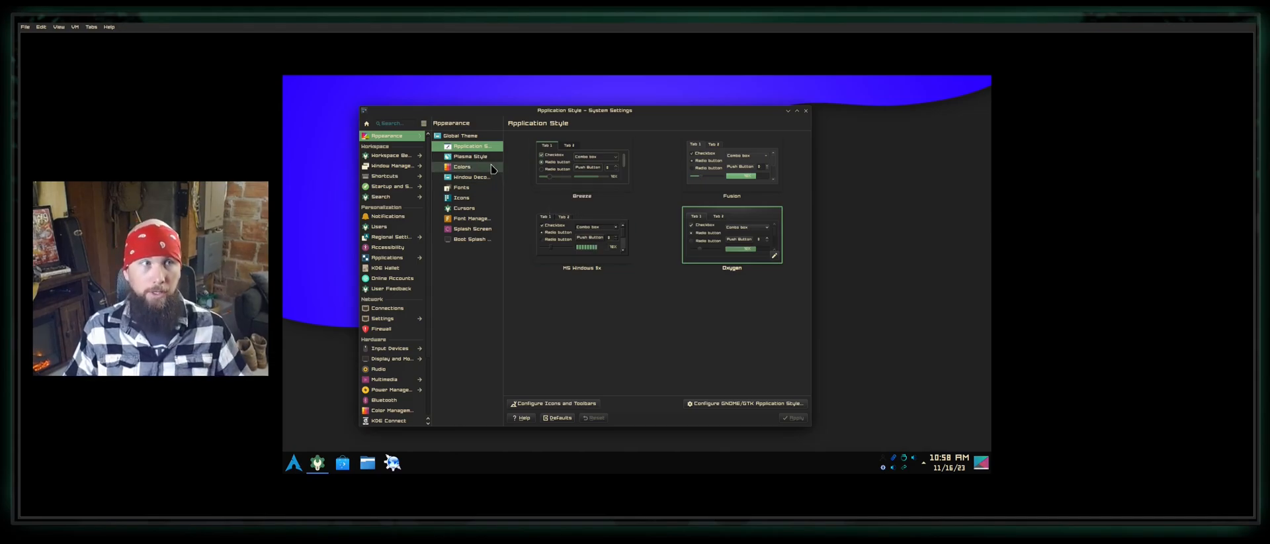
pyautogui.click(470, 156)
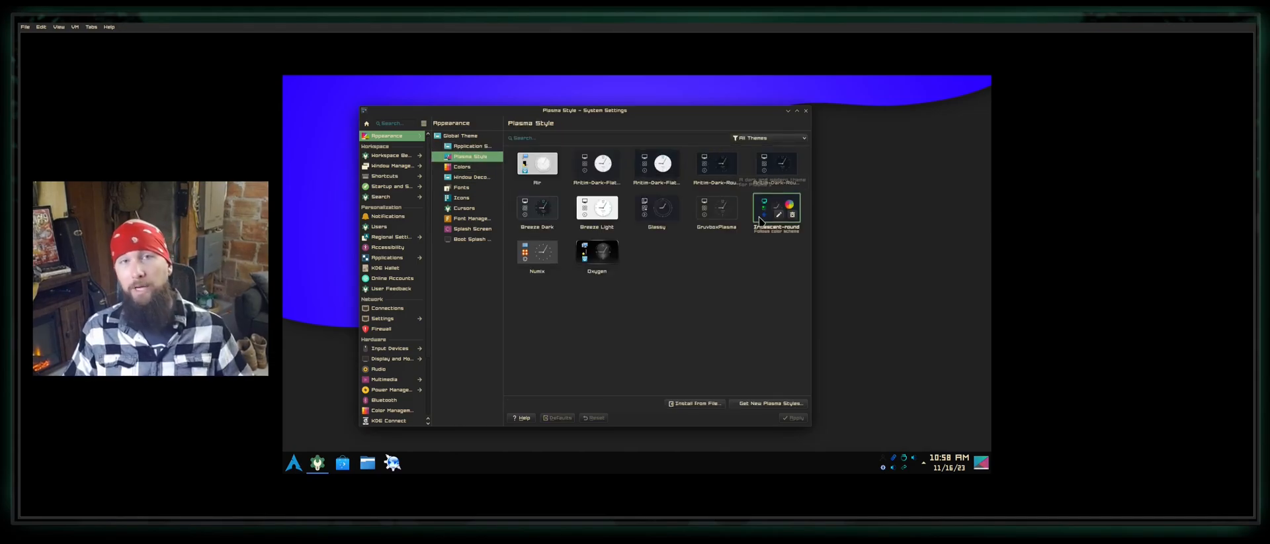
# Step: Review the Colors page and move on to Window Decorations
pyautogui.click(462, 166)
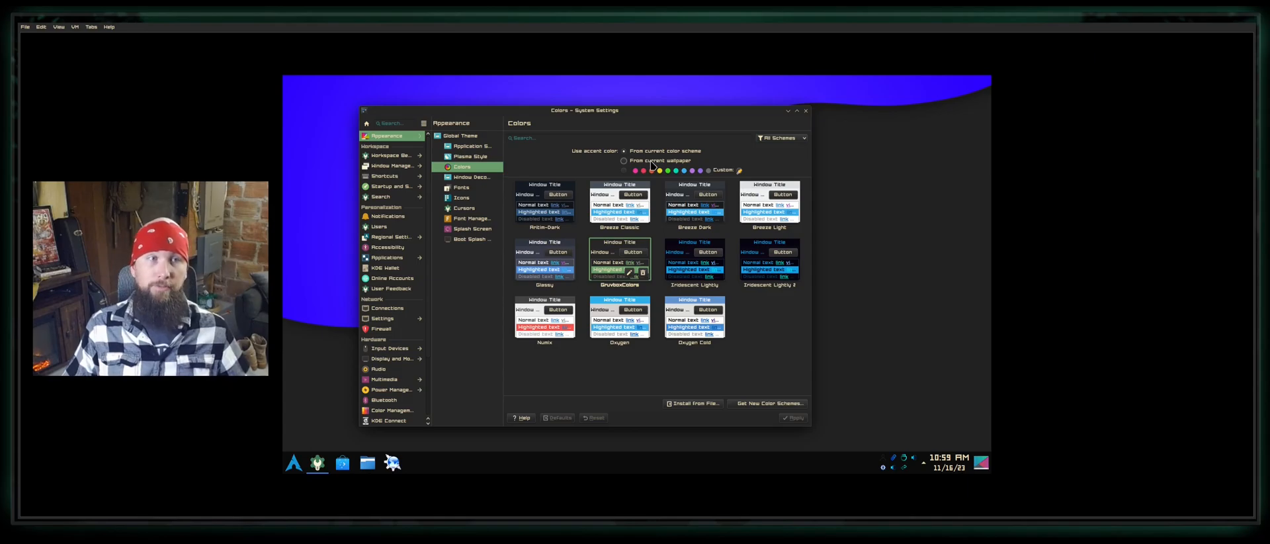
pyautogui.moveTo(769, 408)
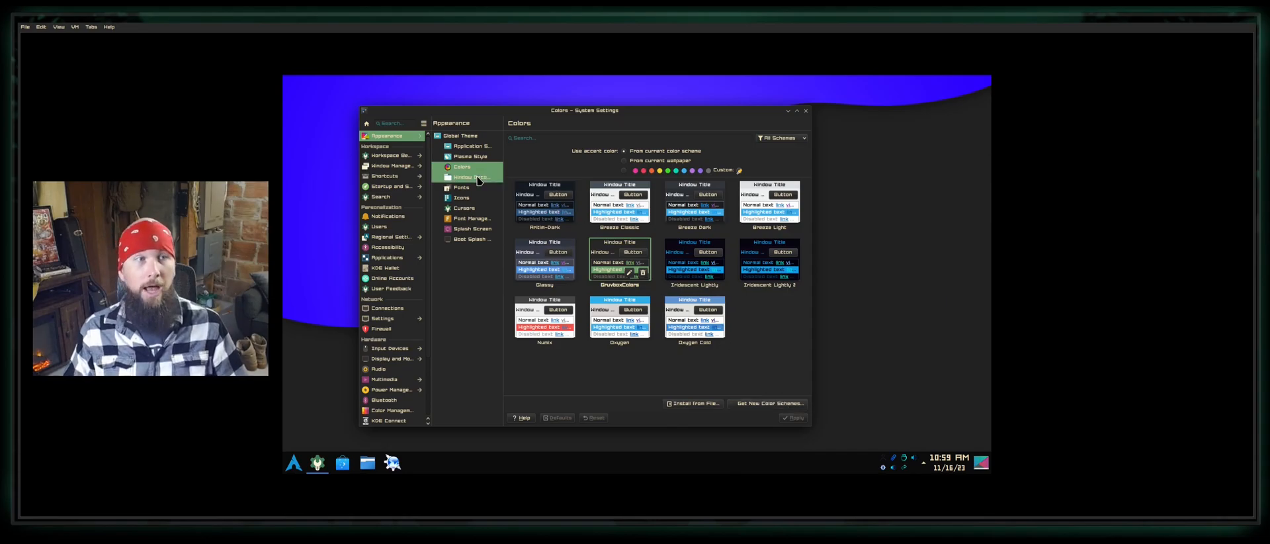
pyautogui.click(469, 177)
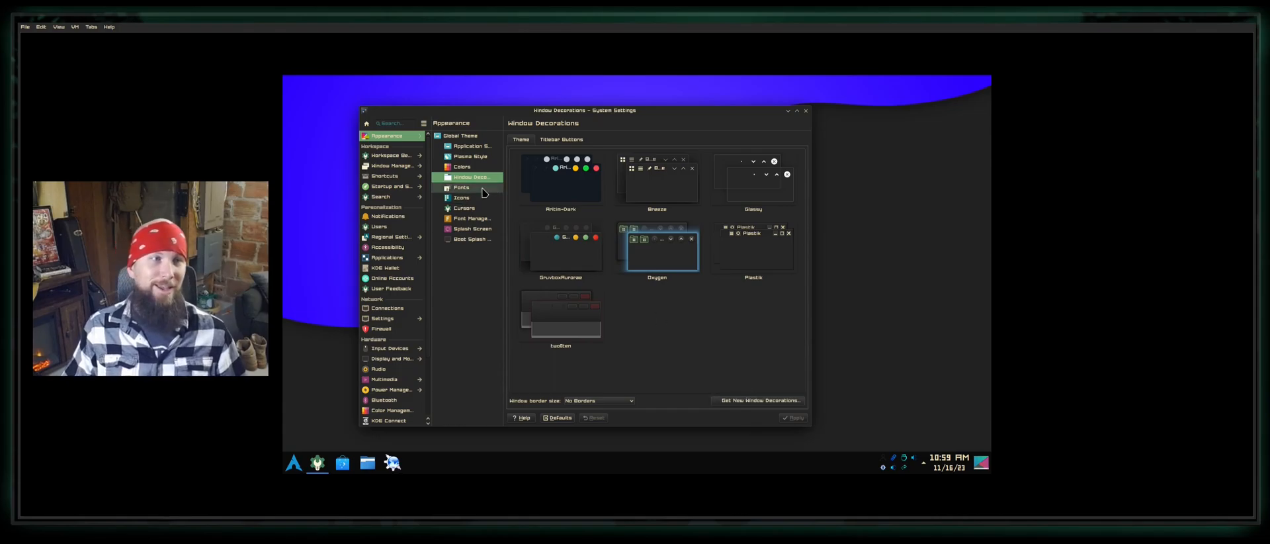
# Step: Show the Fonts page, where every category uses Forced Square
pyautogui.click(461, 188)
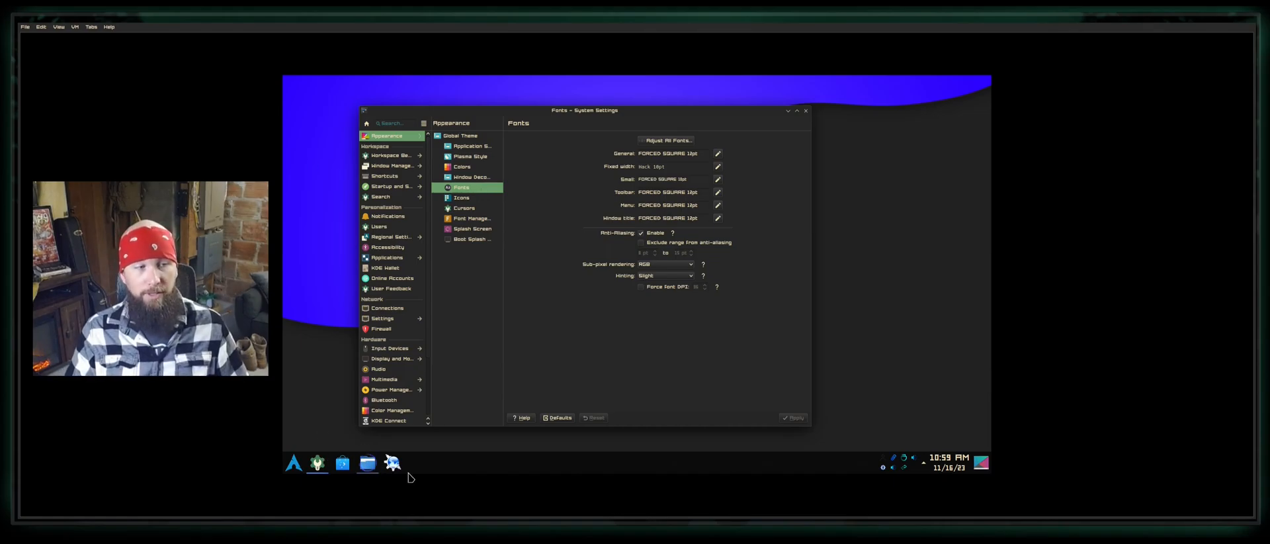
pyautogui.click(392, 463)
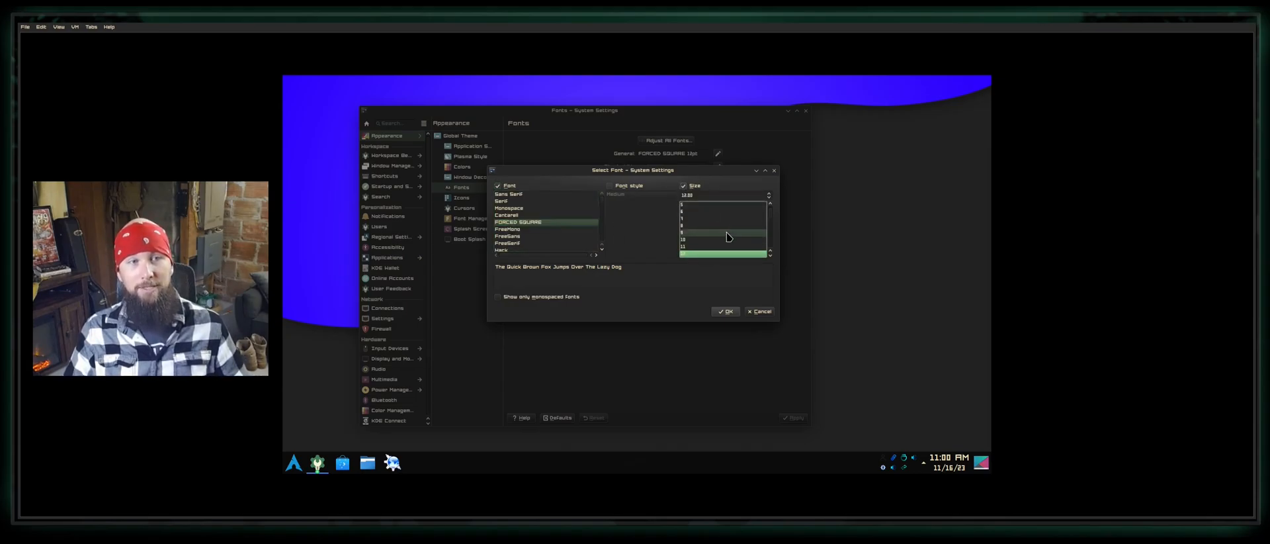
pyautogui.click(725, 311)
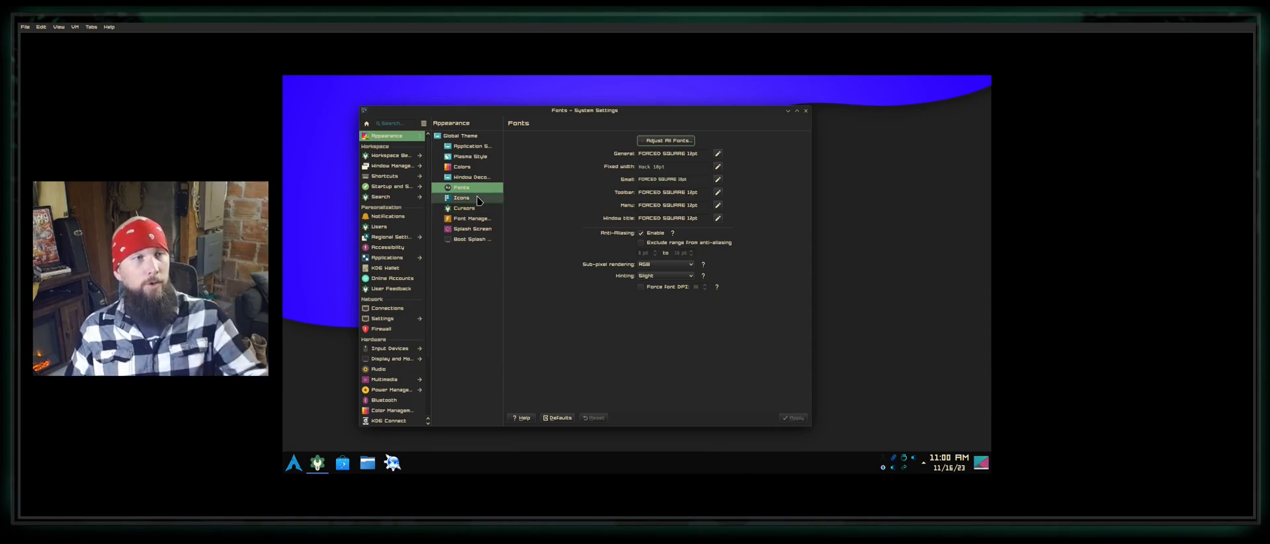
# Step: Review the icon themes, then the cursor themes, selecting one in the list
pyautogui.click(461, 197)
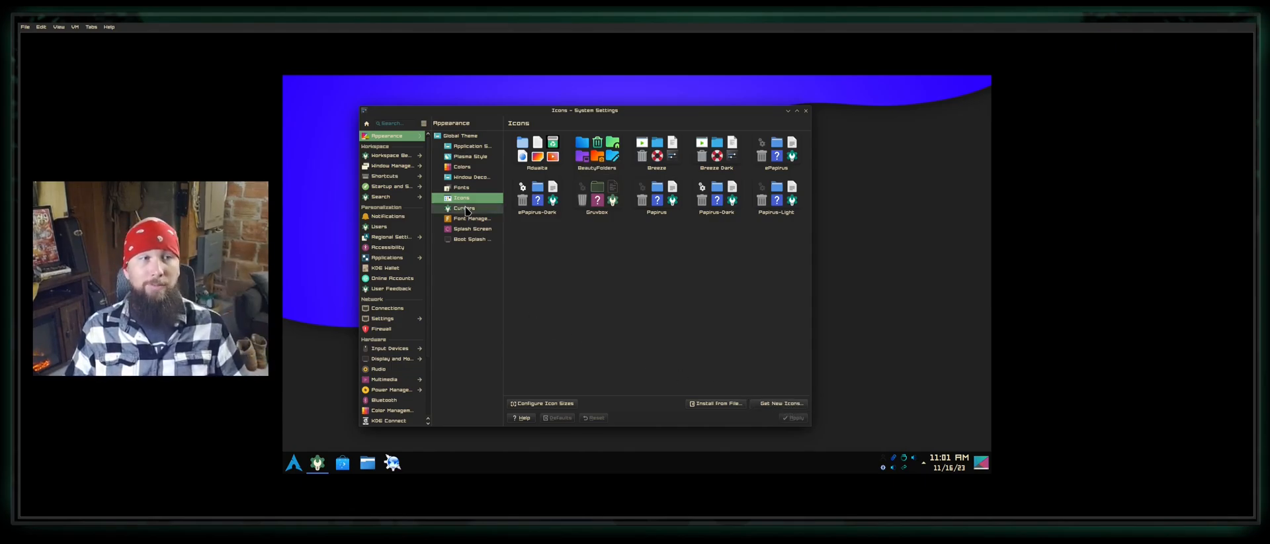
pyautogui.click(463, 208)
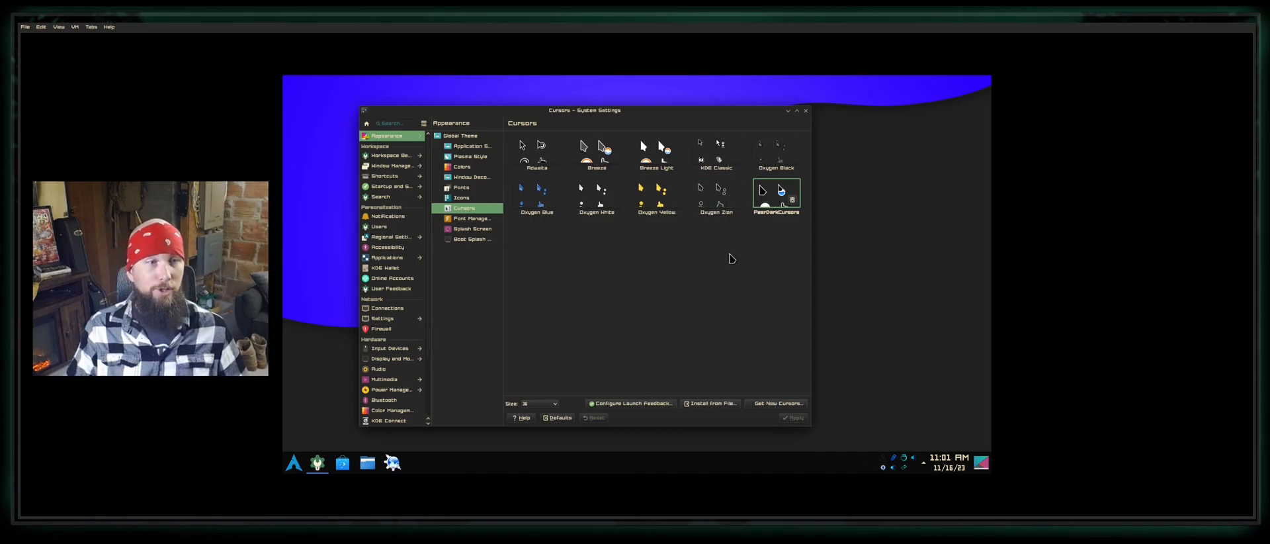
pyautogui.click(538, 404)
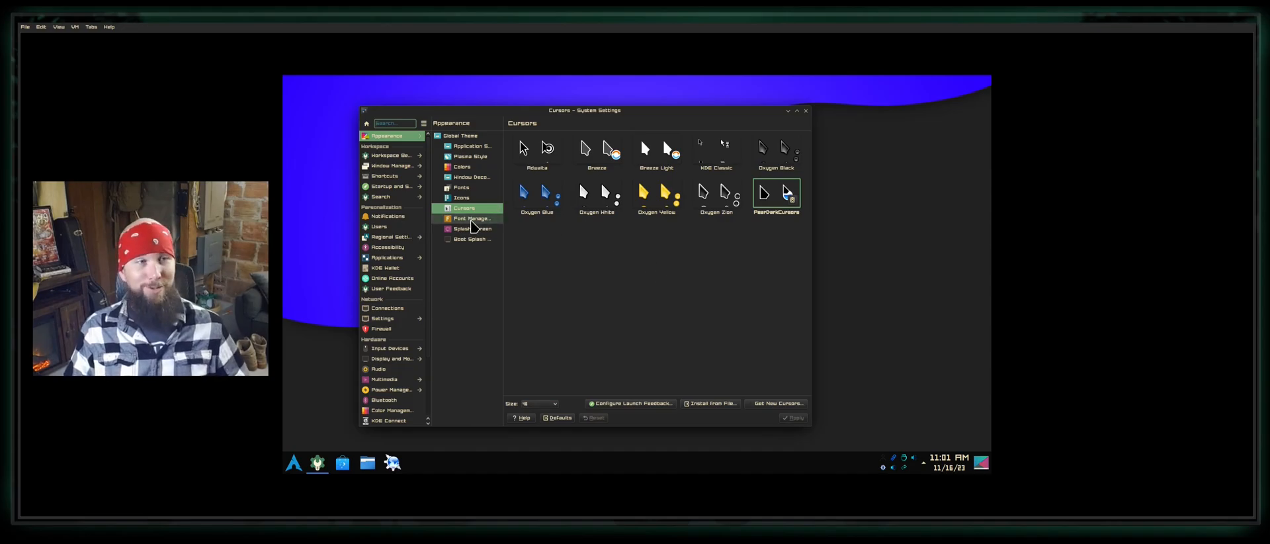
# Step: Pass through Font Management to the Splash Screen choices, which include Nutrix
pyautogui.click(471, 218)
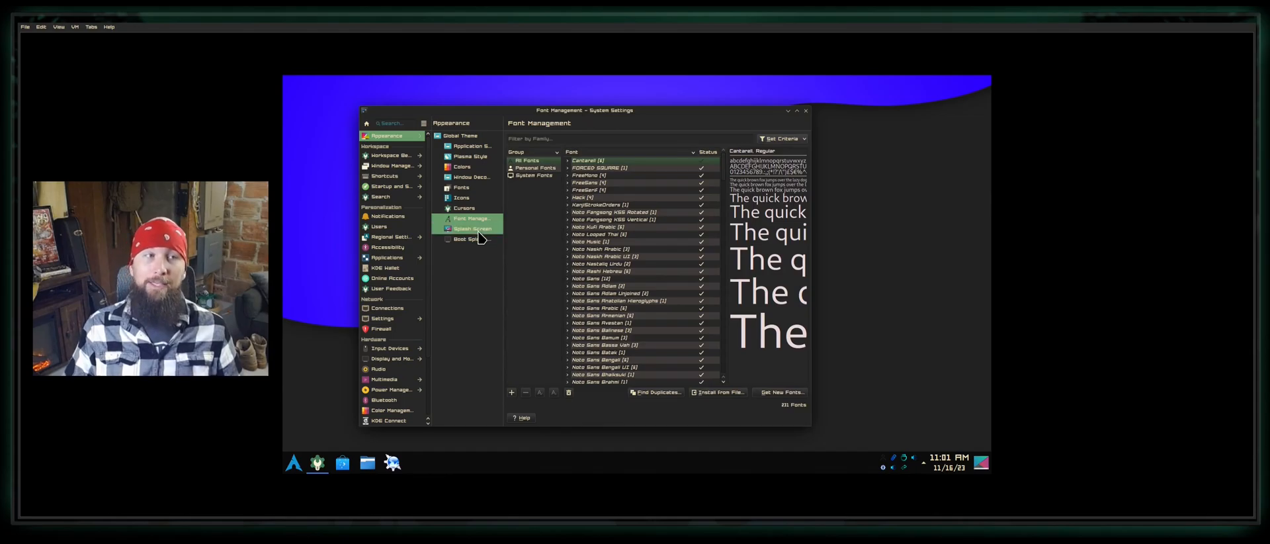
pyautogui.click(471, 229)
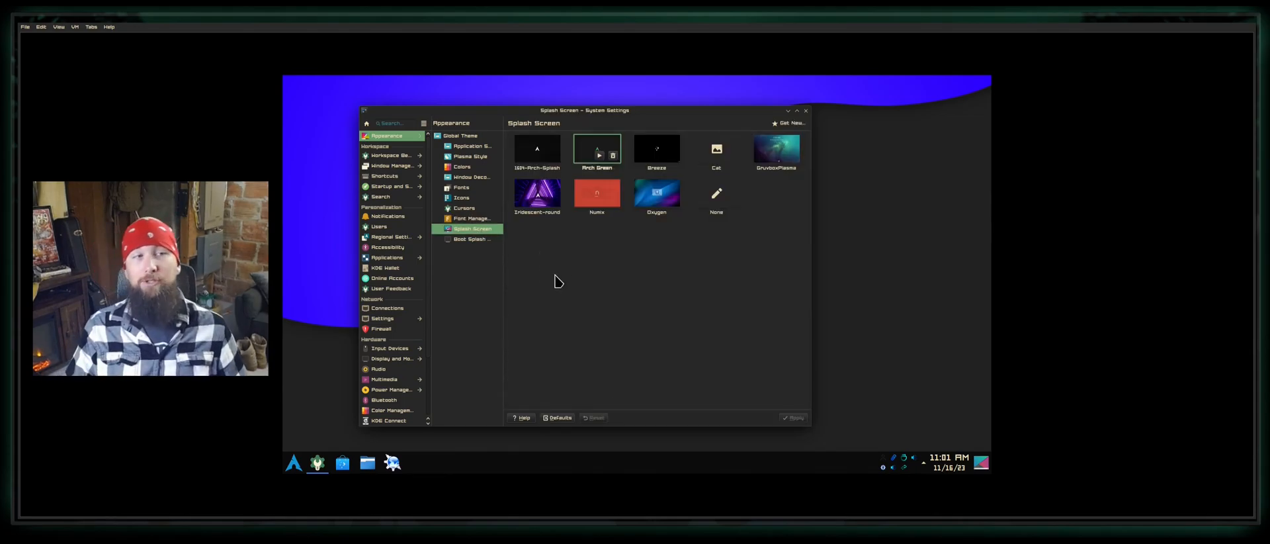
pyautogui.moveTo(569, 282)
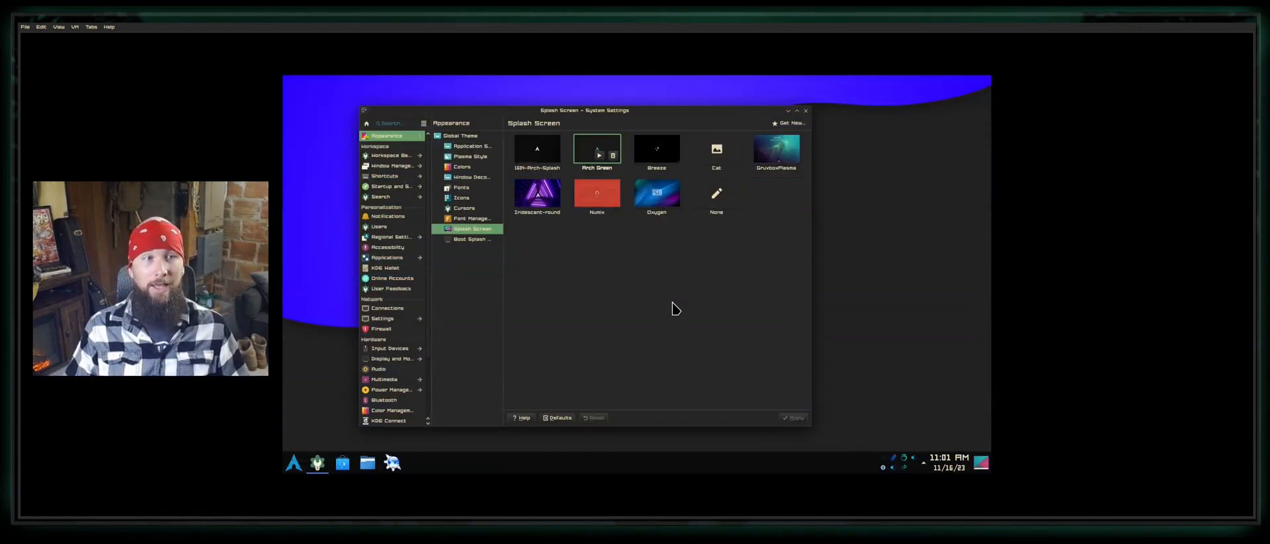
pyautogui.moveTo(781, 131)
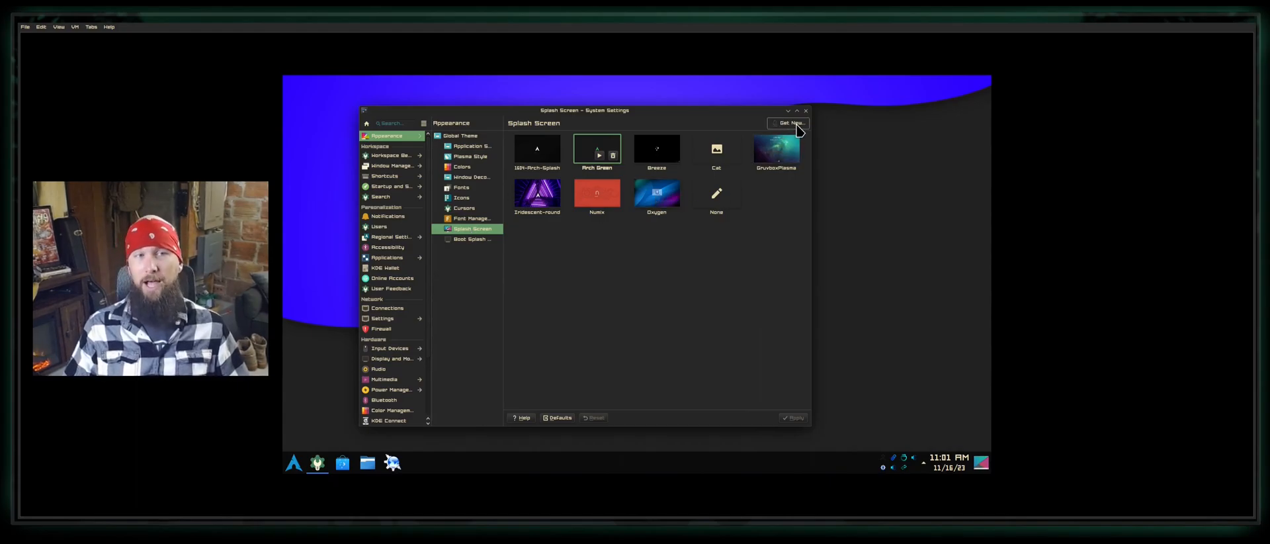
pyautogui.click(789, 124)
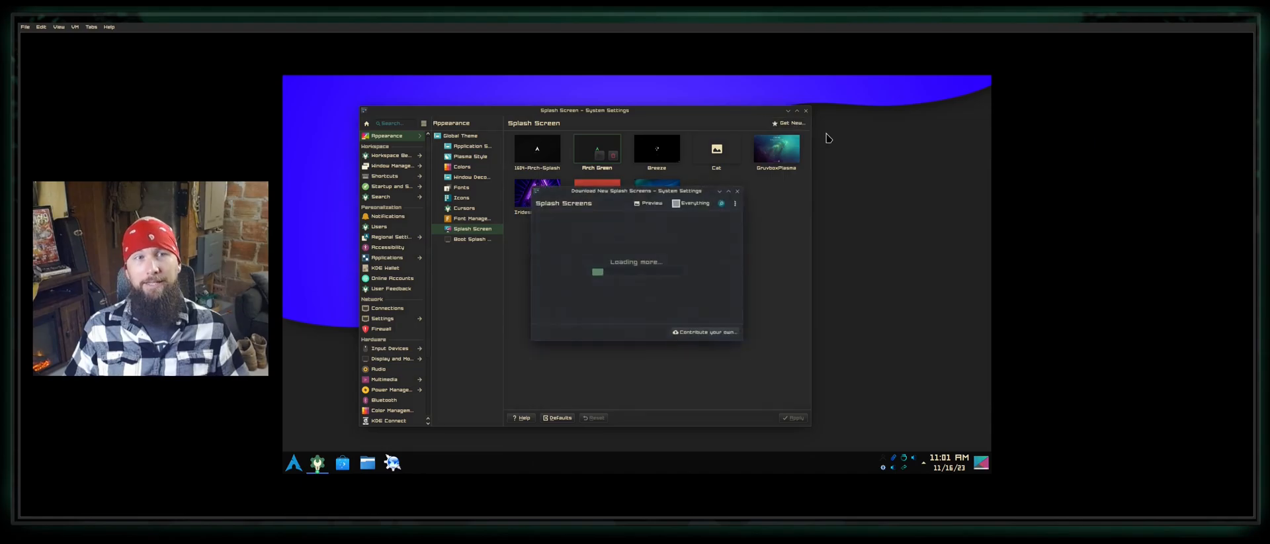
pyautogui.click(898, 91)
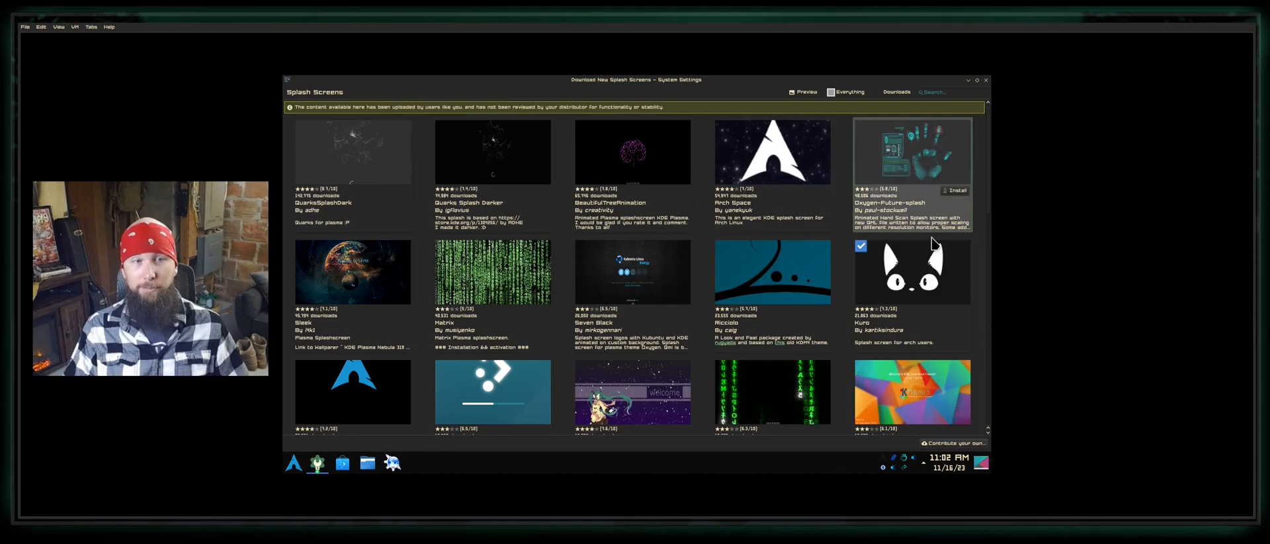
pyautogui.moveTo(910, 320)
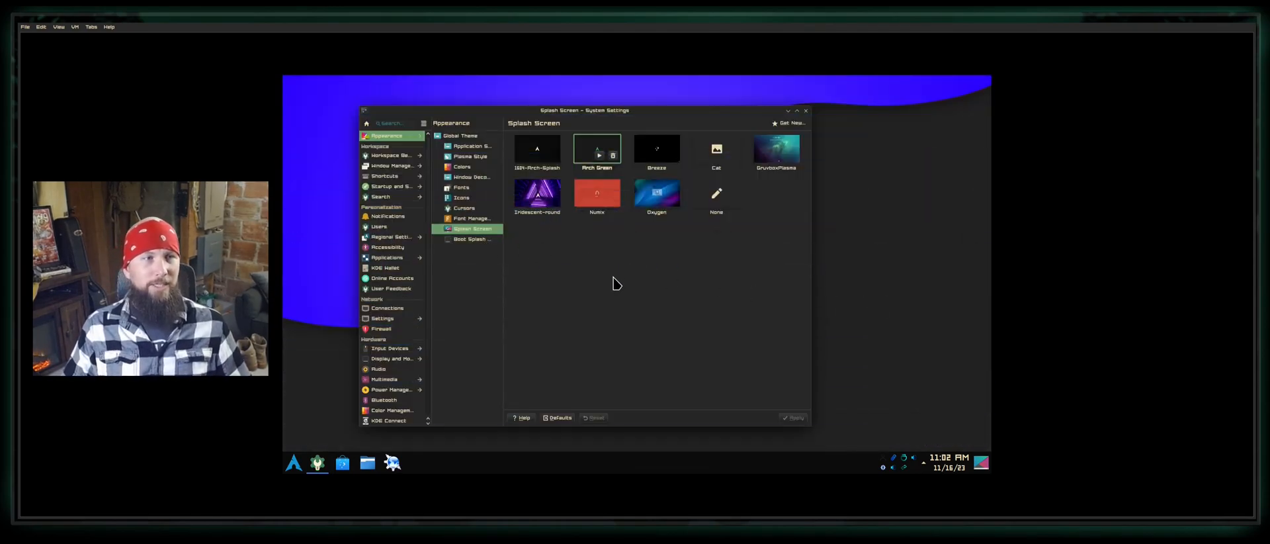
pyautogui.click(471, 240)
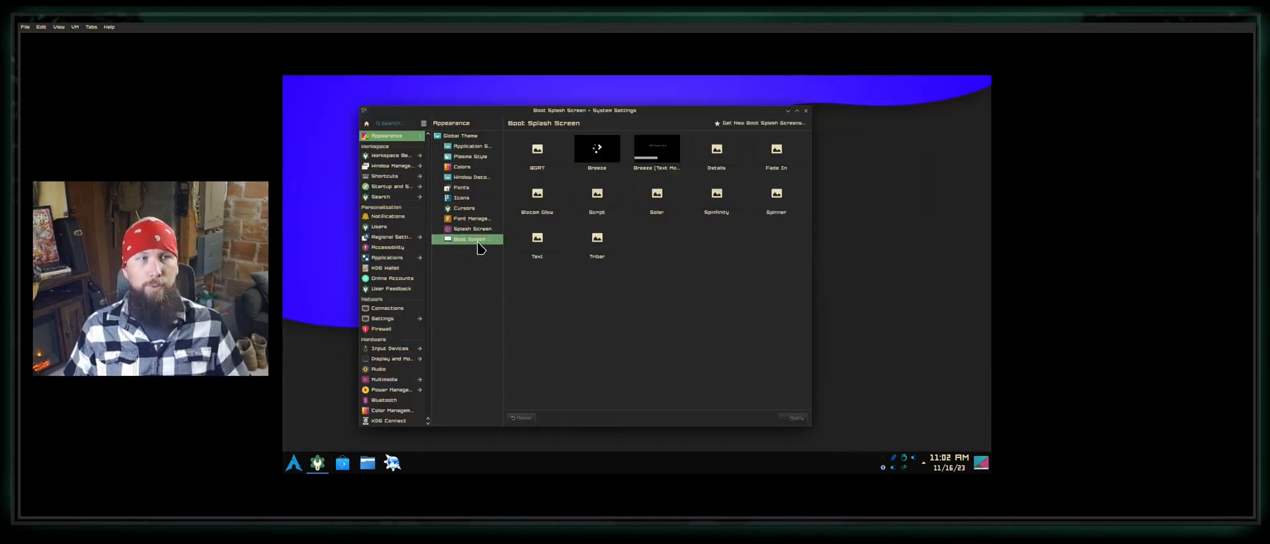
pyautogui.moveTo(760, 286)
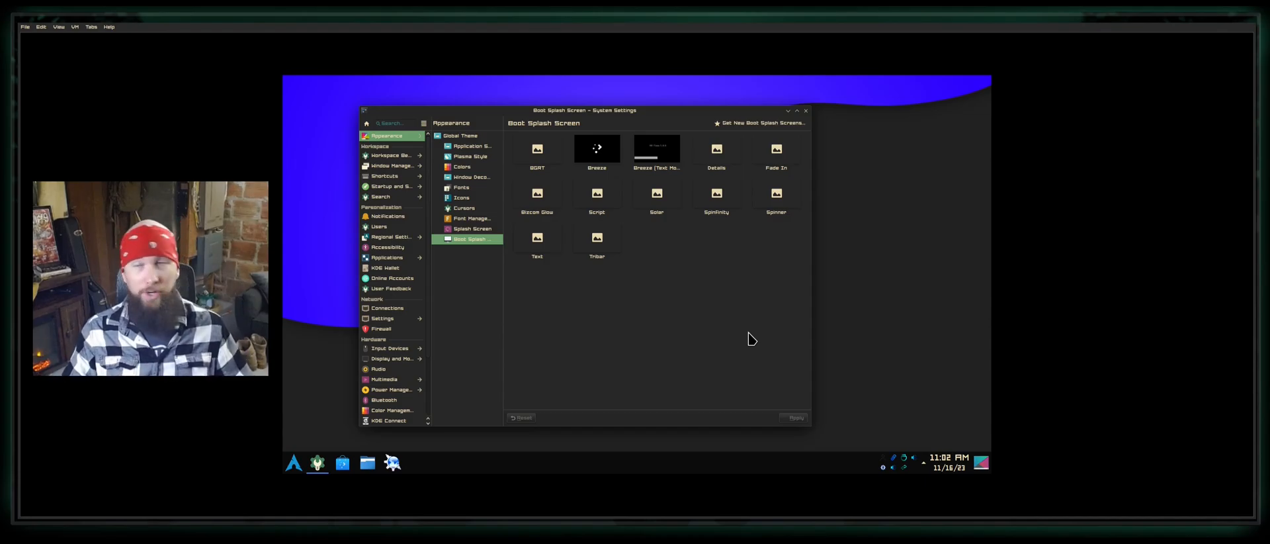
pyautogui.moveTo(706, 351)
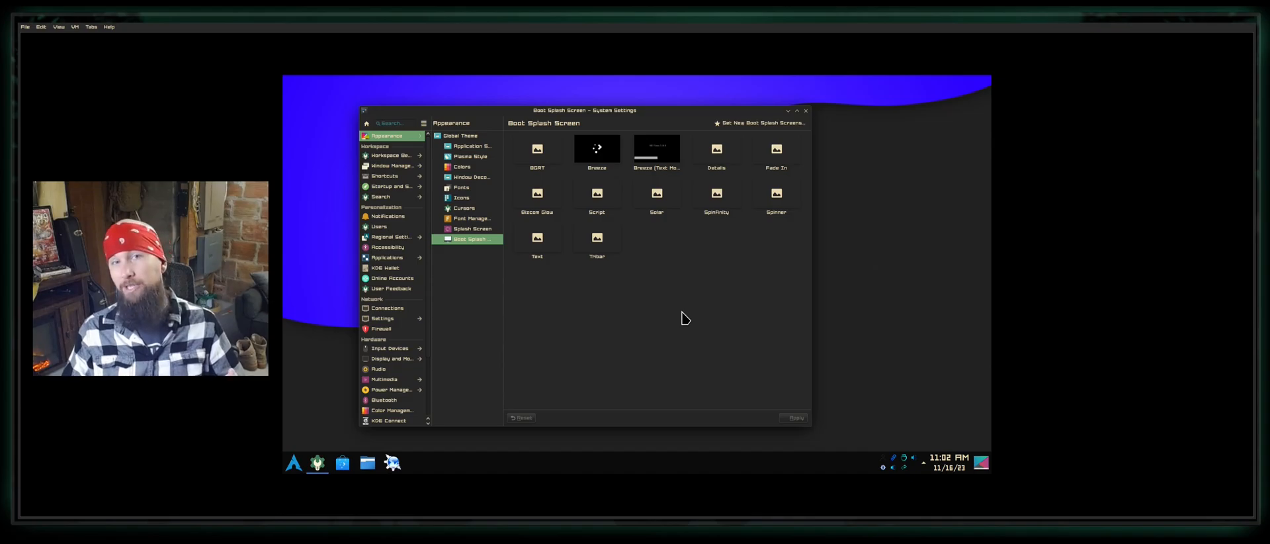
pyautogui.moveTo(656, 301)
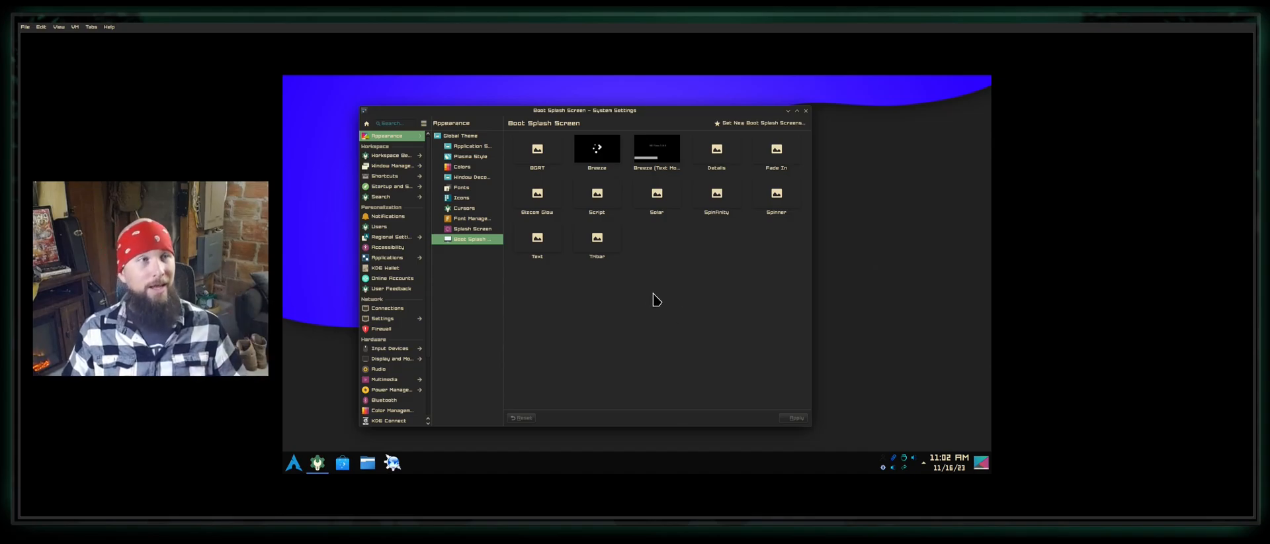
pyautogui.moveTo(383, 153)
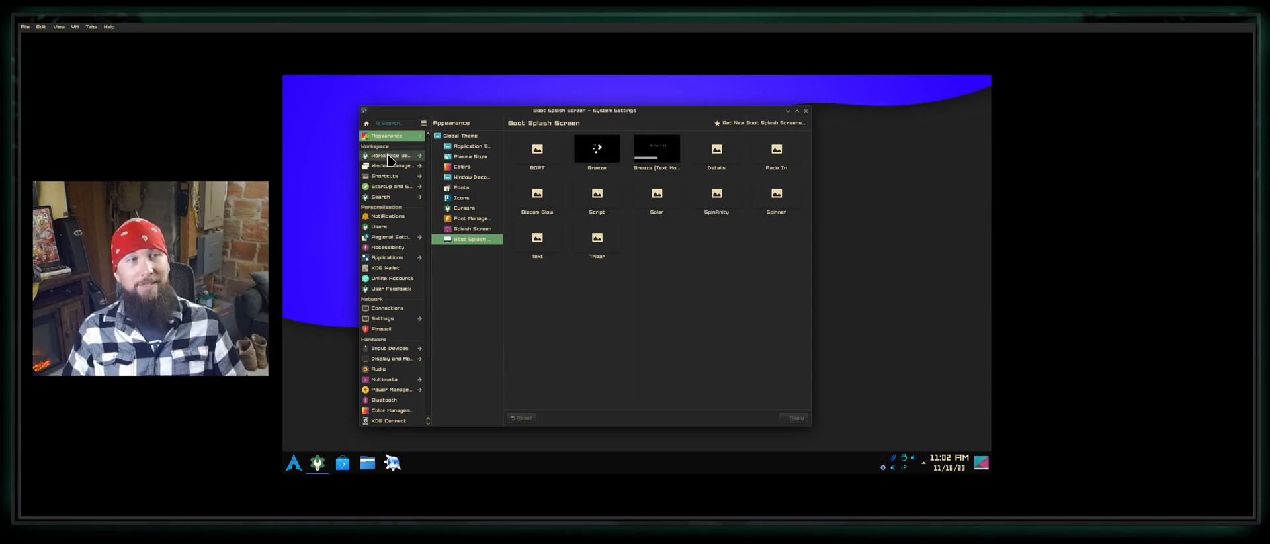
# Step: On General Behavior, change the 'Clicking files or folders' option
pyautogui.click(390, 155)
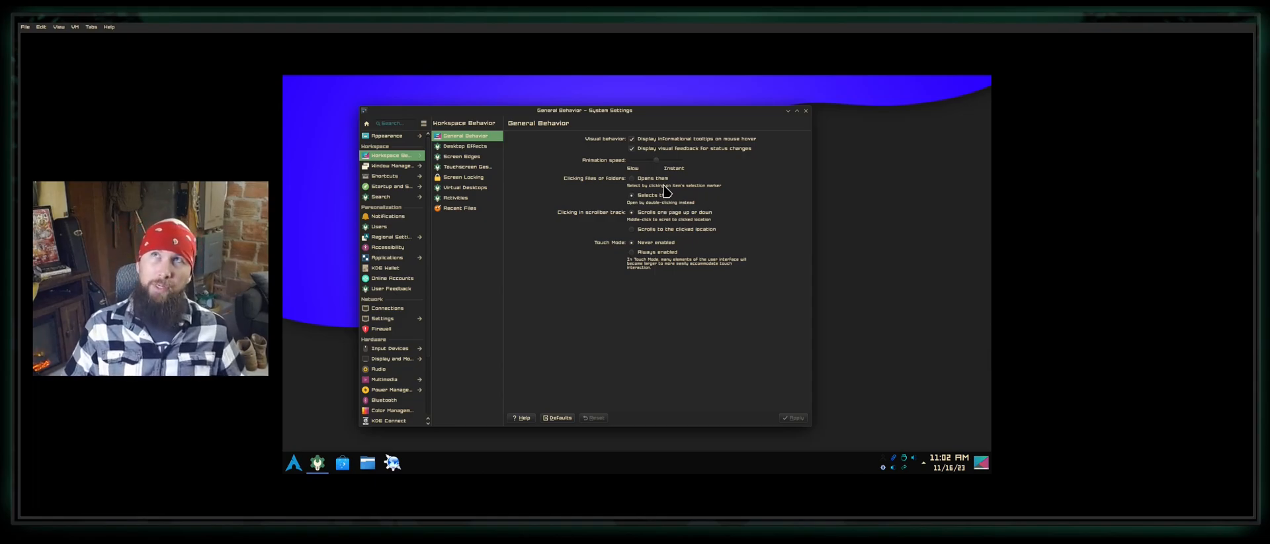
pyautogui.moveTo(593, 189)
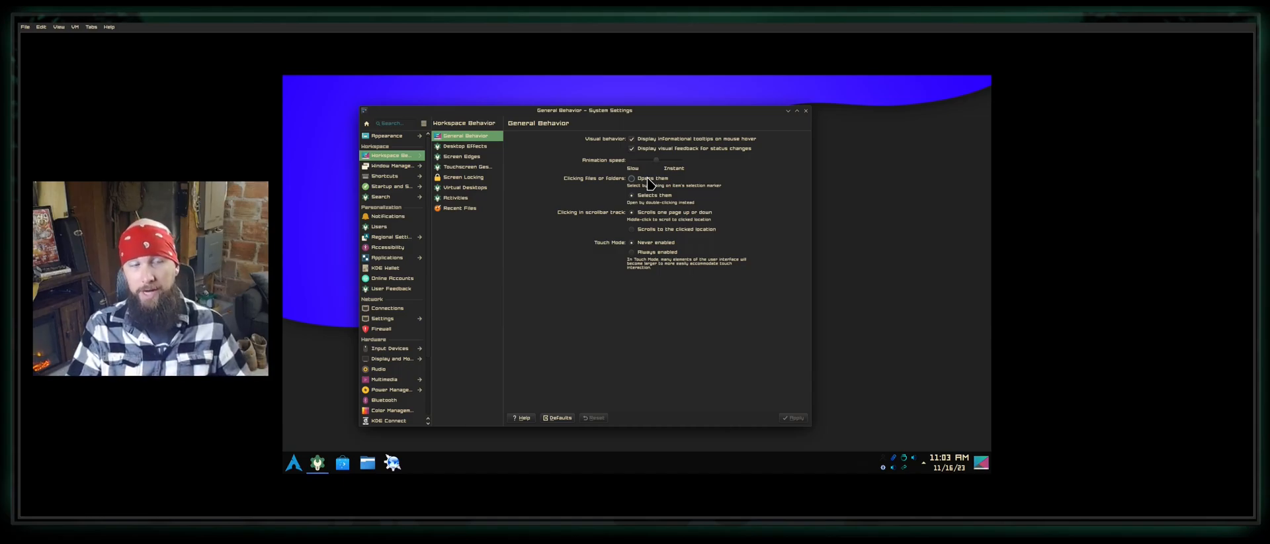
pyautogui.click(631, 196)
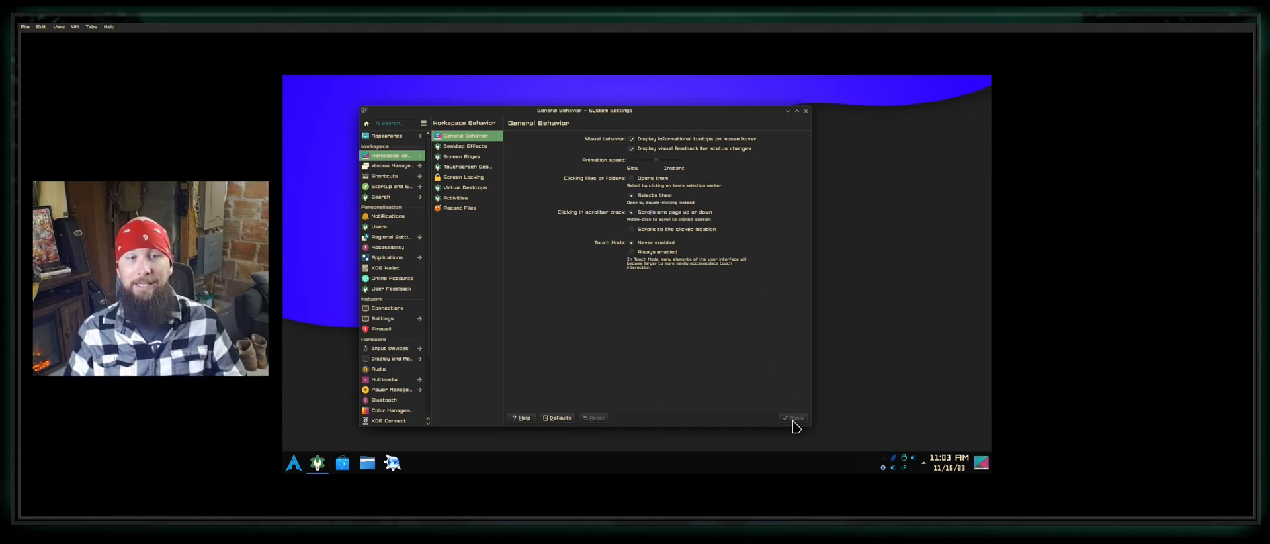
pyautogui.moveTo(794, 418)
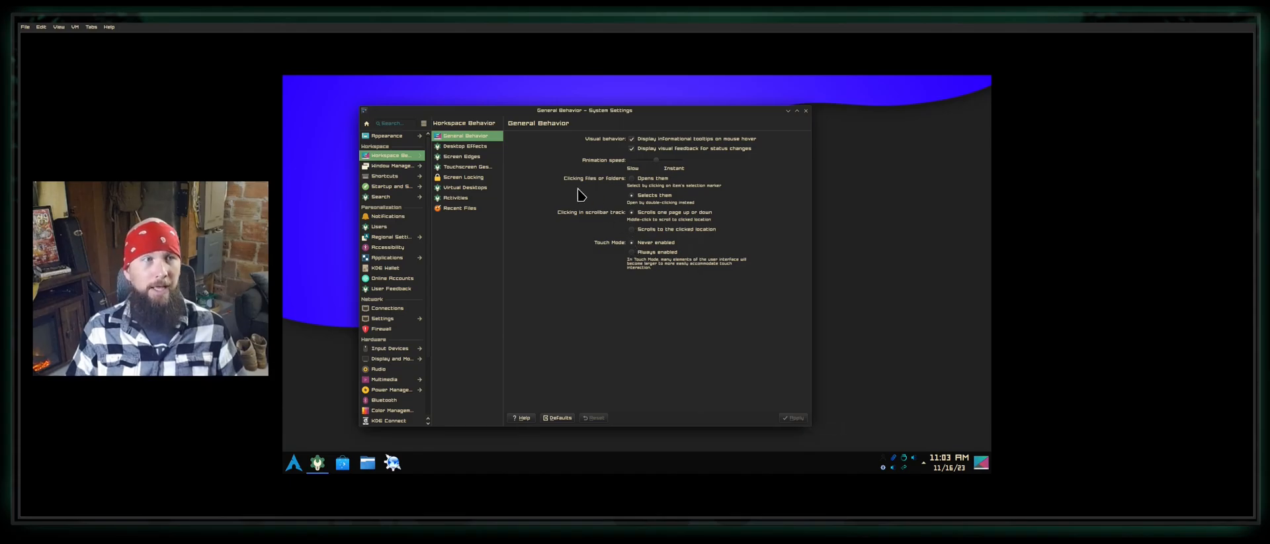
# Step: Show the Desktop Effects list with its Accessibility and Appearance effects like Zoom and Blur
pyautogui.click(463, 145)
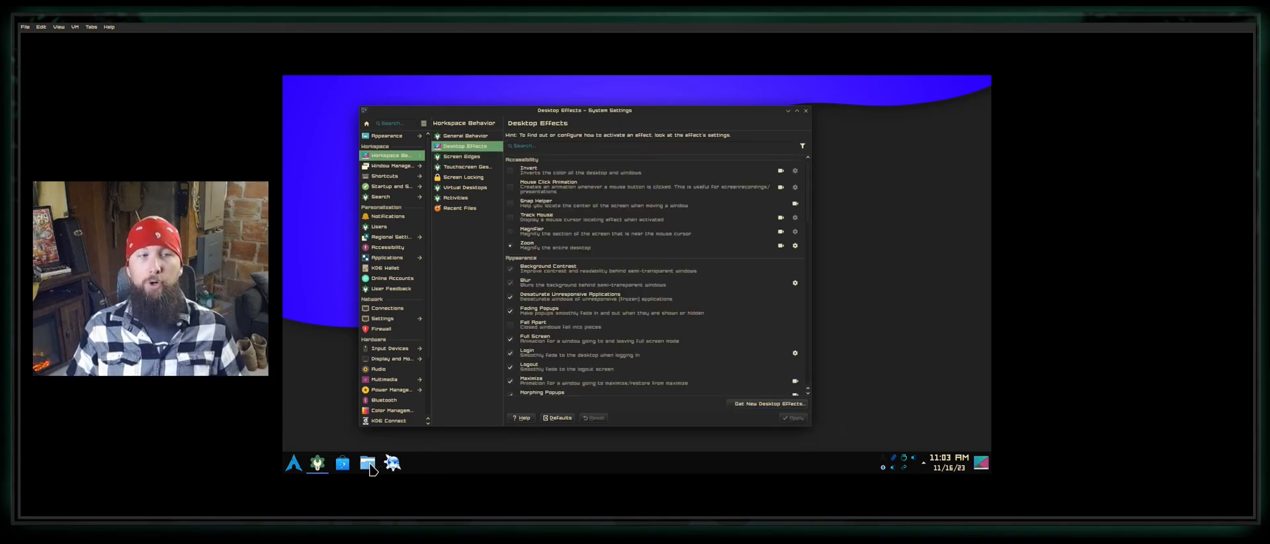
pyautogui.click(368, 464)
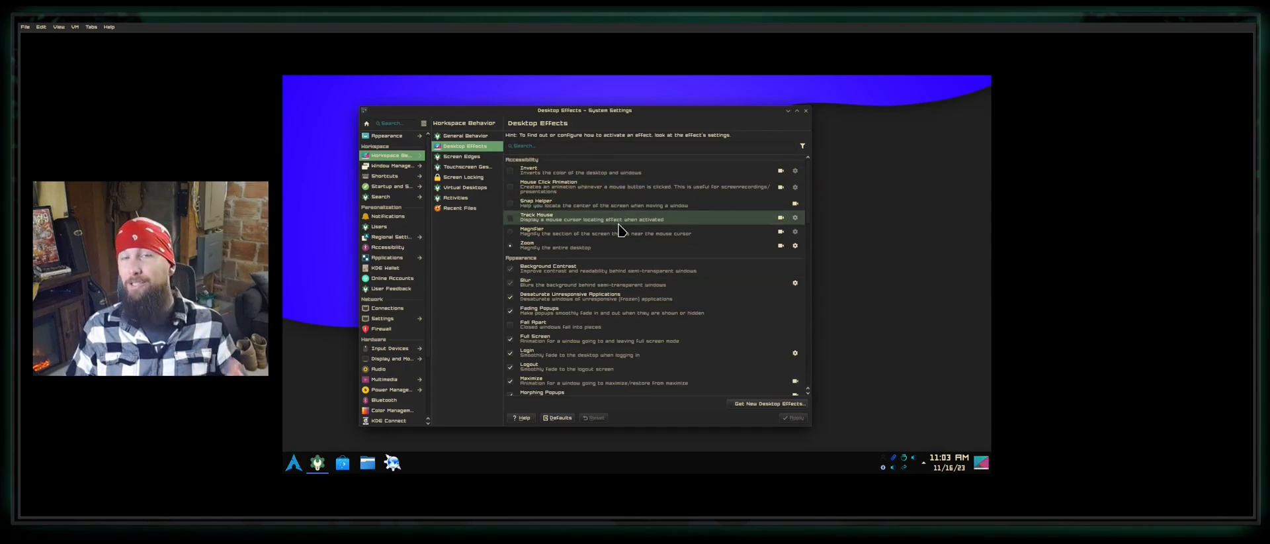
pyautogui.moveTo(553, 274)
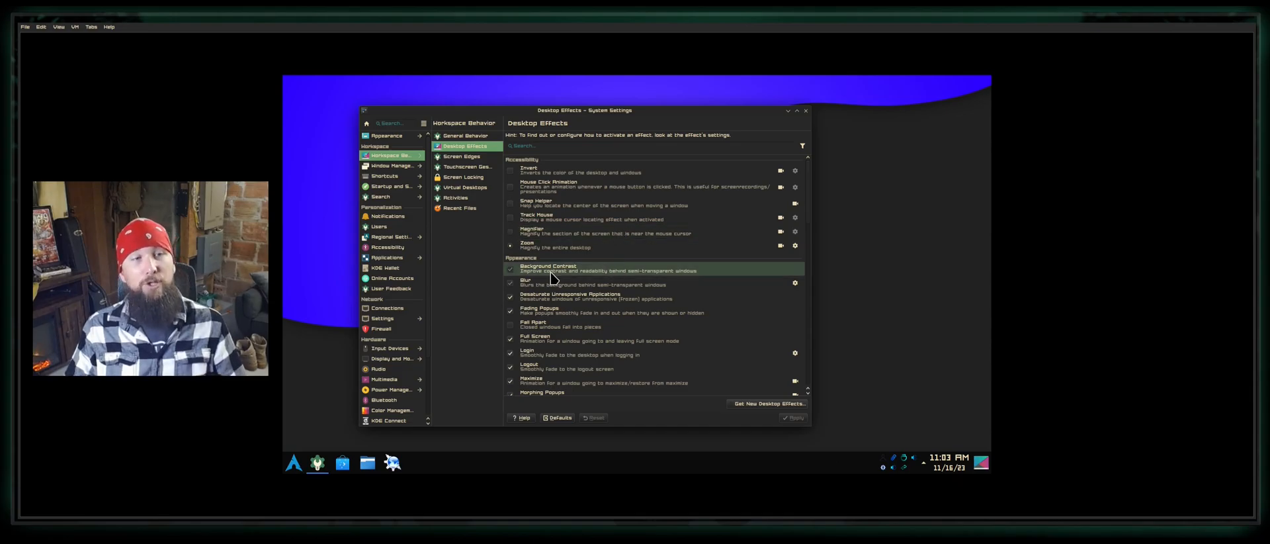
pyautogui.moveTo(590, 296)
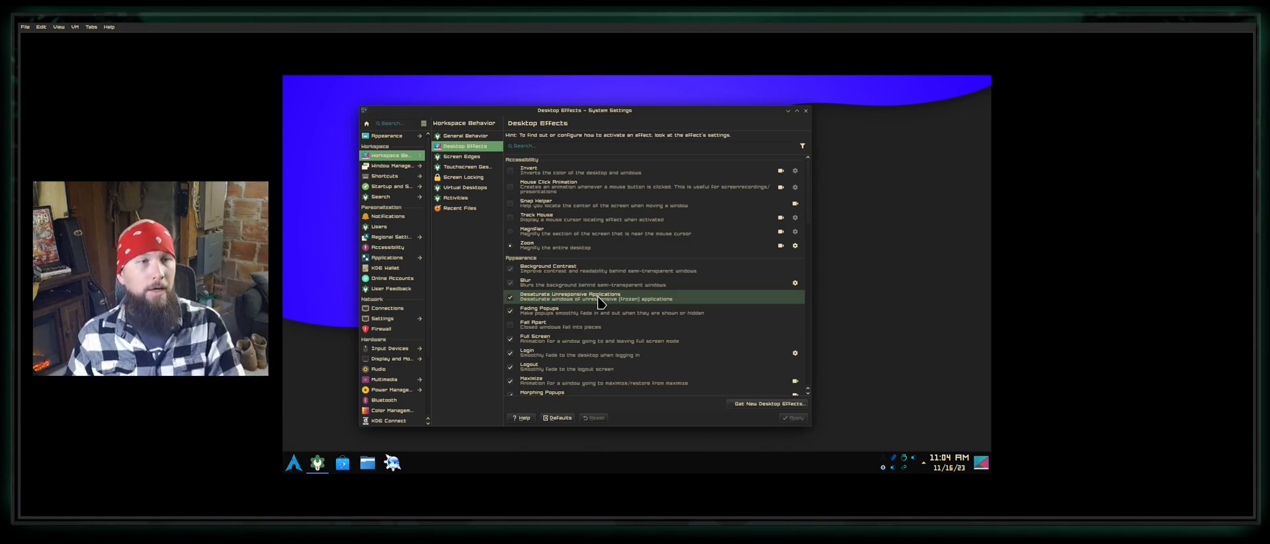
pyautogui.moveTo(637, 269)
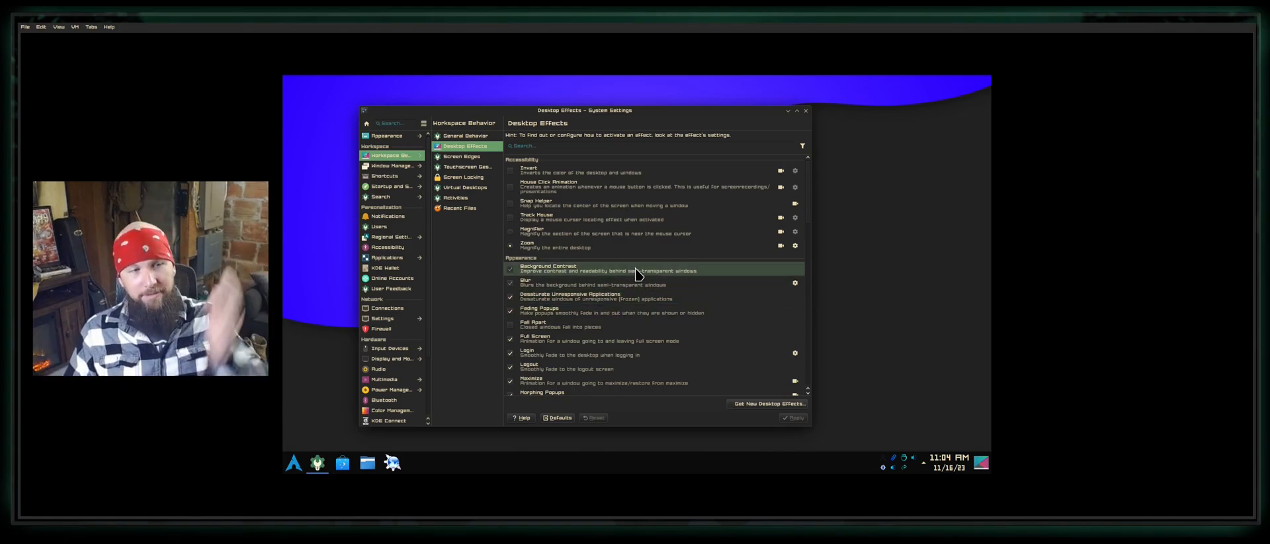
# Step: Reach Window Open/Close Animation and tick Portal [Burn-My-Windows]
pyautogui.scroll(-3)
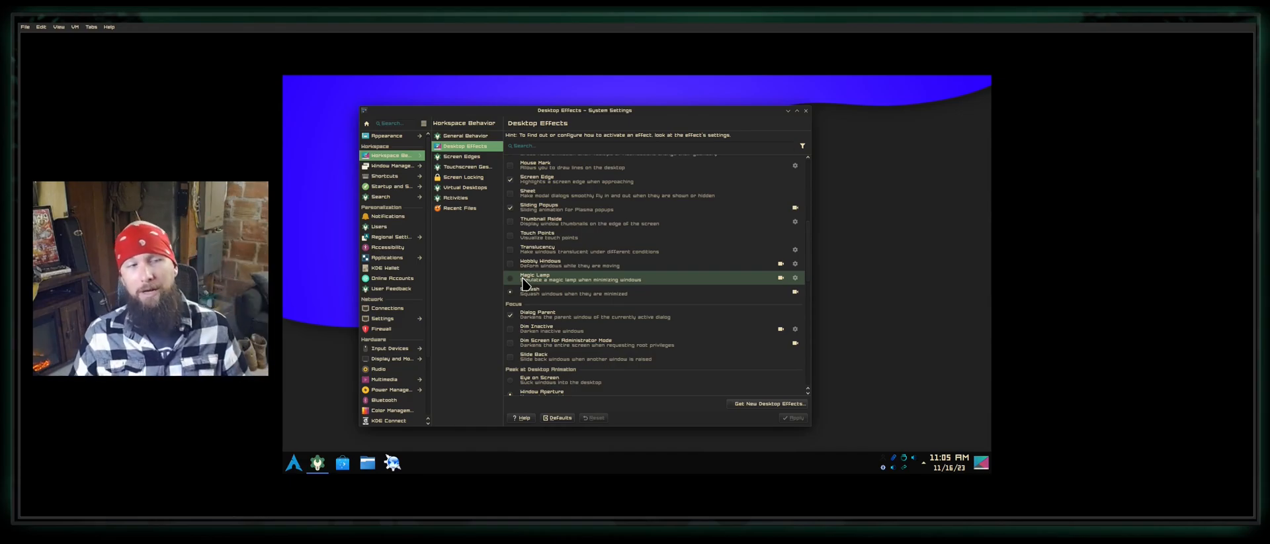
pyautogui.moveTo(663, 318)
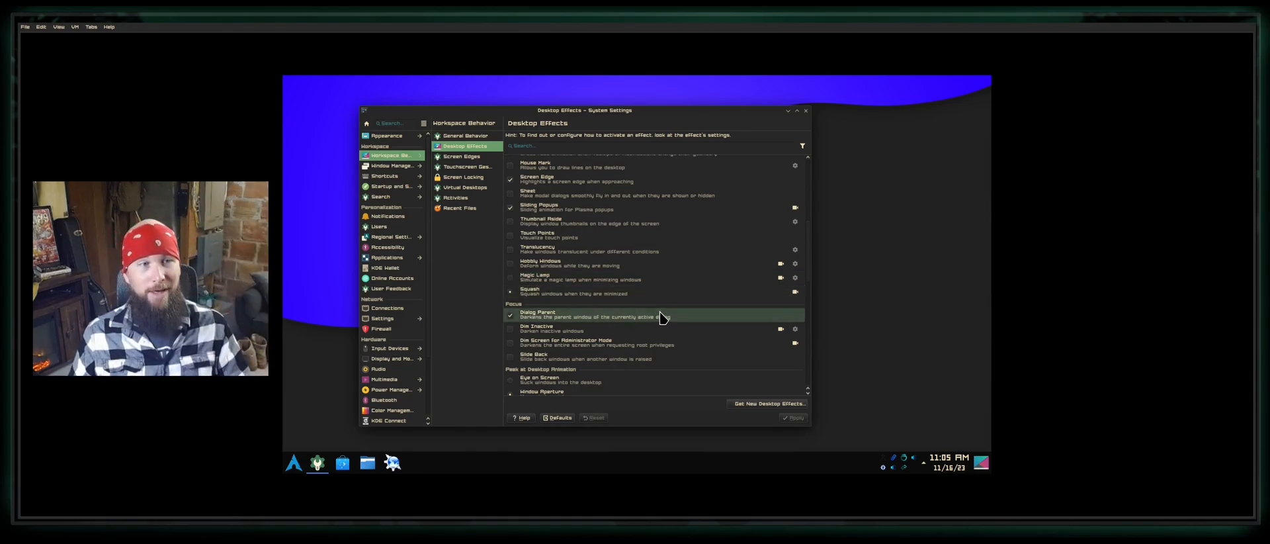
pyautogui.scroll(-3)
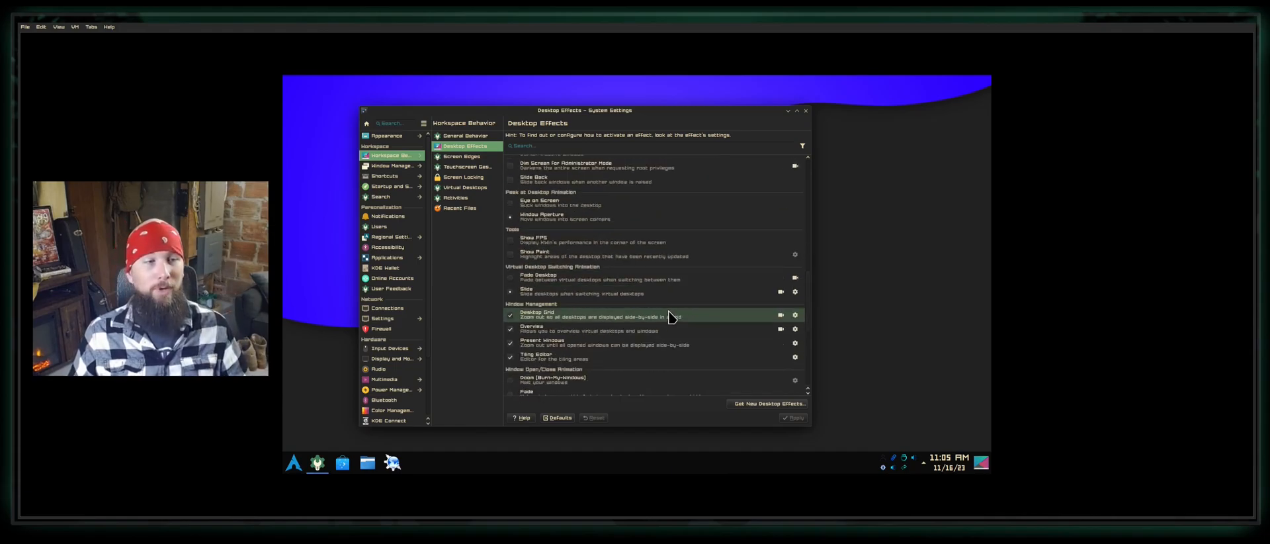
pyautogui.scroll(-3)
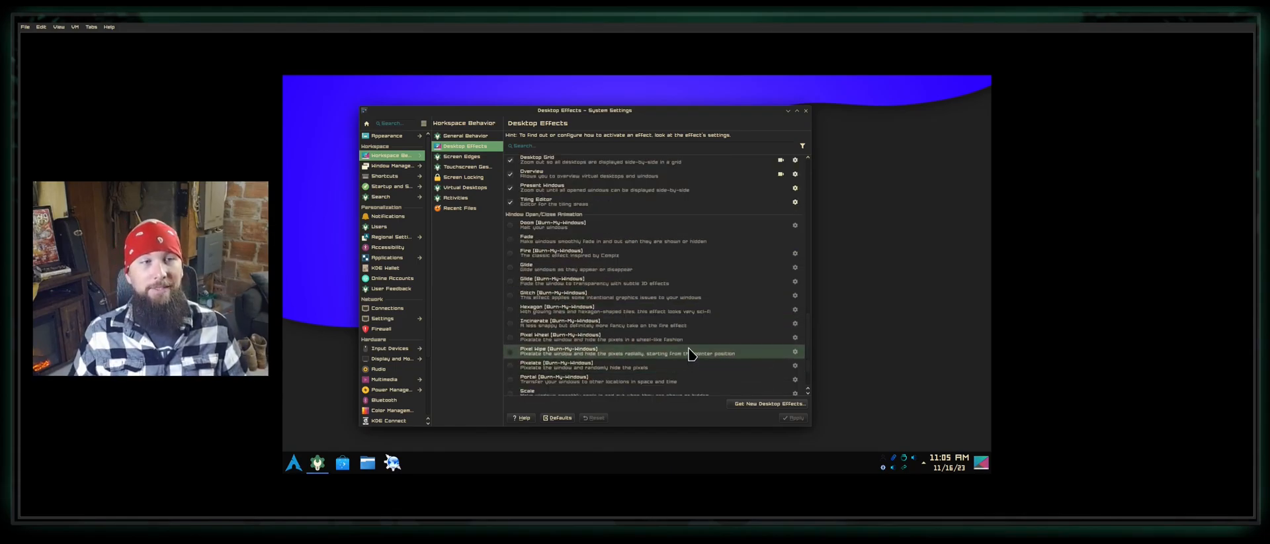
pyautogui.scroll(-3)
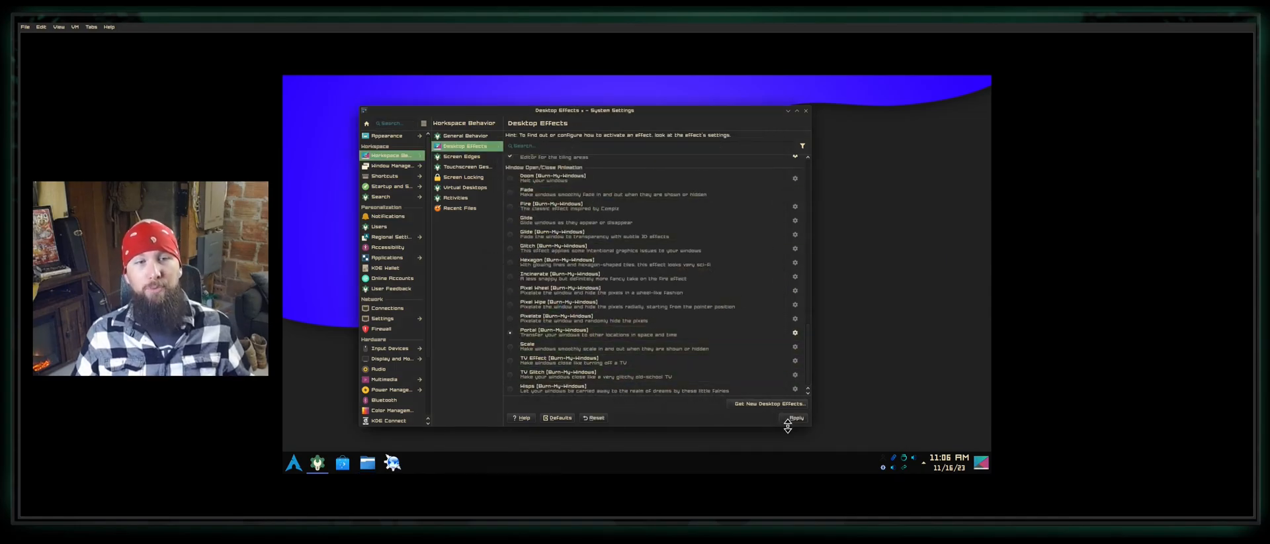
# Step: Apply the Portal animation and close a Dolphin window to watch it play
pyautogui.click(795, 418)
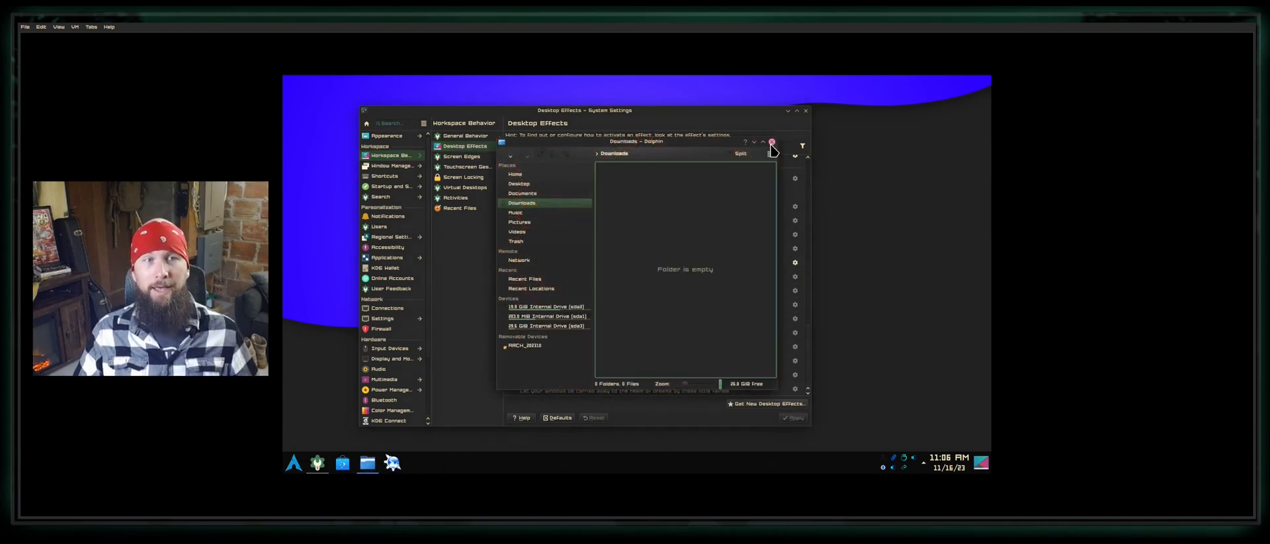
pyautogui.click(773, 144)
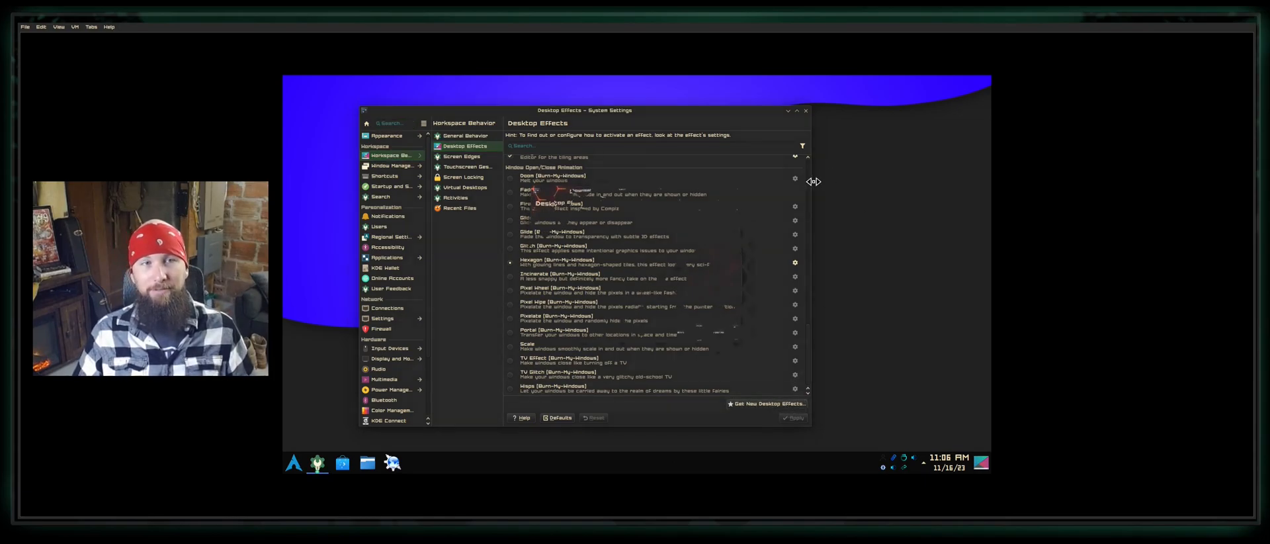
pyautogui.click(768, 403)
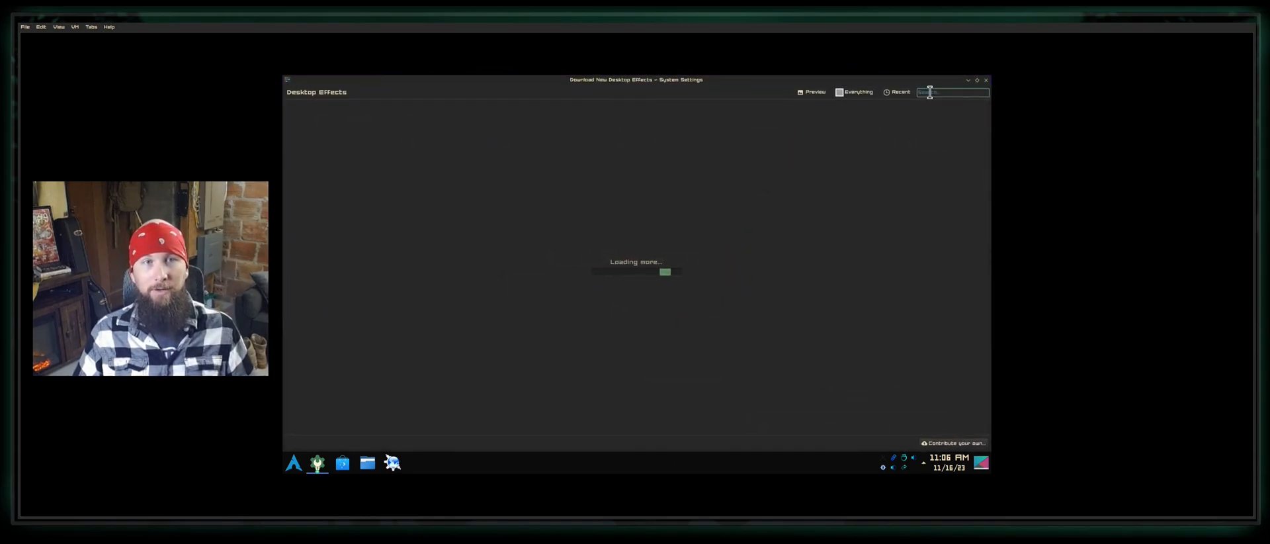
pyautogui.moveTo(1099, 136)
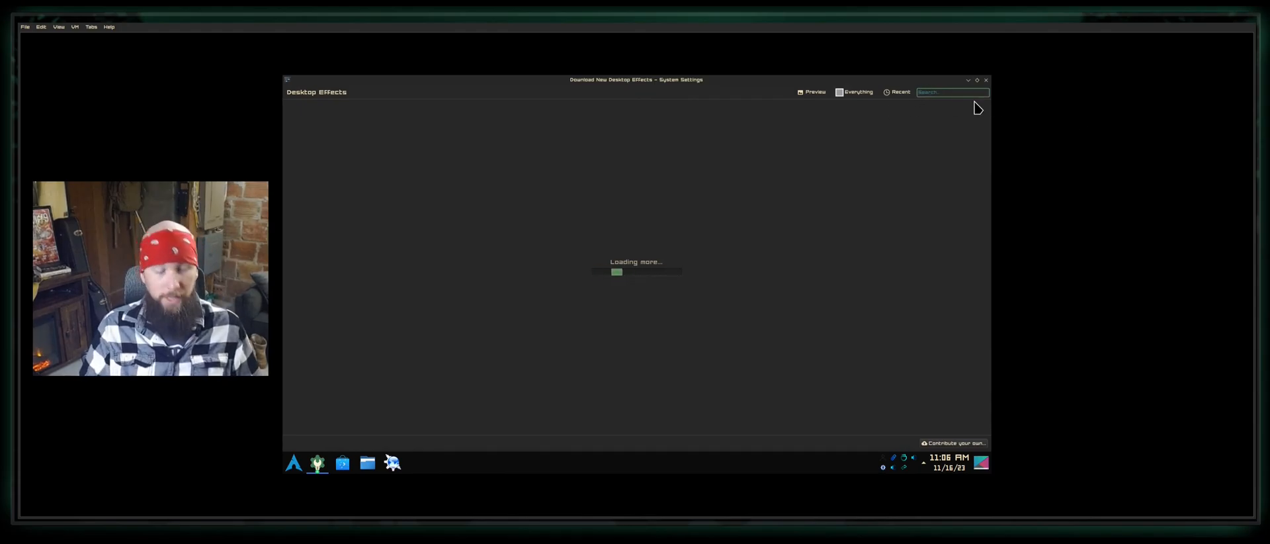
pyautogui.write('Burn my windows')
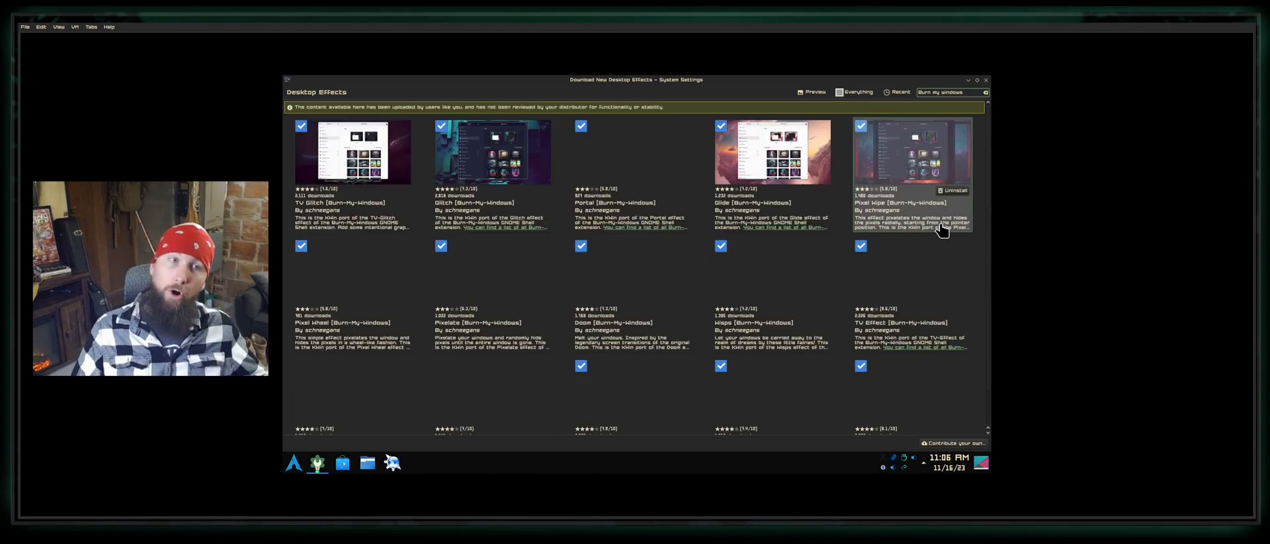
pyautogui.scroll(-3)
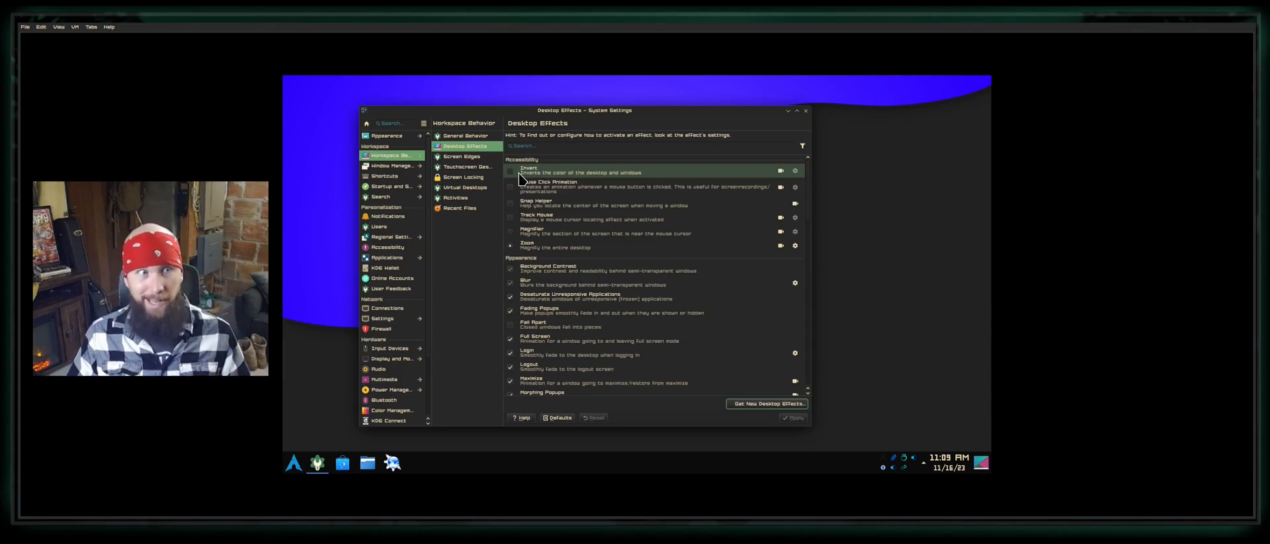
# Step: On Screen Edges, pick an action for the top-left corner of the monitor preview
pyautogui.click(463, 157)
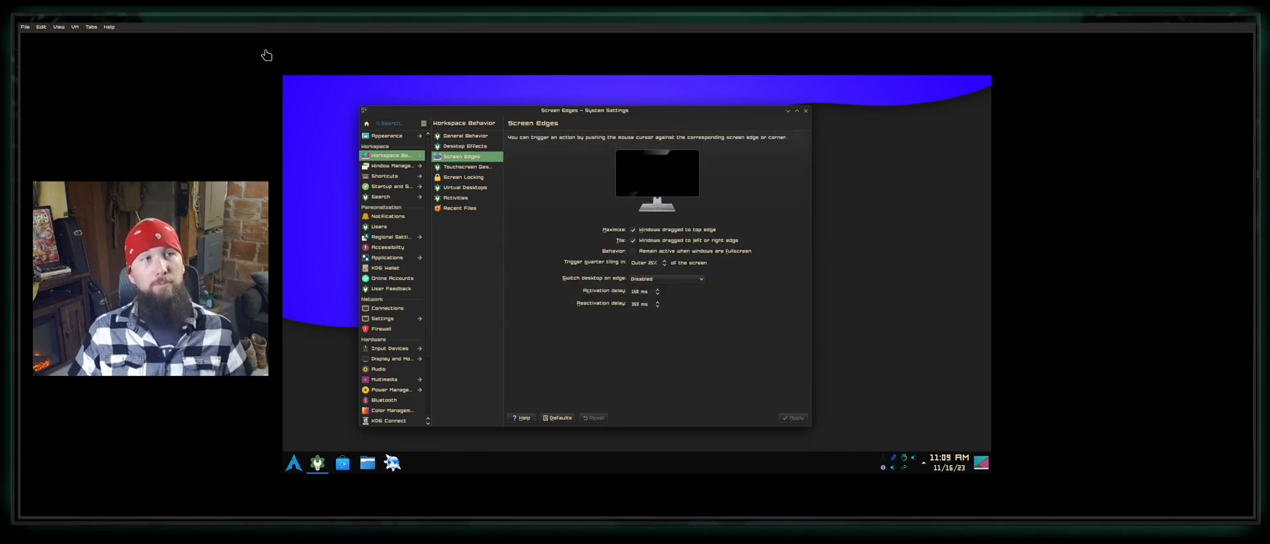
pyautogui.moveTo(286, 474)
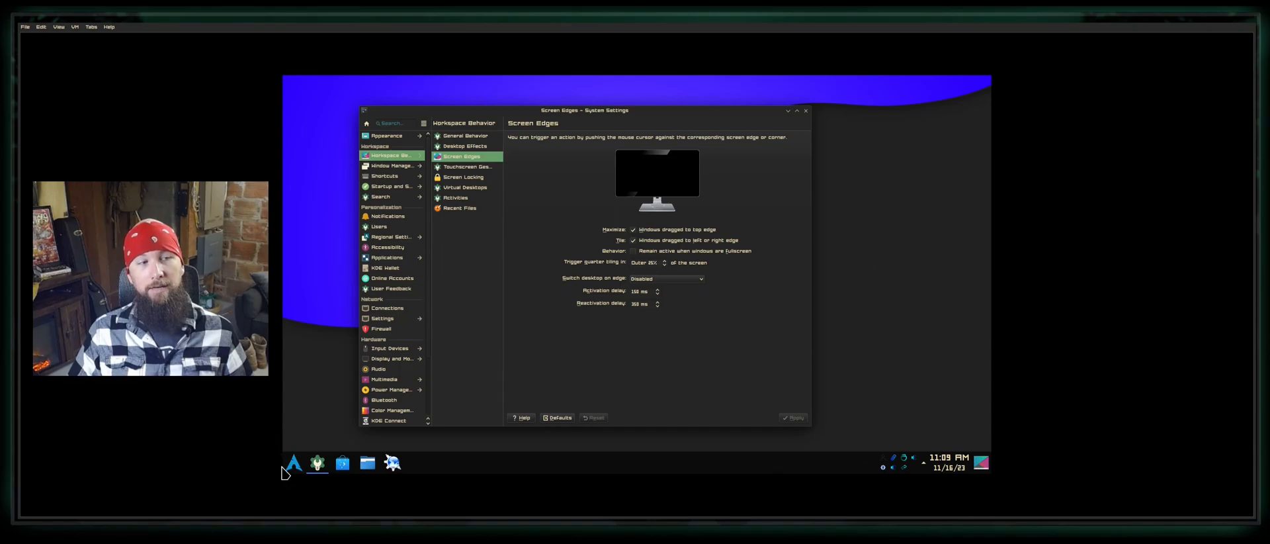
pyautogui.moveTo(990, 207)
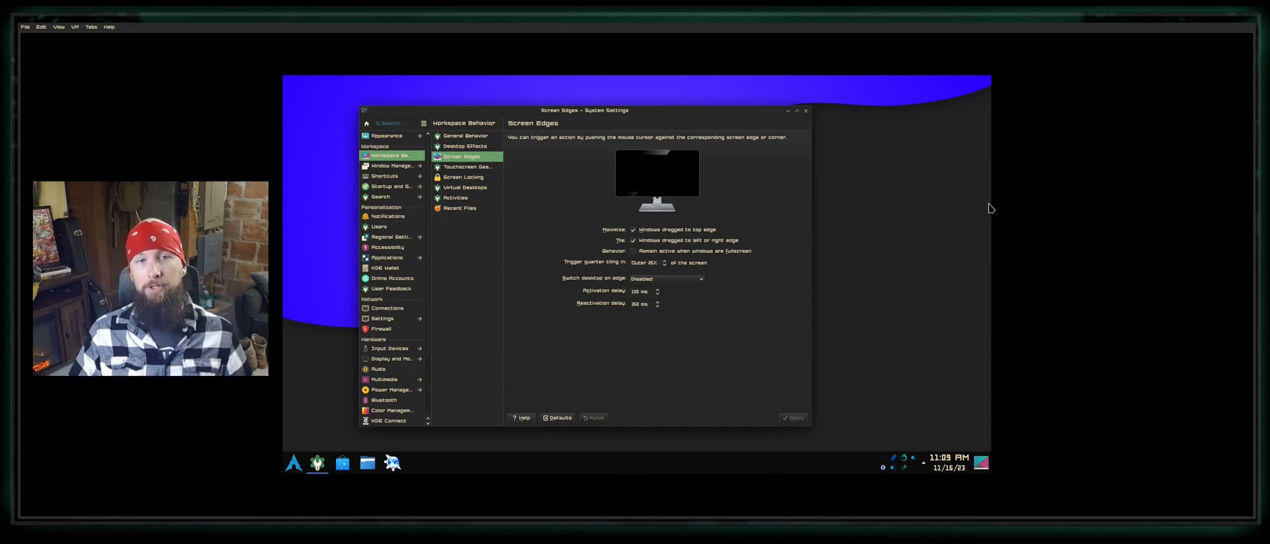
pyautogui.moveTo(625, 171)
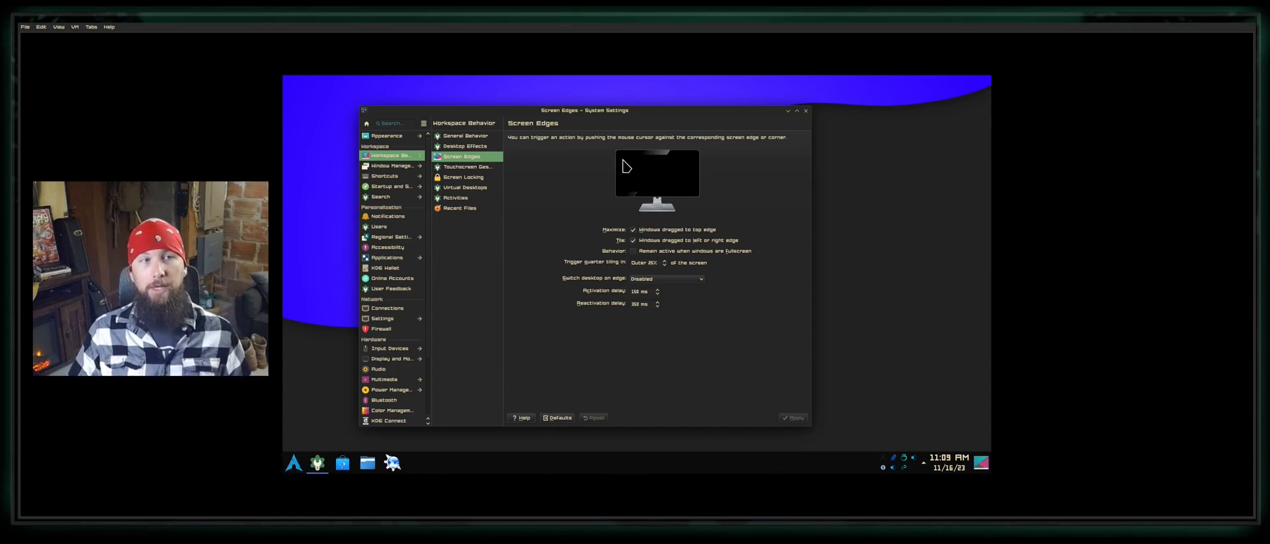
pyautogui.click(625, 171)
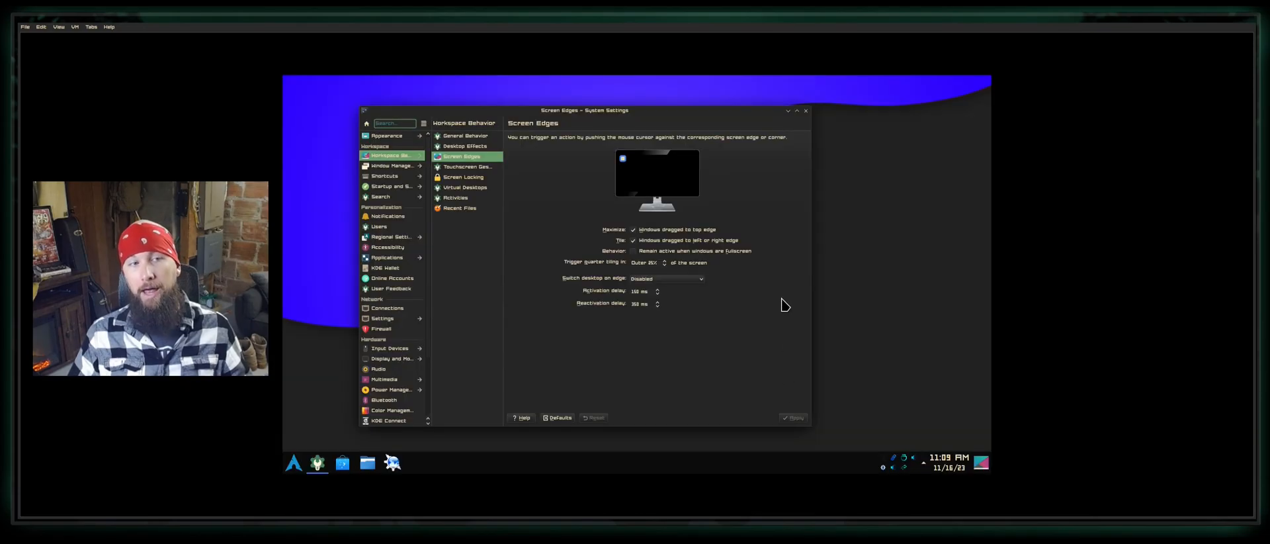
pyautogui.moveTo(376, 147)
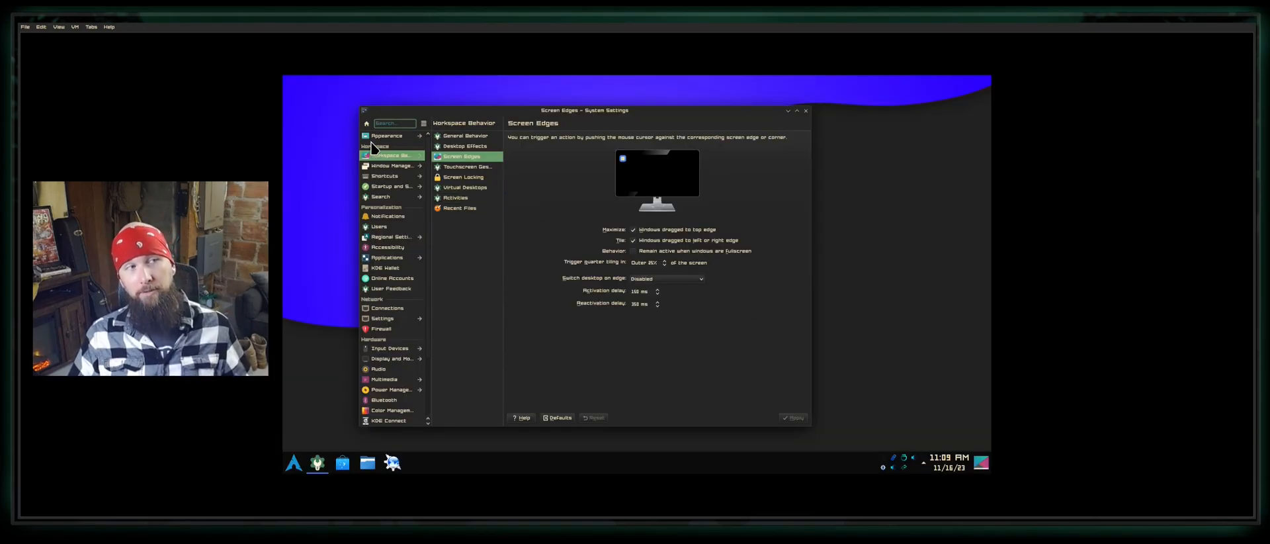
pyautogui.moveTo(649, 204)
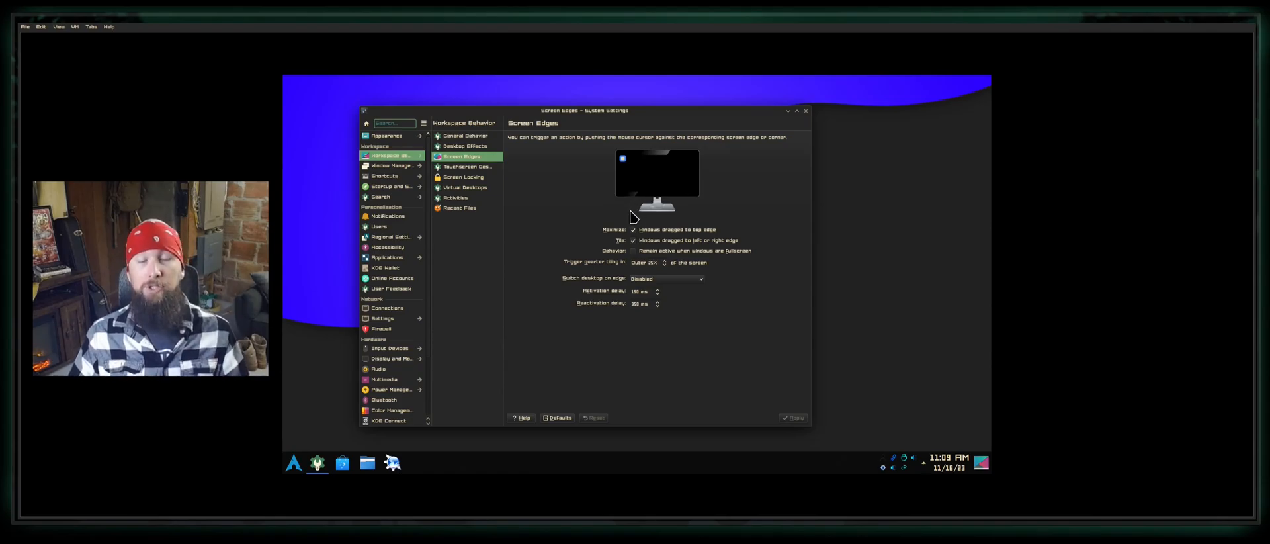
pyautogui.moveTo(522, 183)
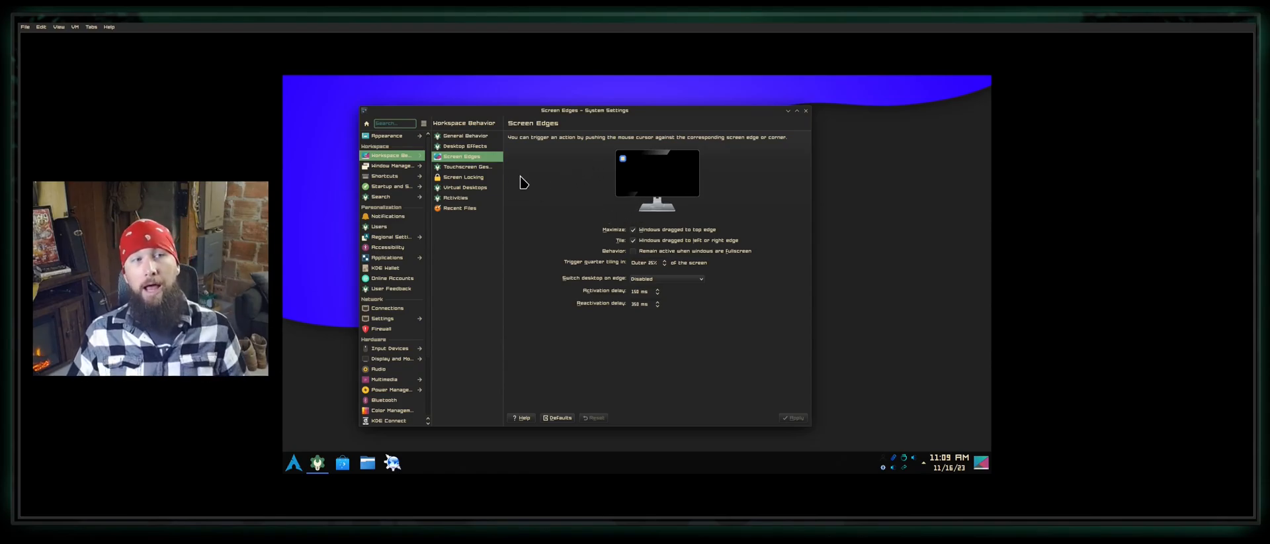
# Step: Show the Touchscreen Gestures page and check its screen-edge illustration
pyautogui.click(467, 167)
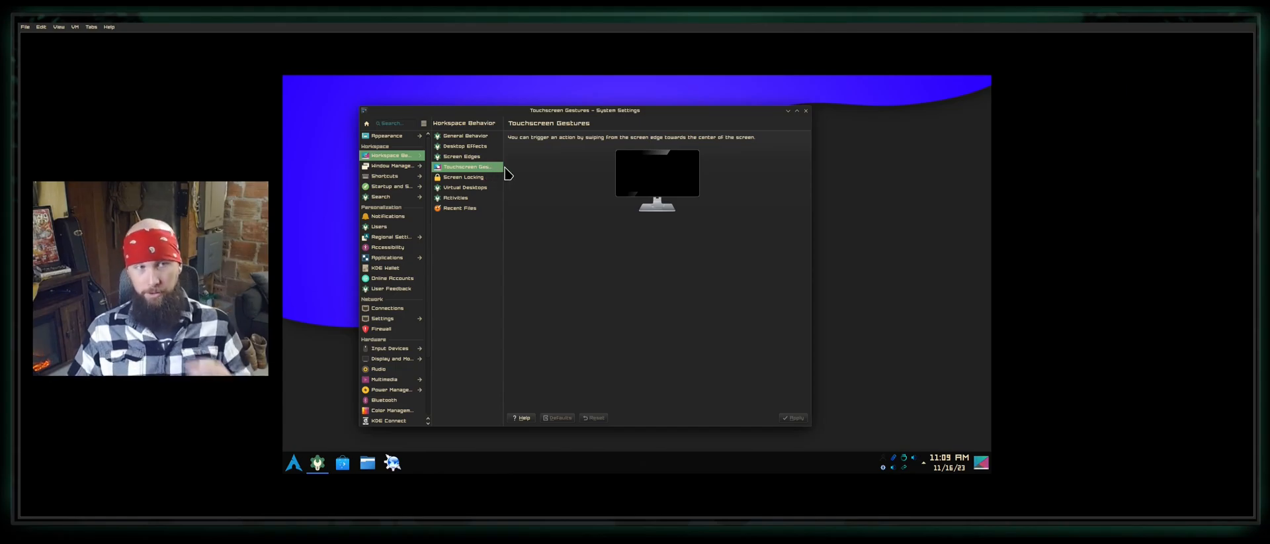
pyautogui.moveTo(506, 185)
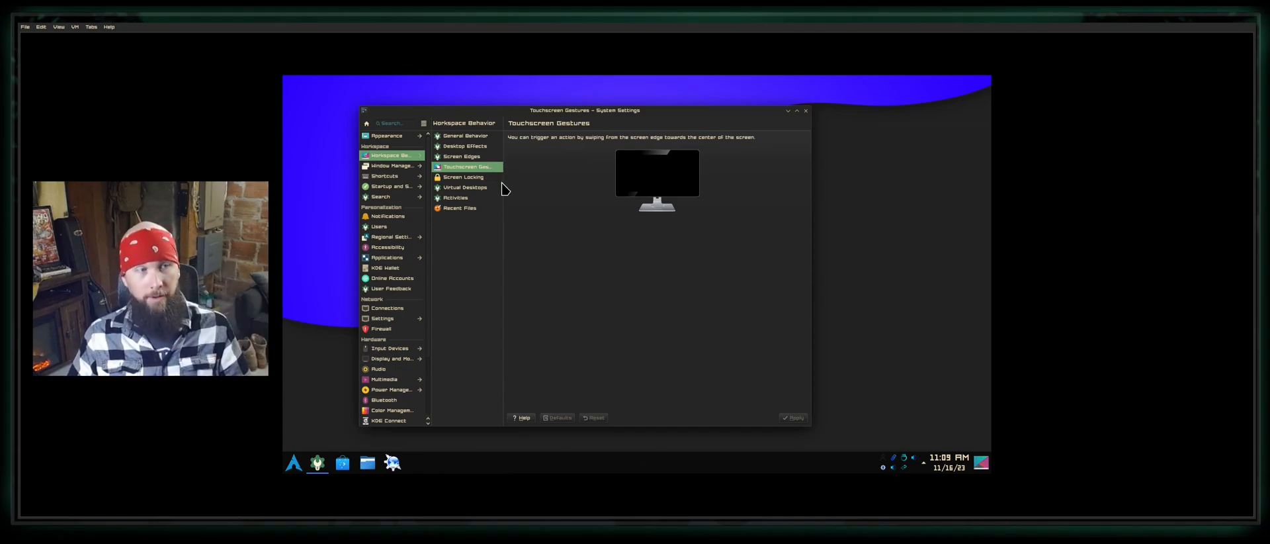
pyautogui.moveTo(625, 180)
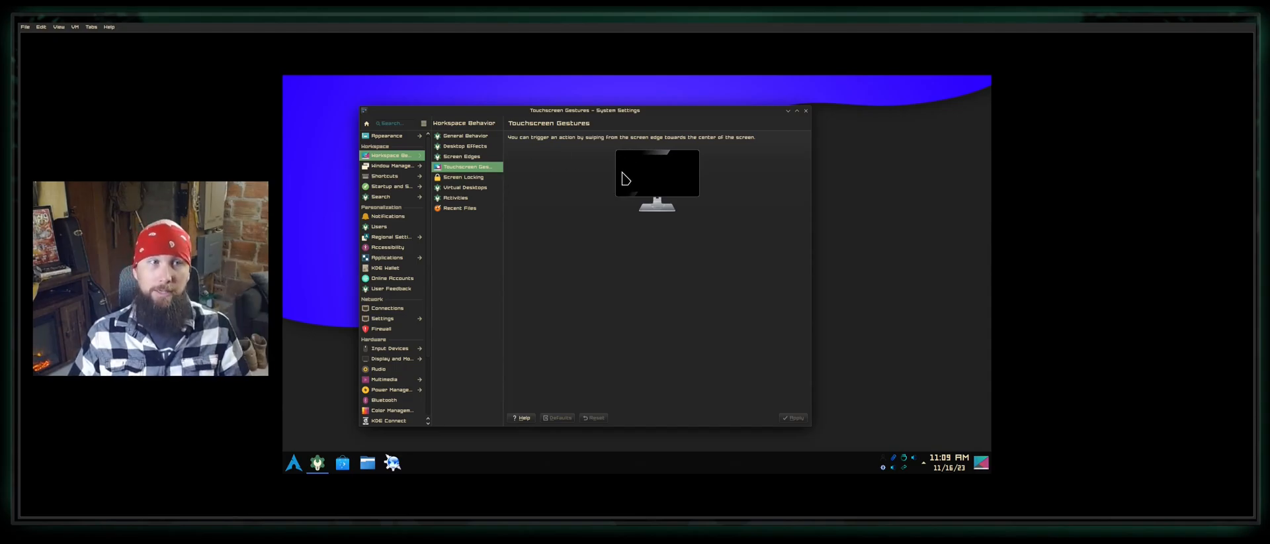
pyautogui.click(656, 175)
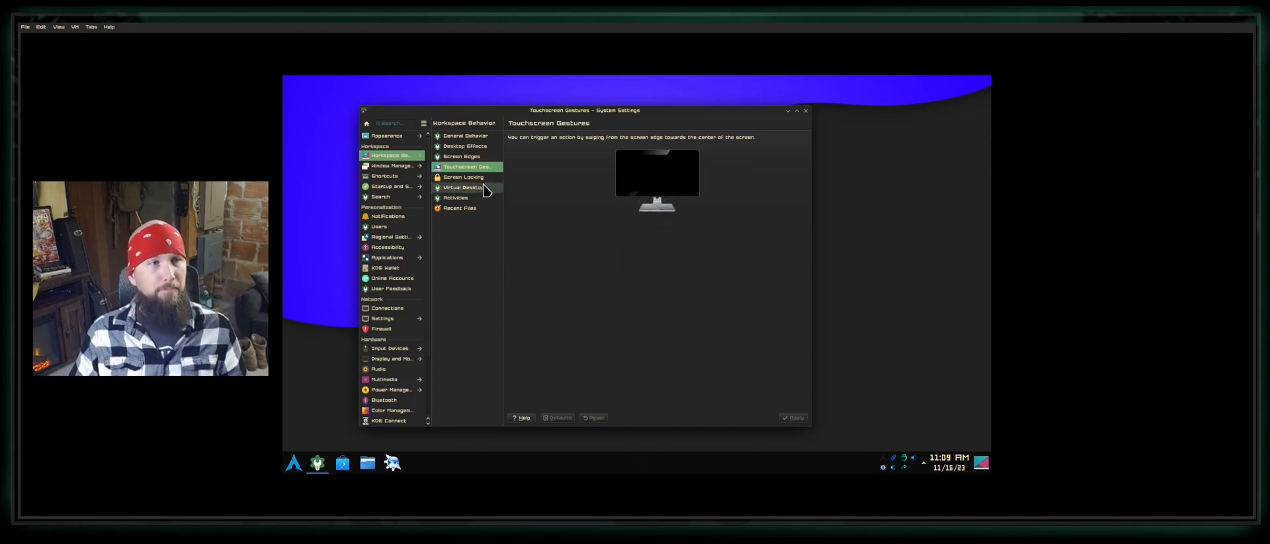
# Step: Choose the yellow and black ArchLiquid lock screen wallpaper, then move to Virtual Desktops
pyautogui.click(463, 178)
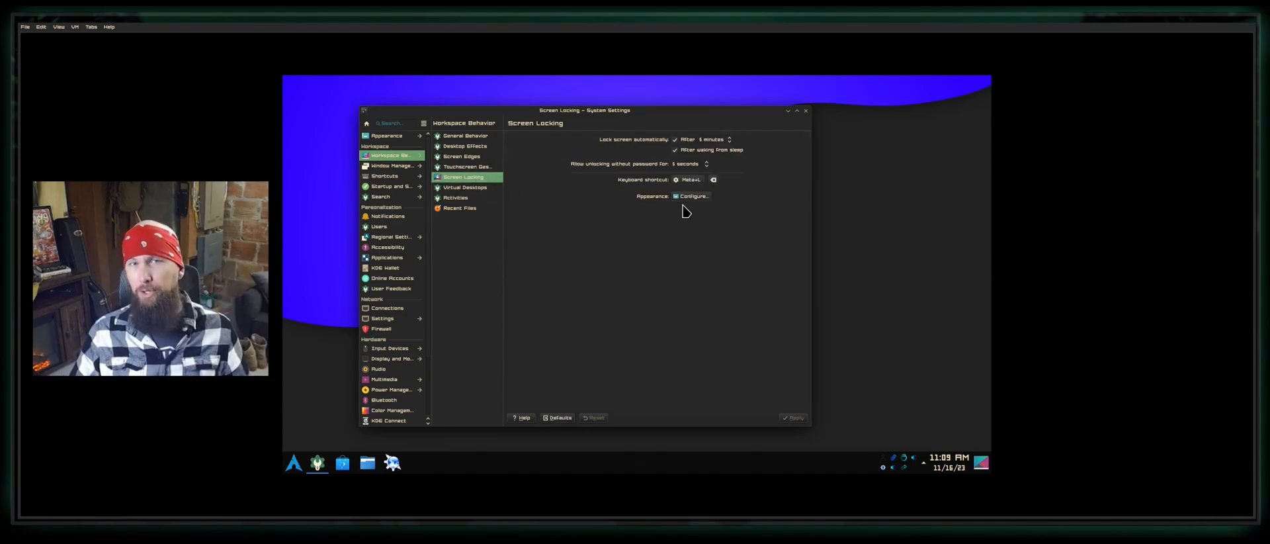
pyautogui.click(692, 196)
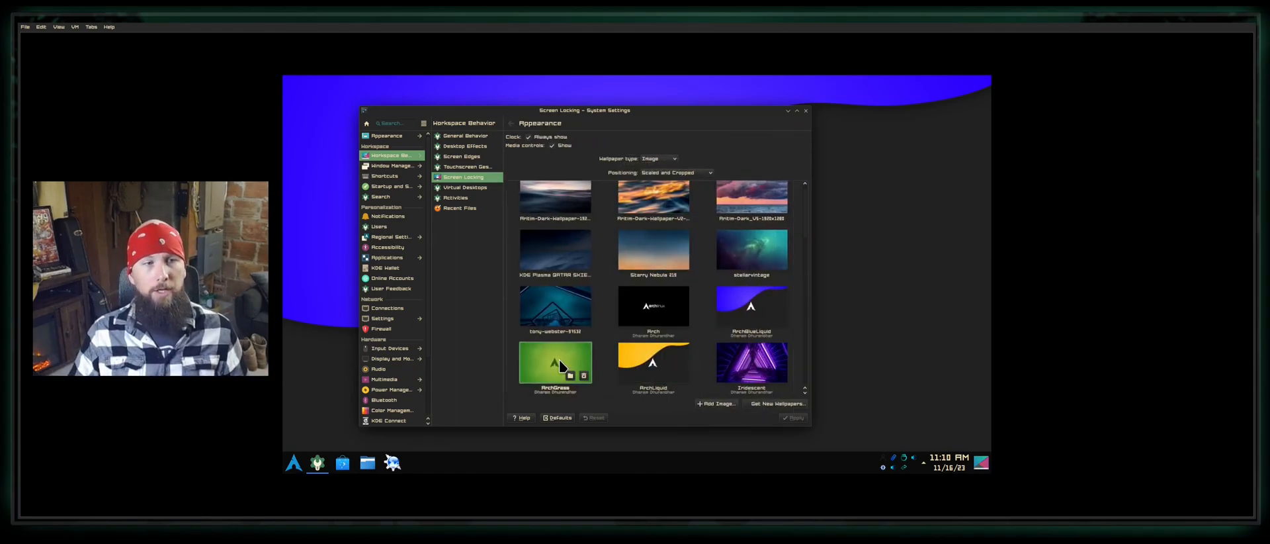
pyautogui.click(654, 364)
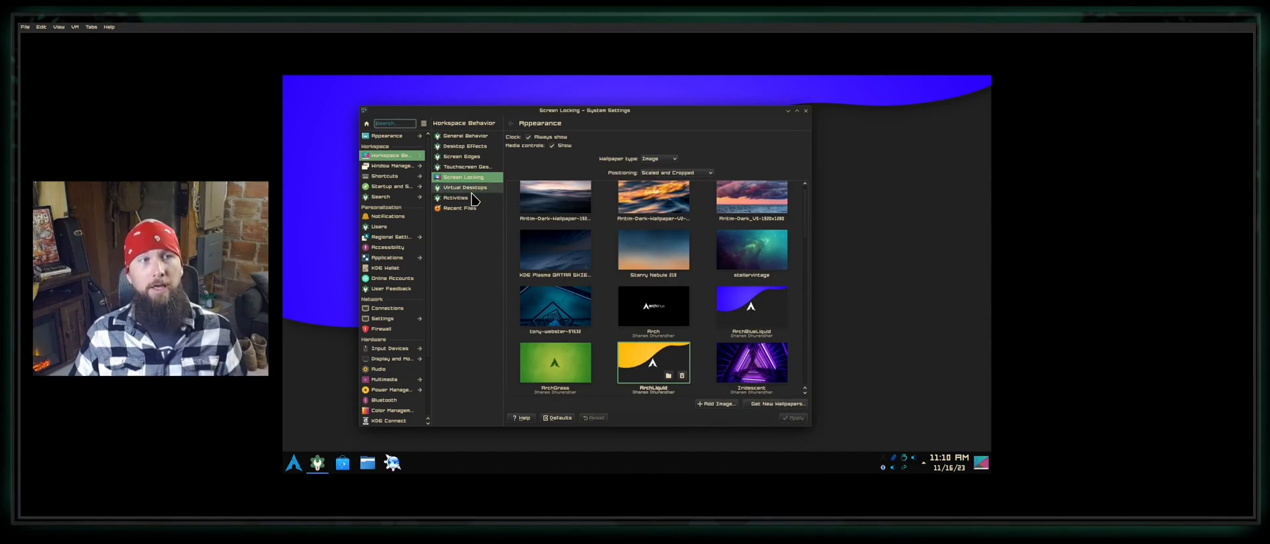
pyautogui.click(465, 188)
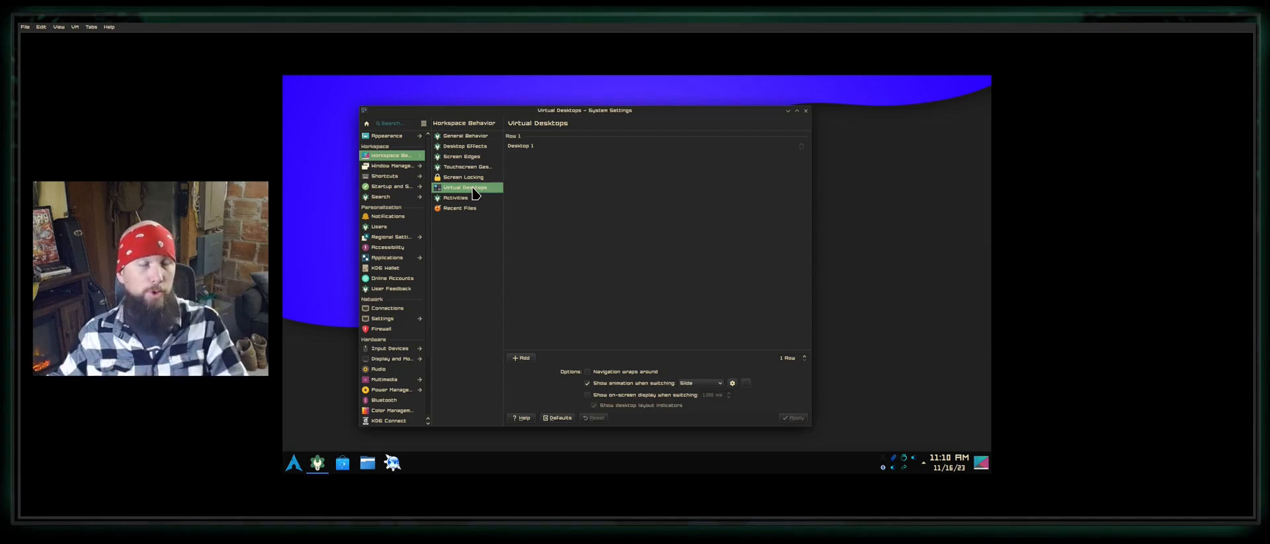
# Step: Start creating a new activity from the Activities page, then cancel the dialog
pyautogui.click(455, 197)
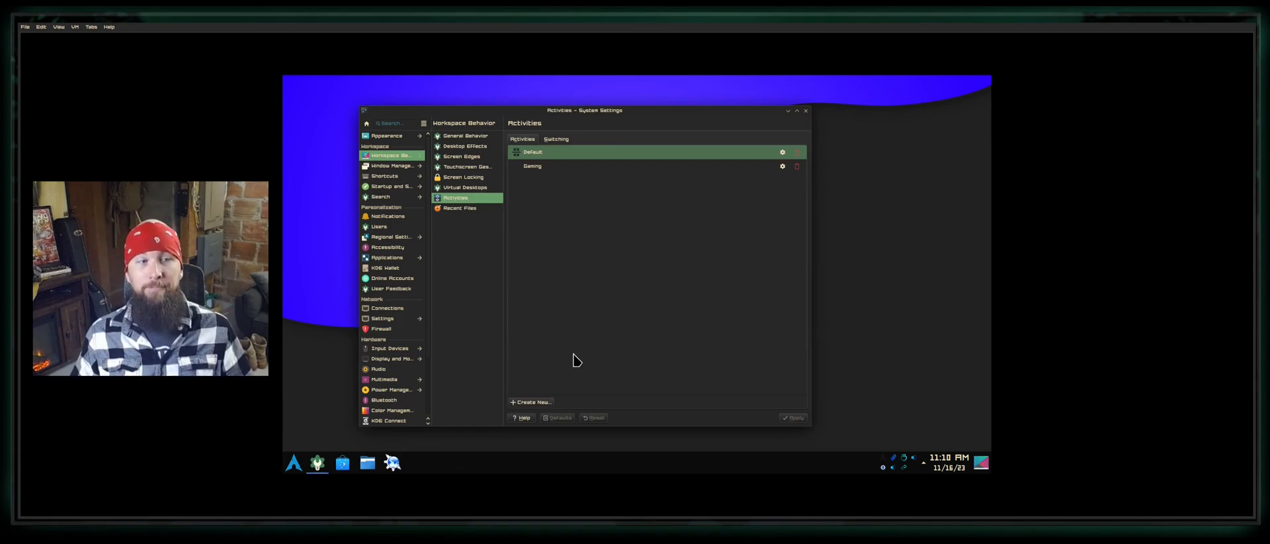
pyautogui.click(532, 403)
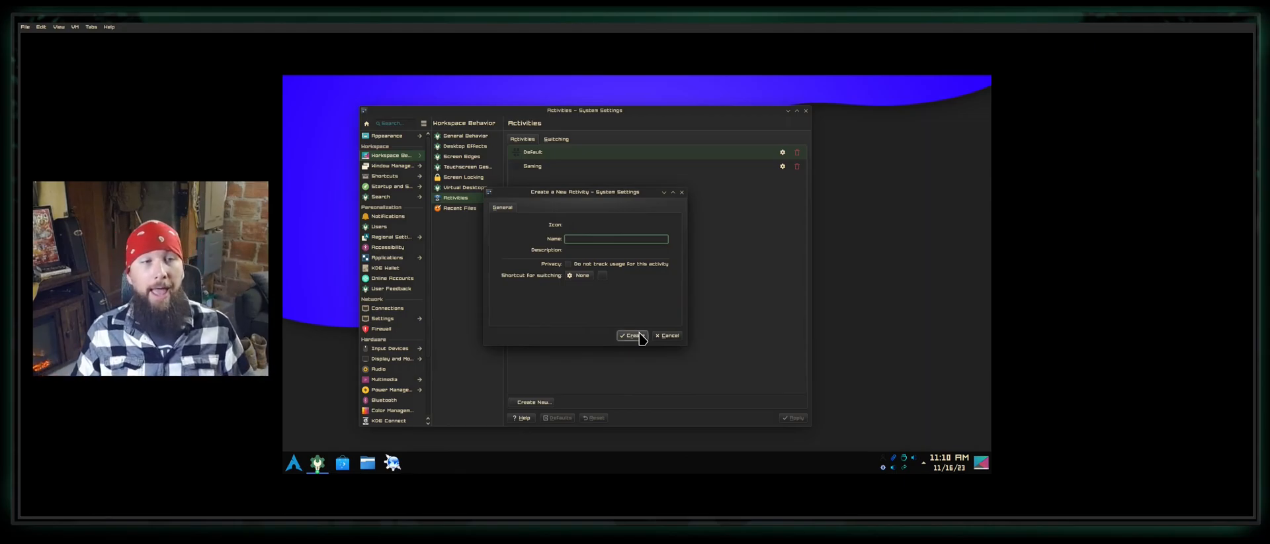
pyautogui.click(669, 336)
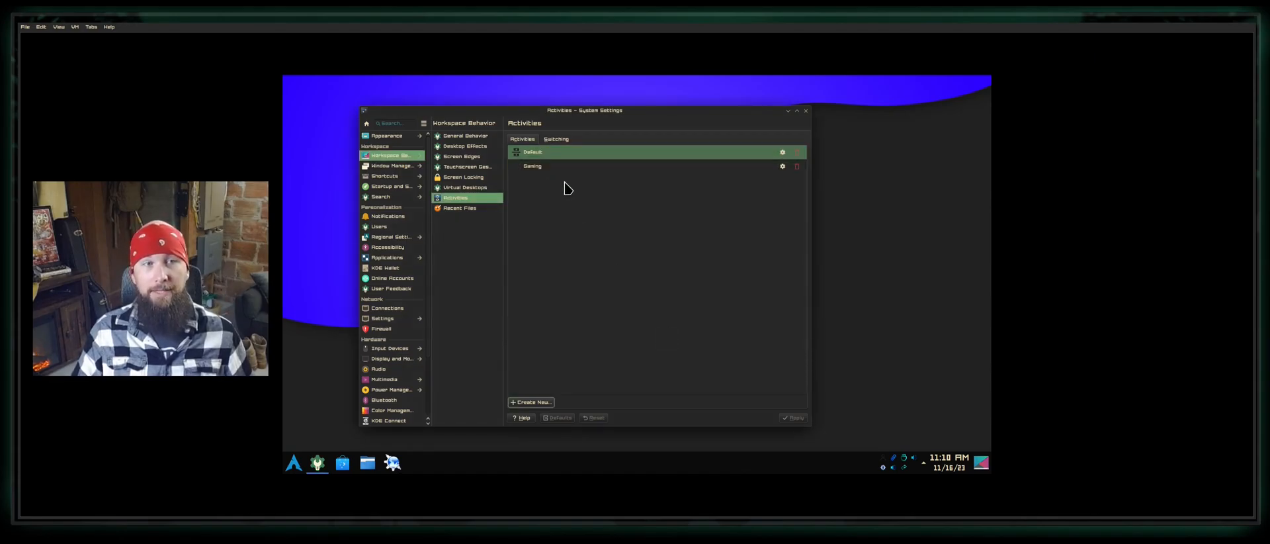
pyautogui.moveTo(661, 308)
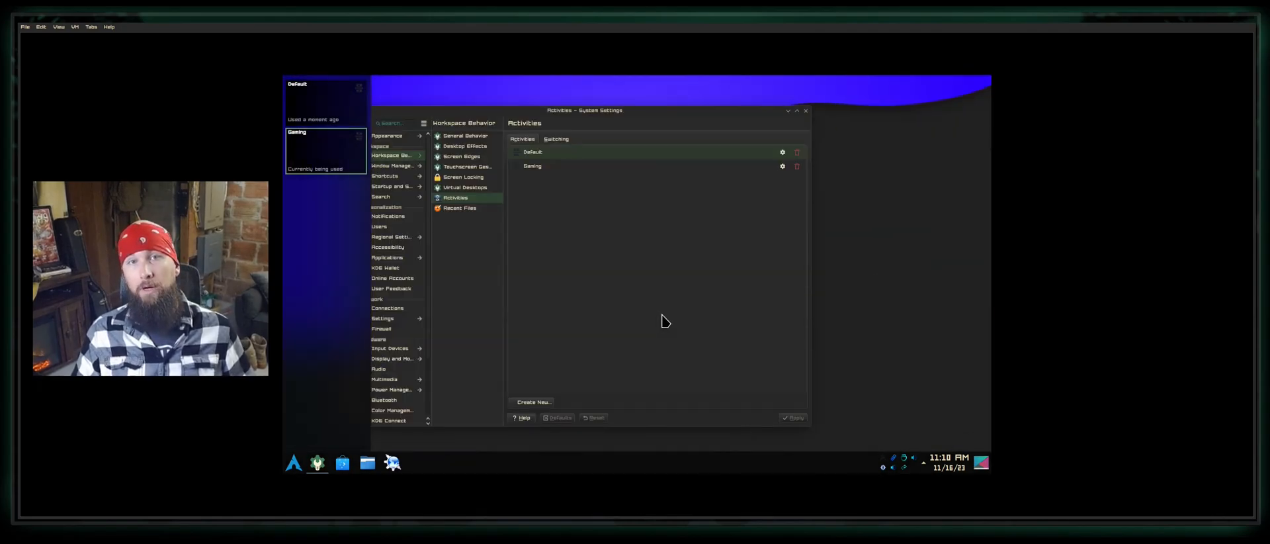
pyautogui.moveTo(662, 318)
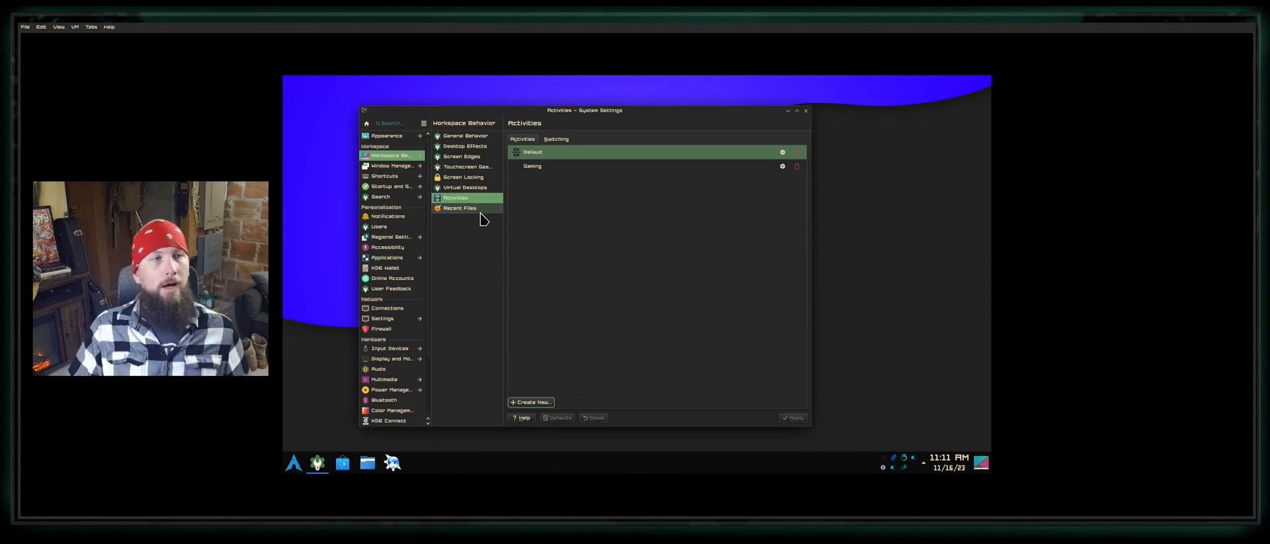
# Step: Keep recent-file history for 1 month and set opened documents to Do not remember
pyautogui.click(460, 208)
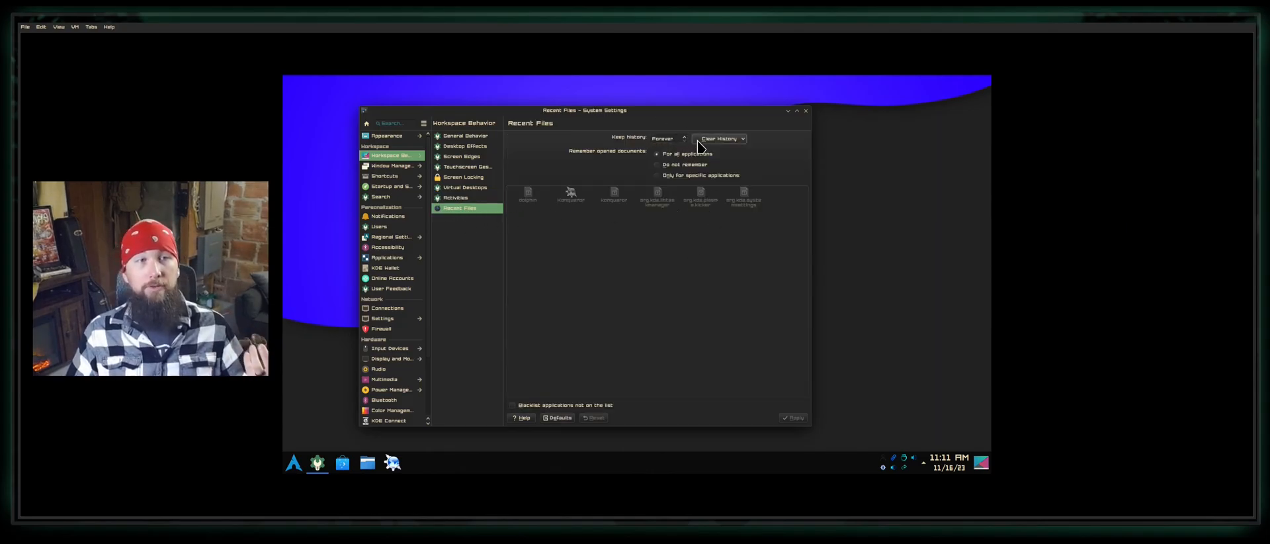
pyautogui.click(685, 139)
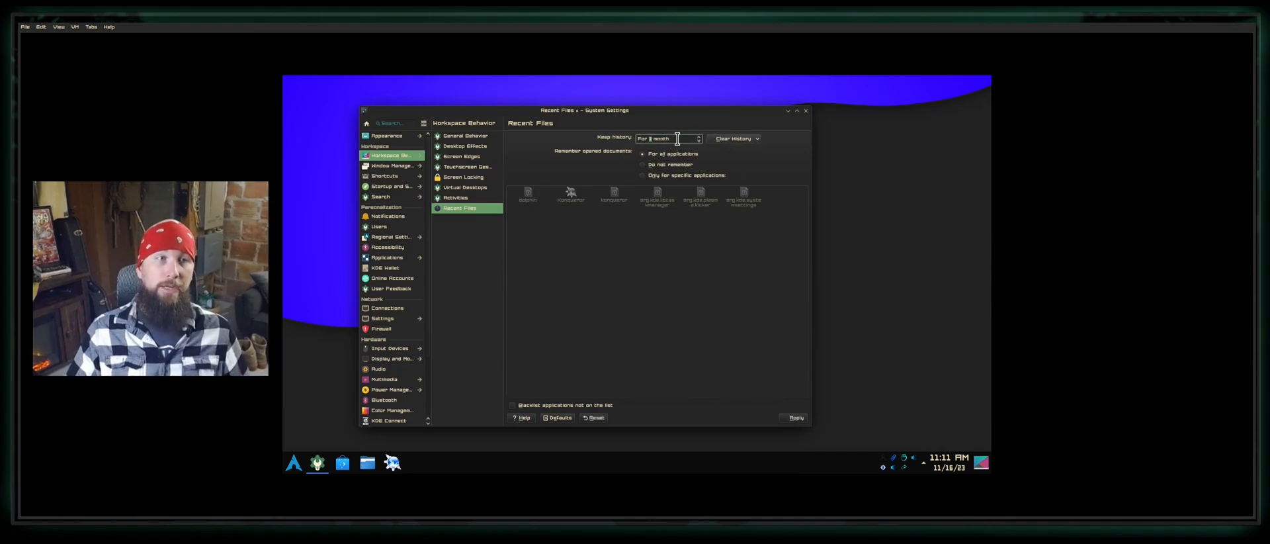
pyautogui.click(643, 164)
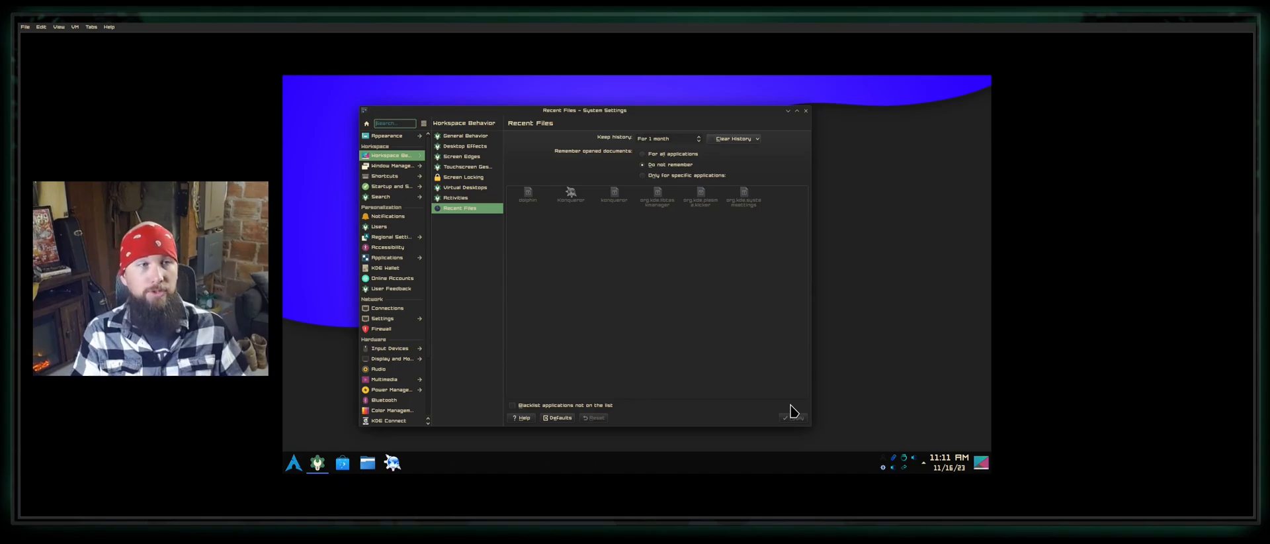
pyautogui.moveTo(657, 332)
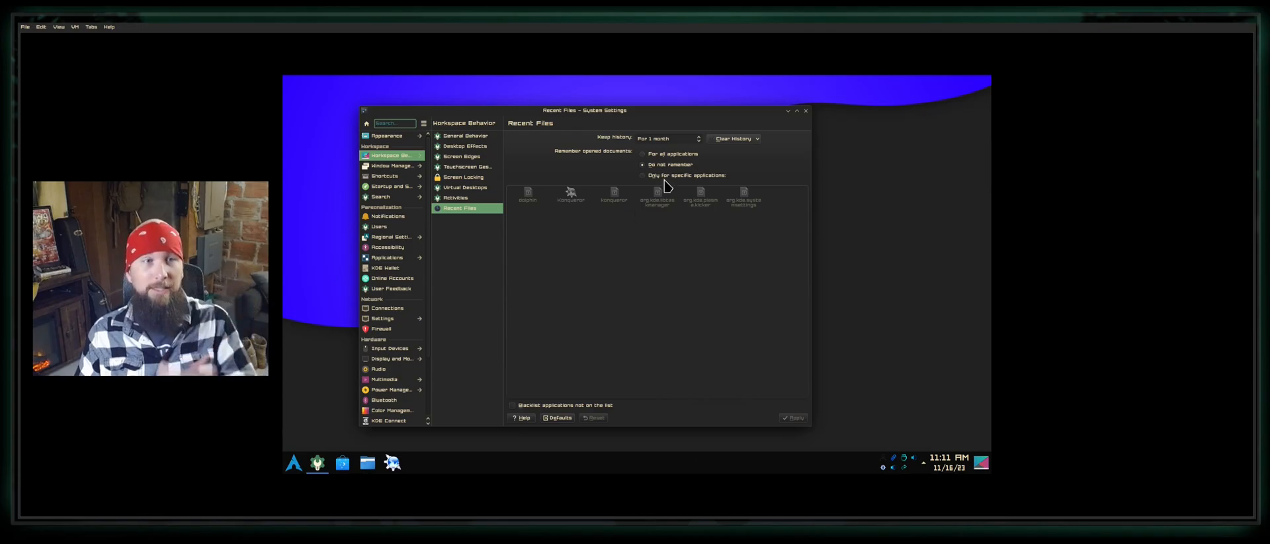
pyautogui.moveTo(704, 270)
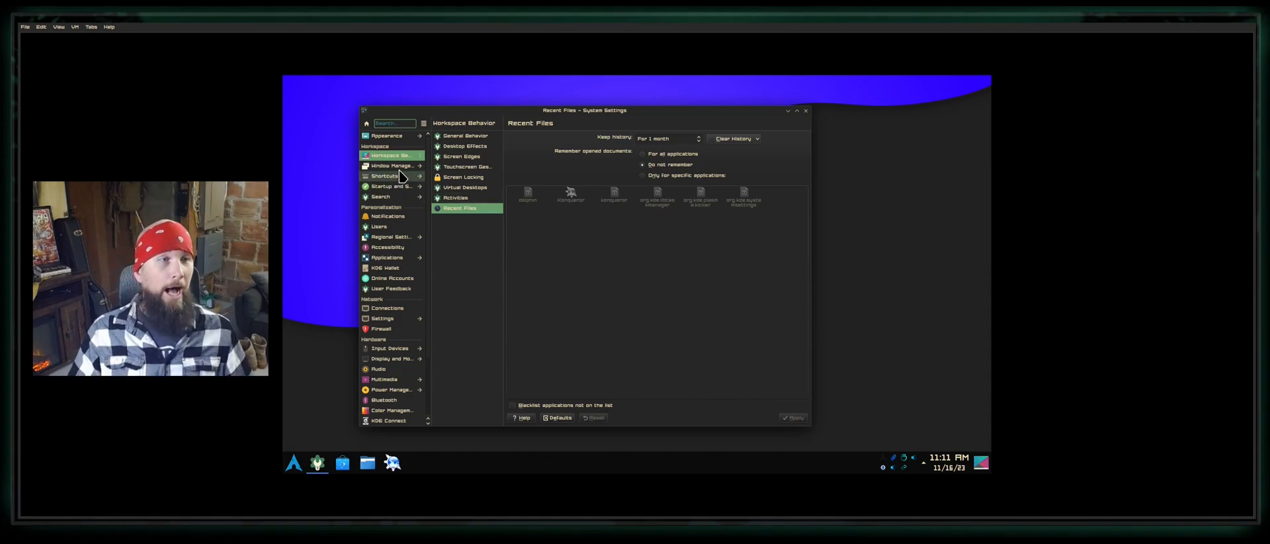
# Step: Switch between Window Management and Shortcuts in the sidebar, ending on Shortcuts
pyautogui.click(390, 166)
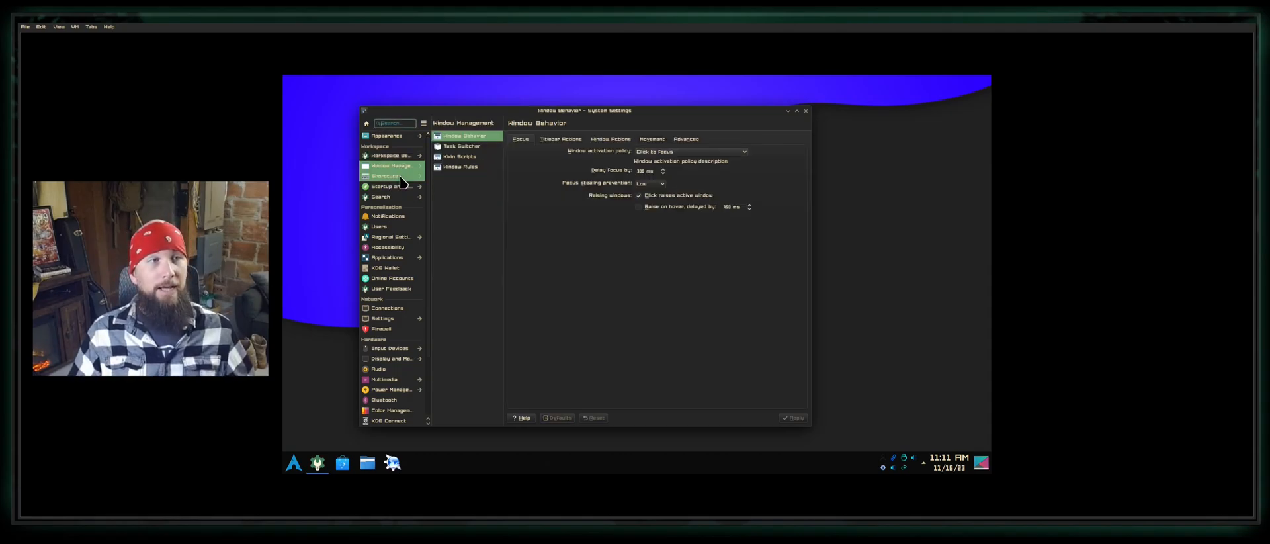
pyautogui.click(383, 176)
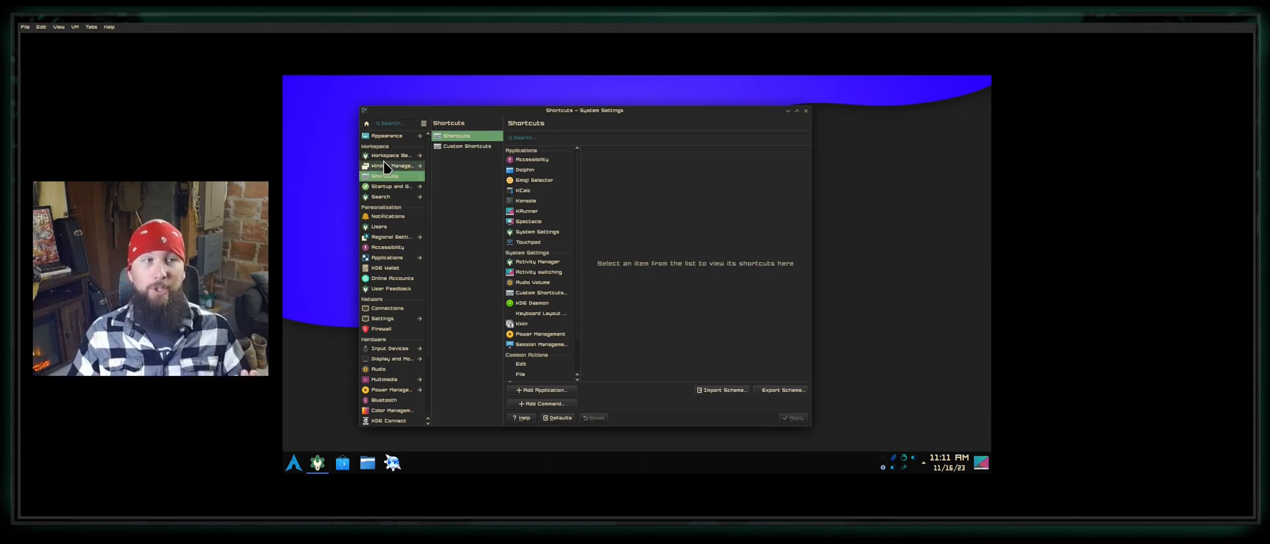
pyautogui.click(390, 165)
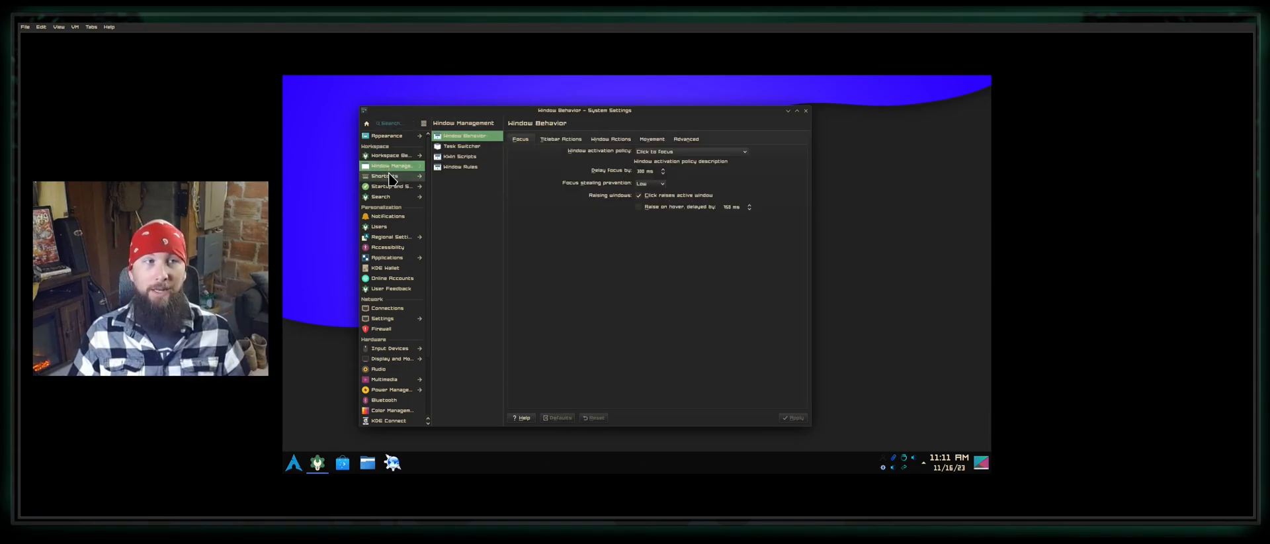
pyautogui.moveTo(449, 191)
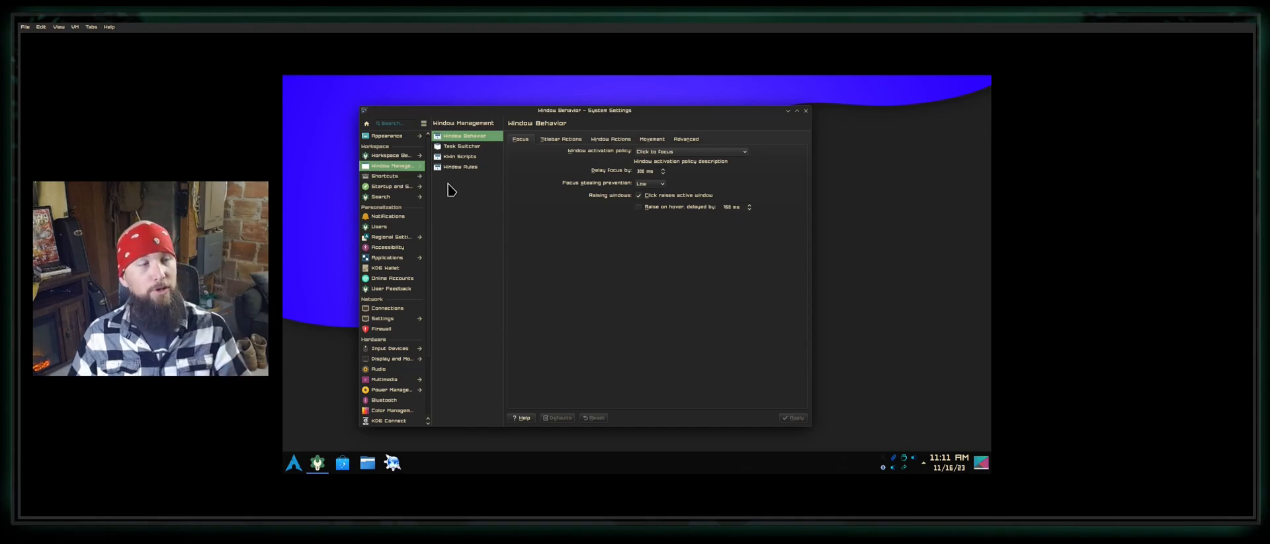
pyautogui.click(384, 176)
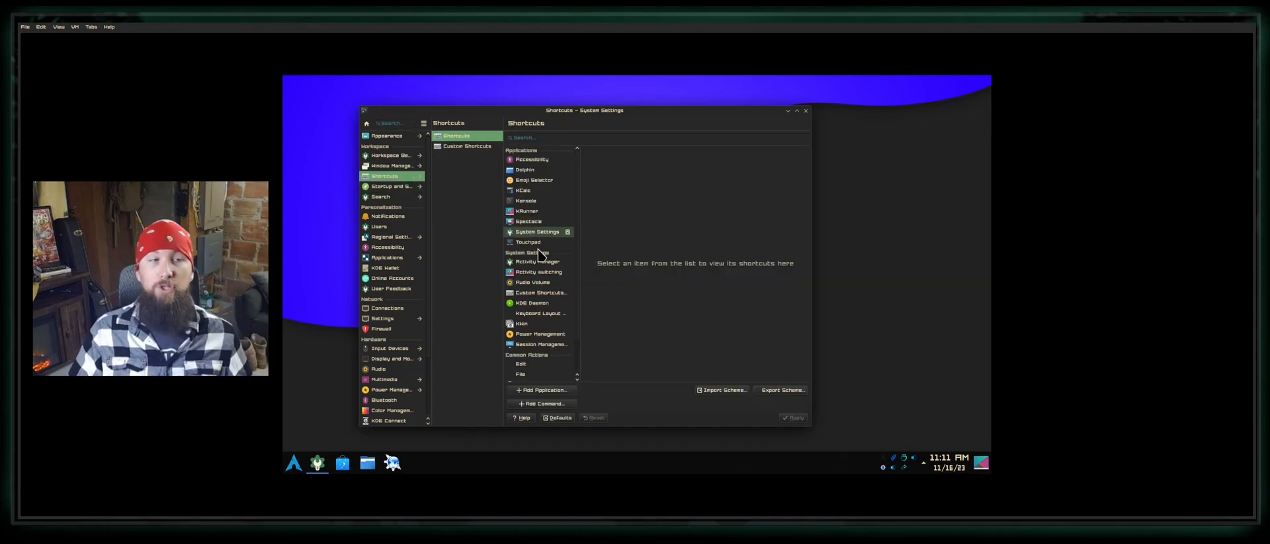
pyautogui.moveTo(533, 360)
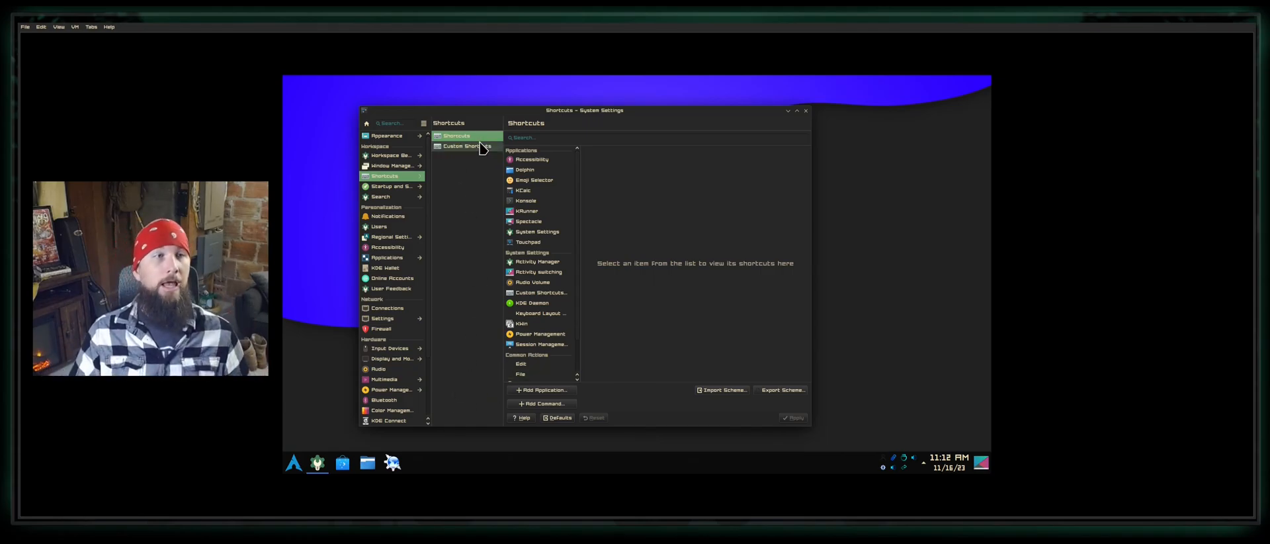
# Step: Create a new global shortcut entry under Custom Shortcuts and select it
pyautogui.click(466, 146)
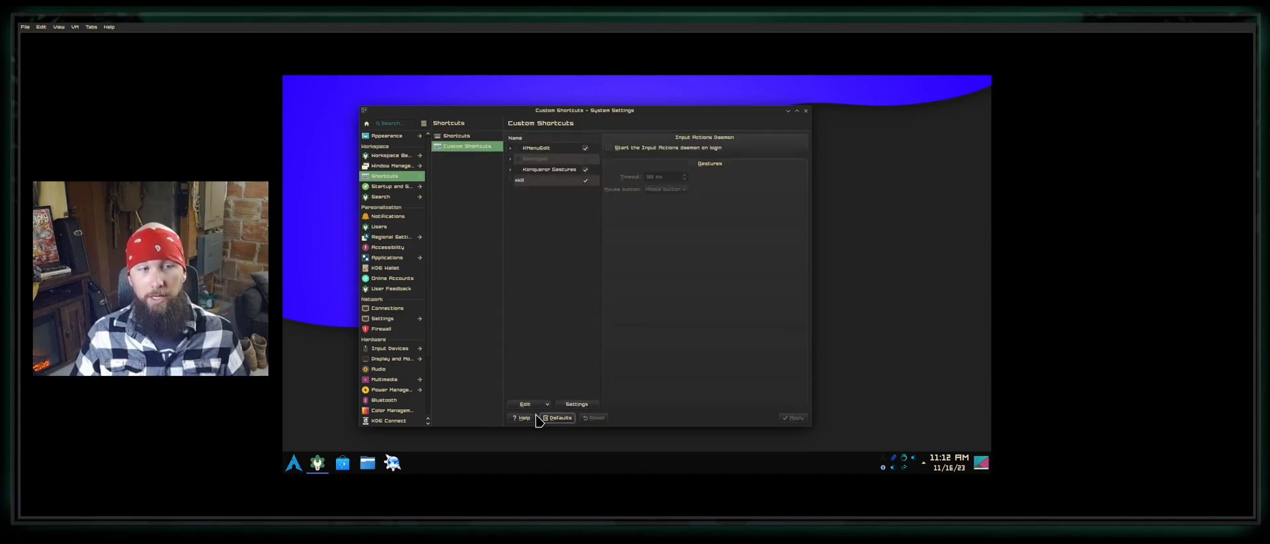
pyautogui.click(524, 404)
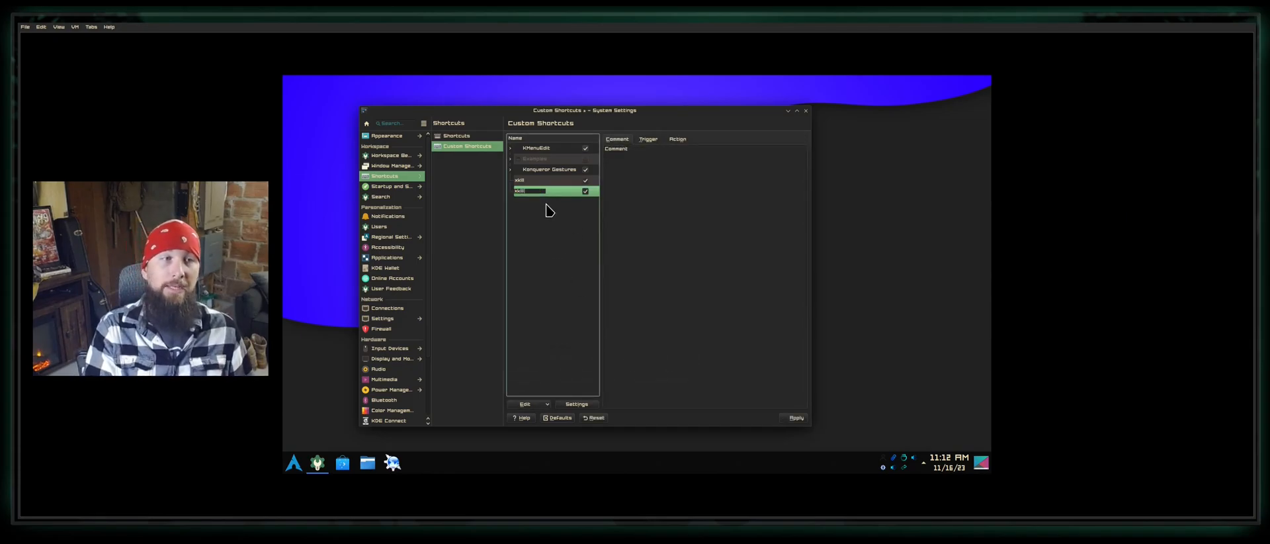
pyautogui.click(545, 190)
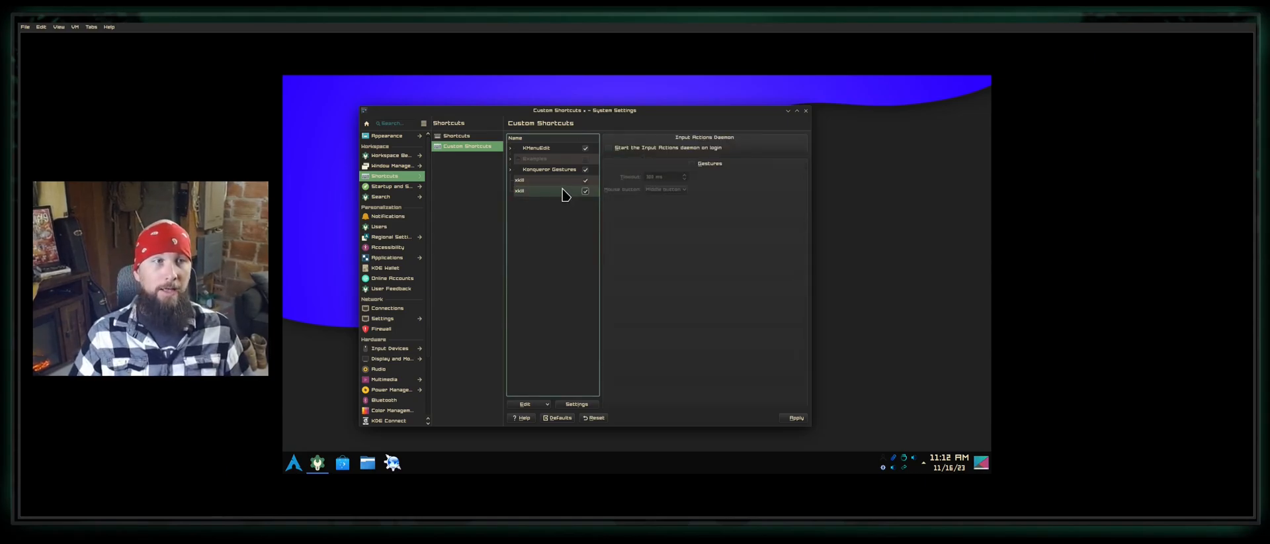
pyautogui.click(545, 190)
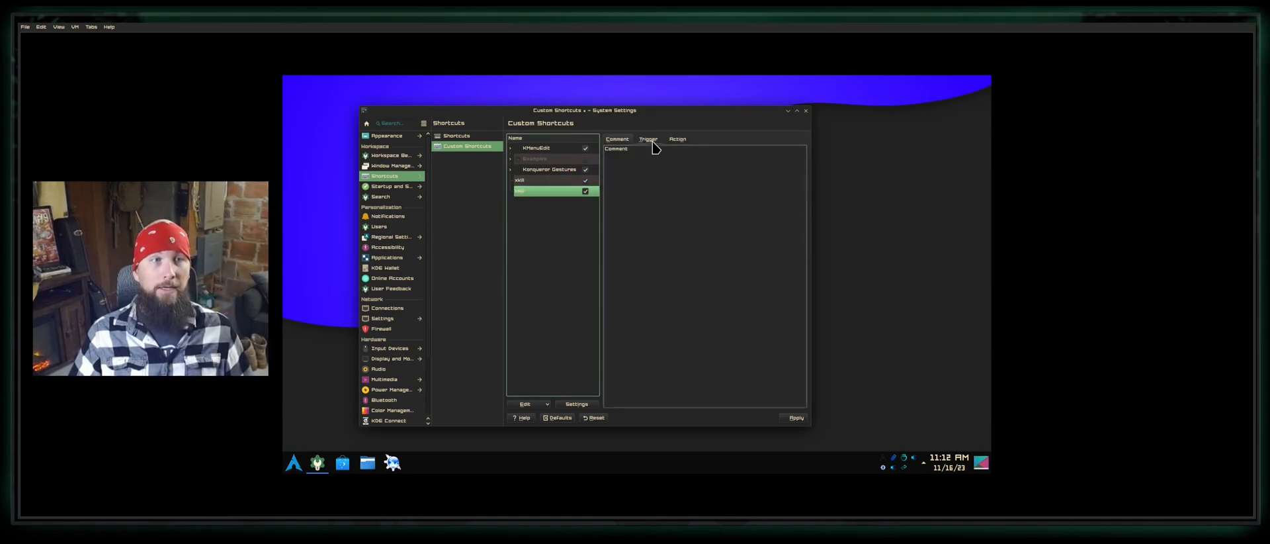
# Step: Assign the trigger key, taking over the conflicting combination, and set its command to xkill
pyautogui.click(648, 139)
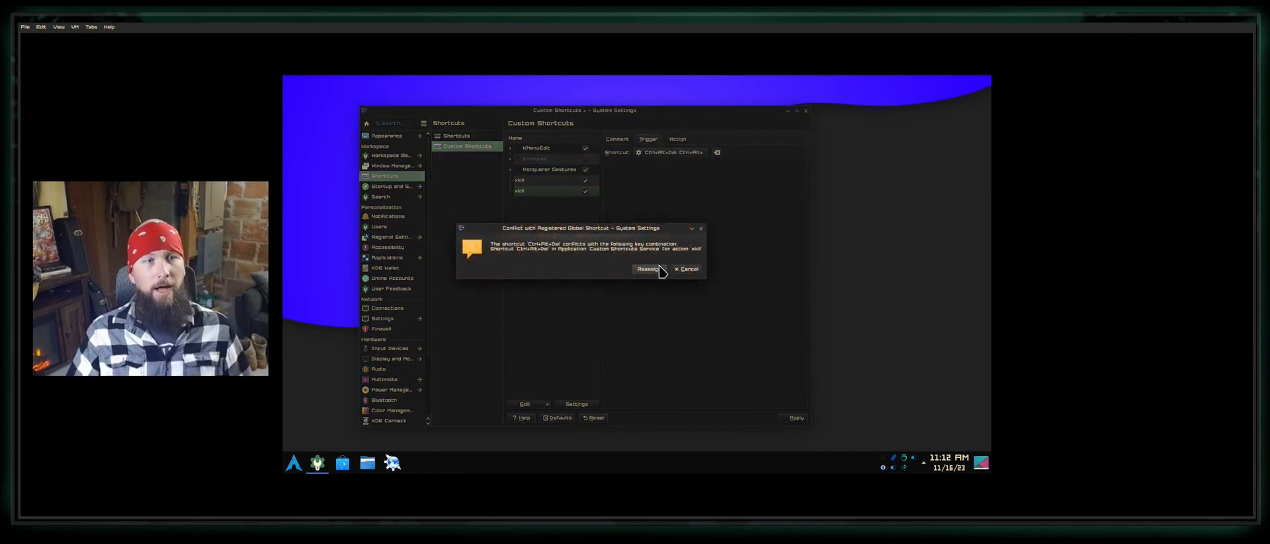
pyautogui.click(687, 269)
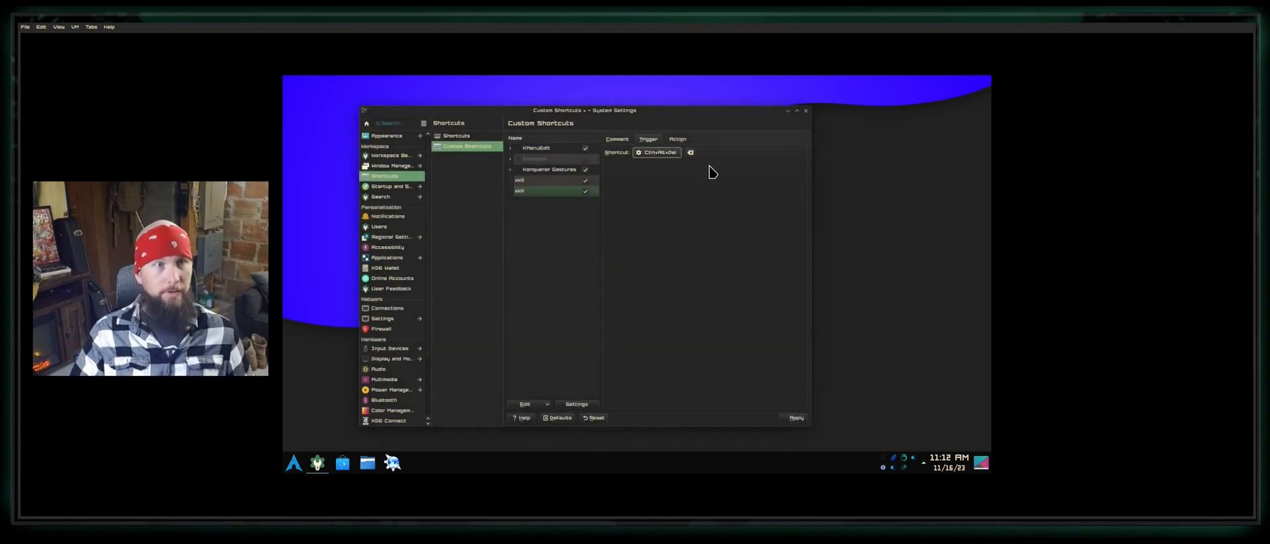
pyautogui.moveTo(680, 195)
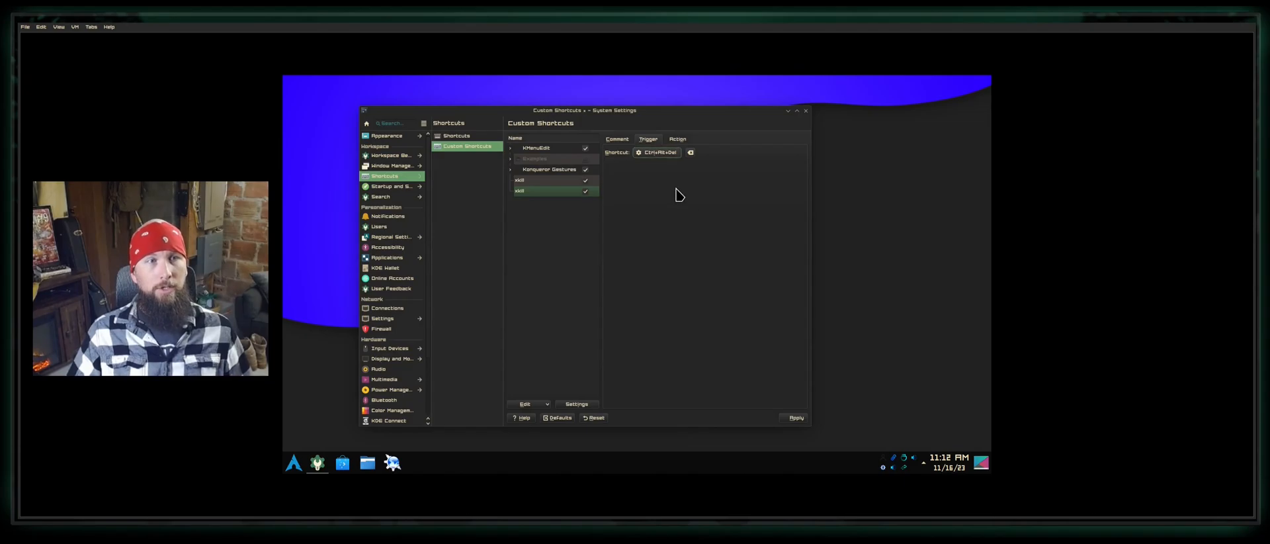
pyautogui.click(678, 139)
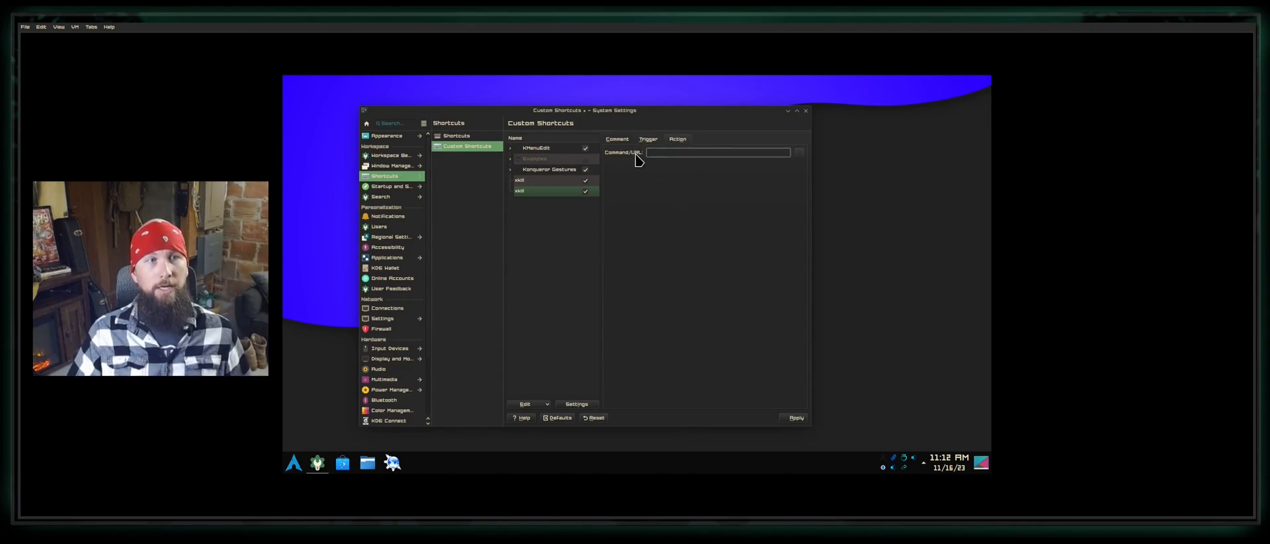
pyautogui.write('xkill')
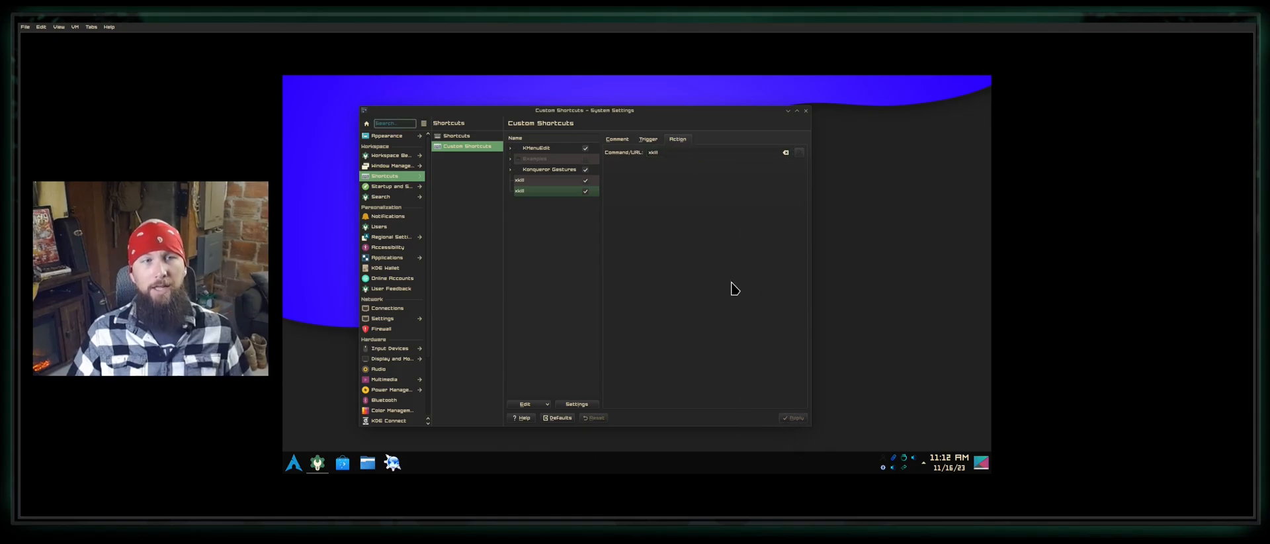
pyautogui.moveTo(725, 288)
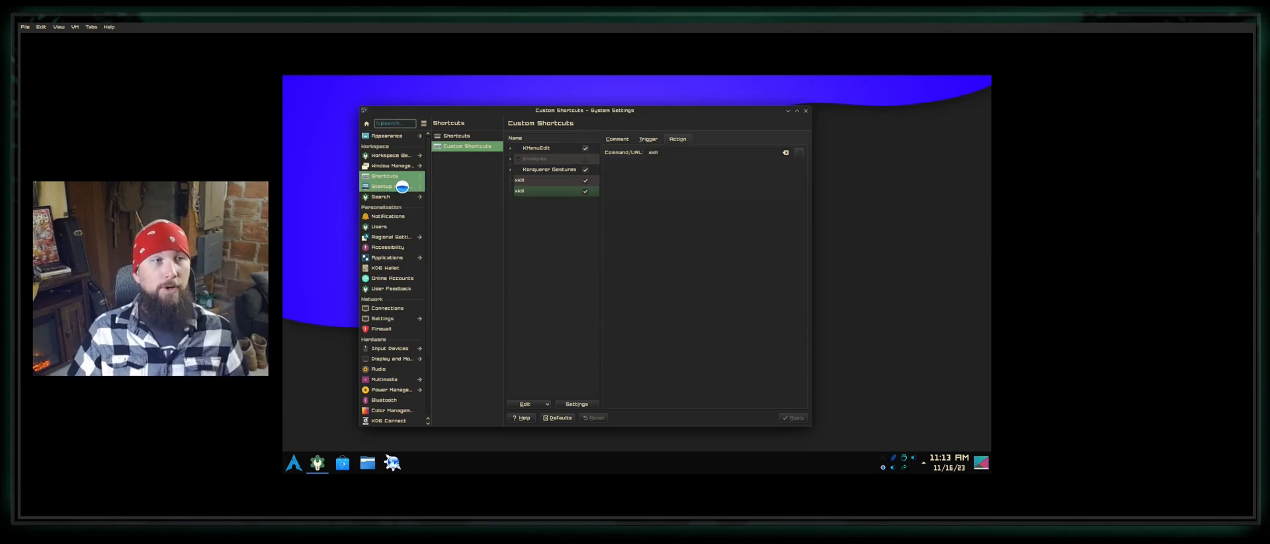
# Step: Browse SDDM themes sorted by most downloaded and install Sugar Candy, authenticating with the password
pyautogui.click(381, 186)
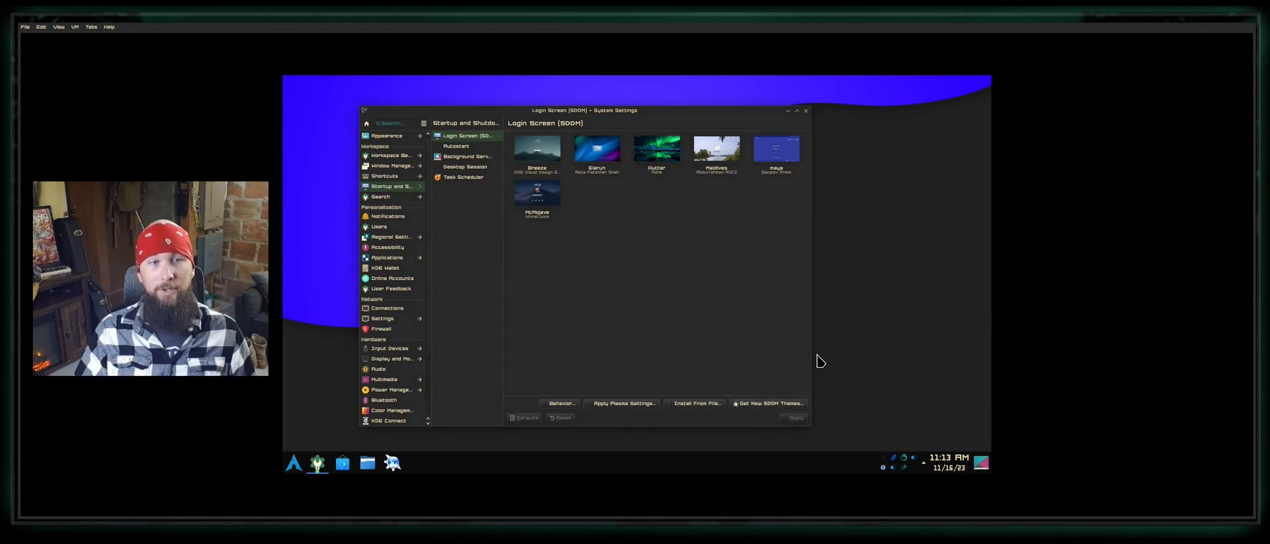
pyautogui.click(767, 404)
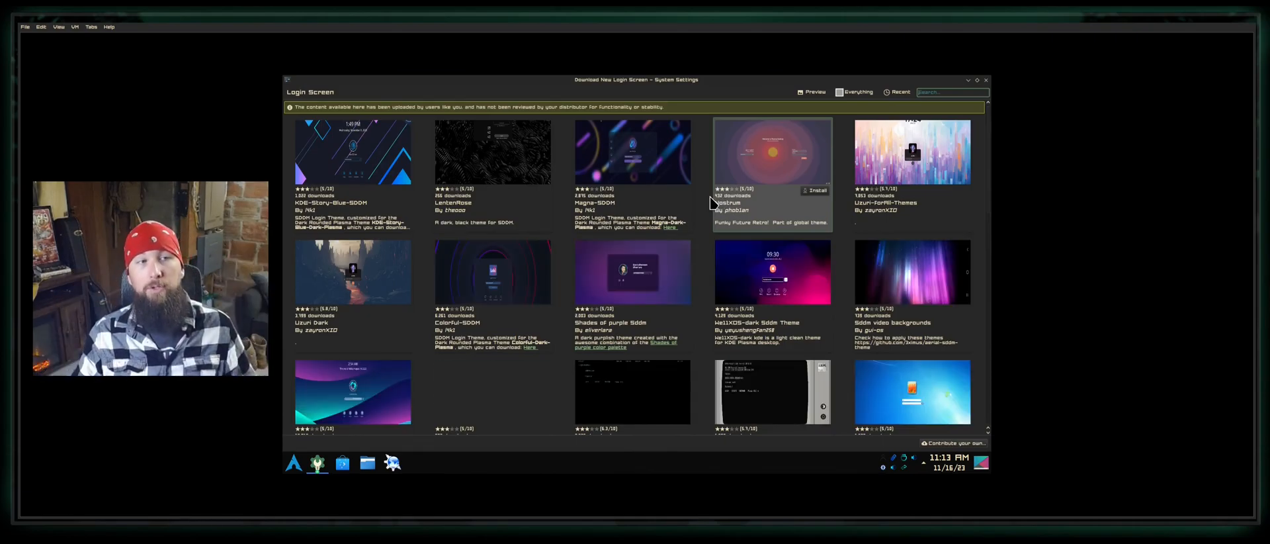
pyautogui.click(900, 92)
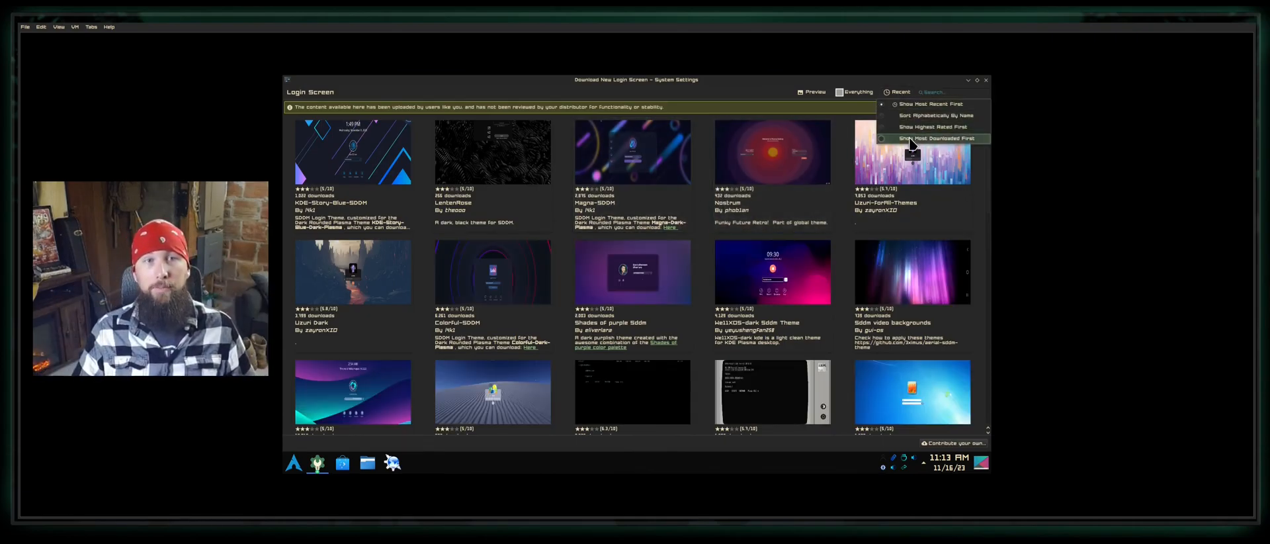
pyautogui.click(937, 137)
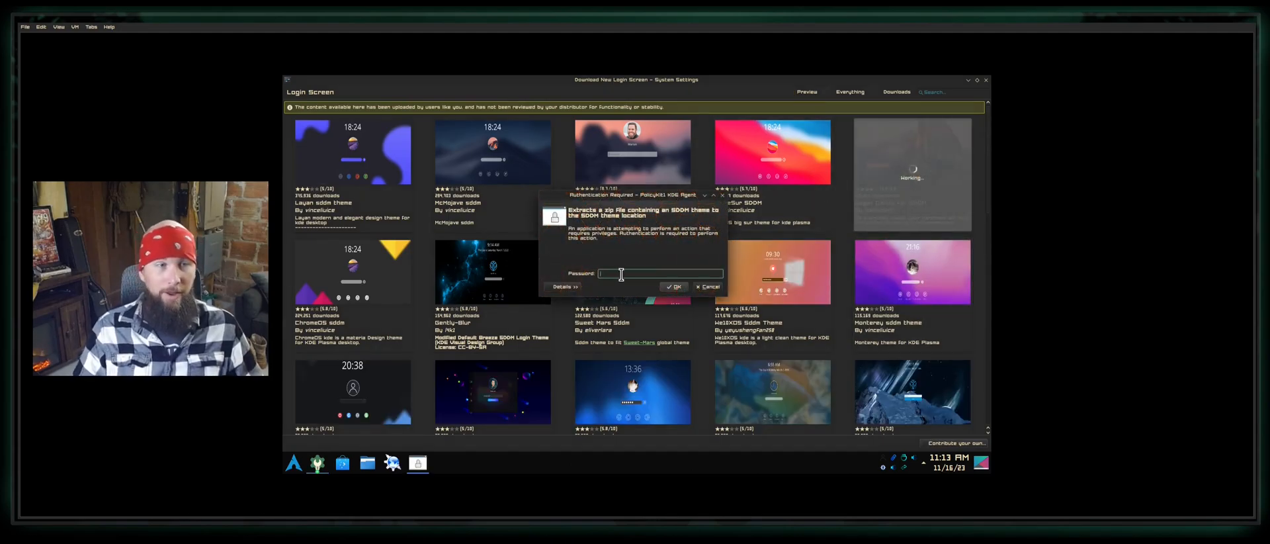
pyautogui.write('password')
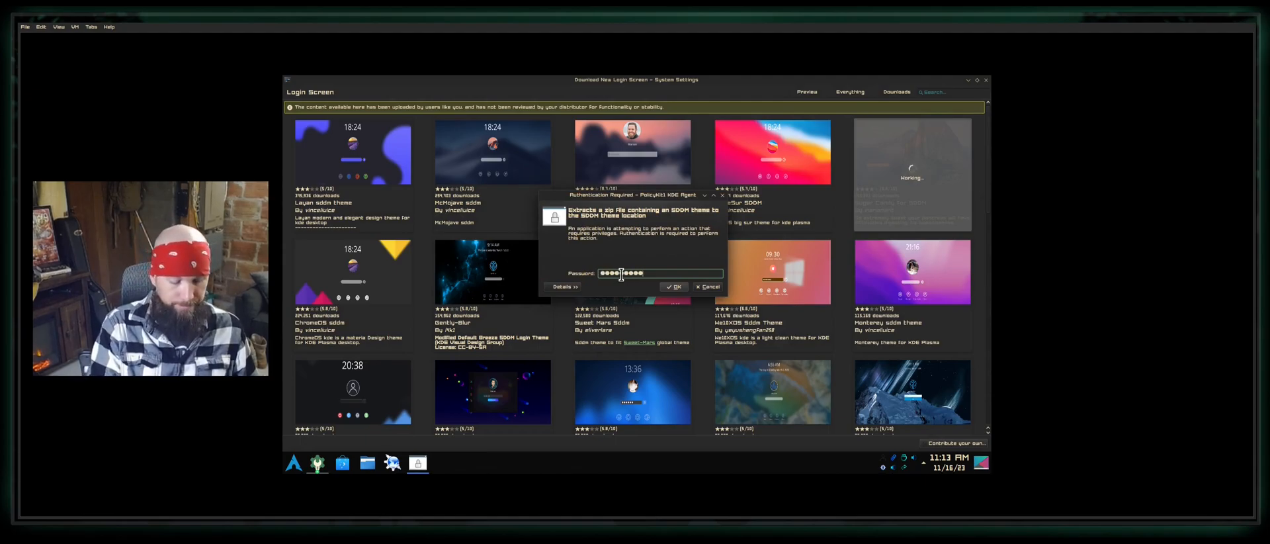
pyautogui.click(672, 288)
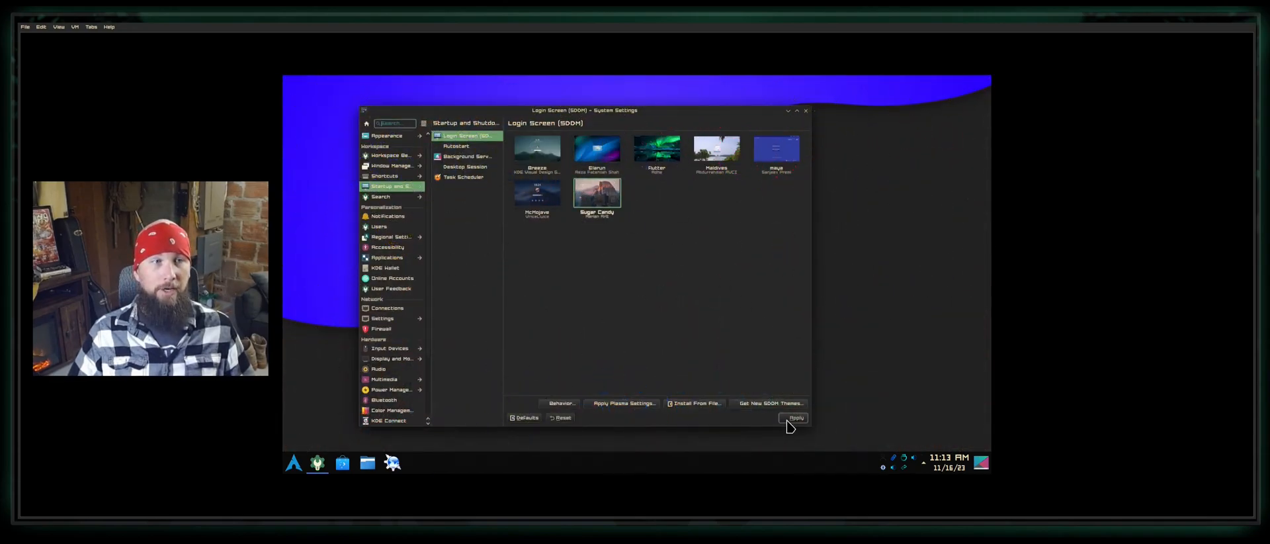
# Step: Apply the login screen settings and authenticate to save them
pyautogui.click(796, 418)
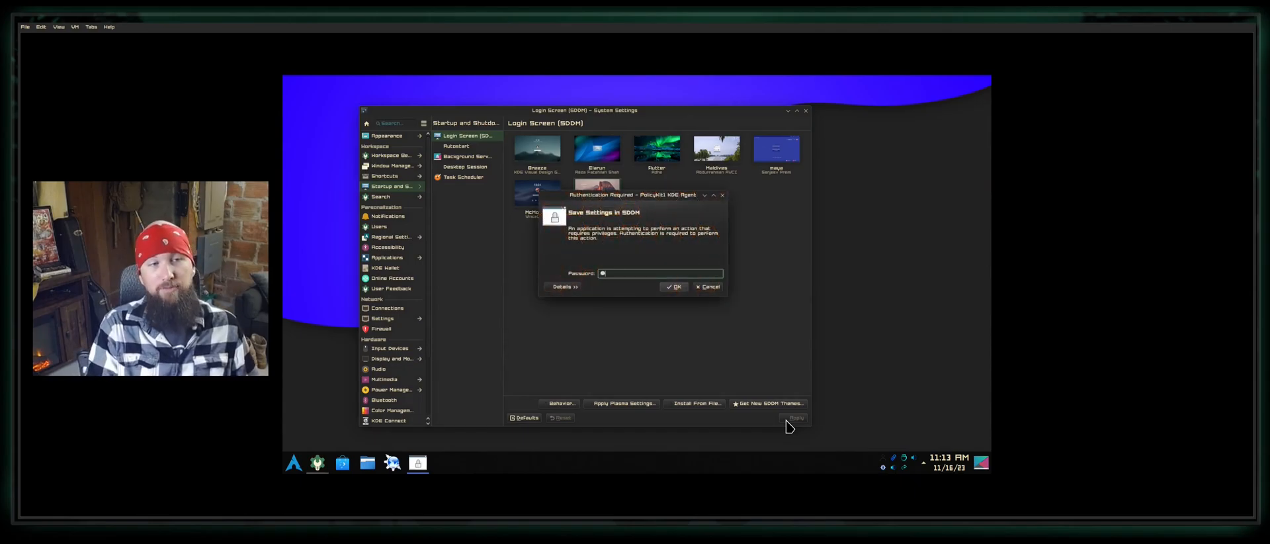
pyautogui.write('password')
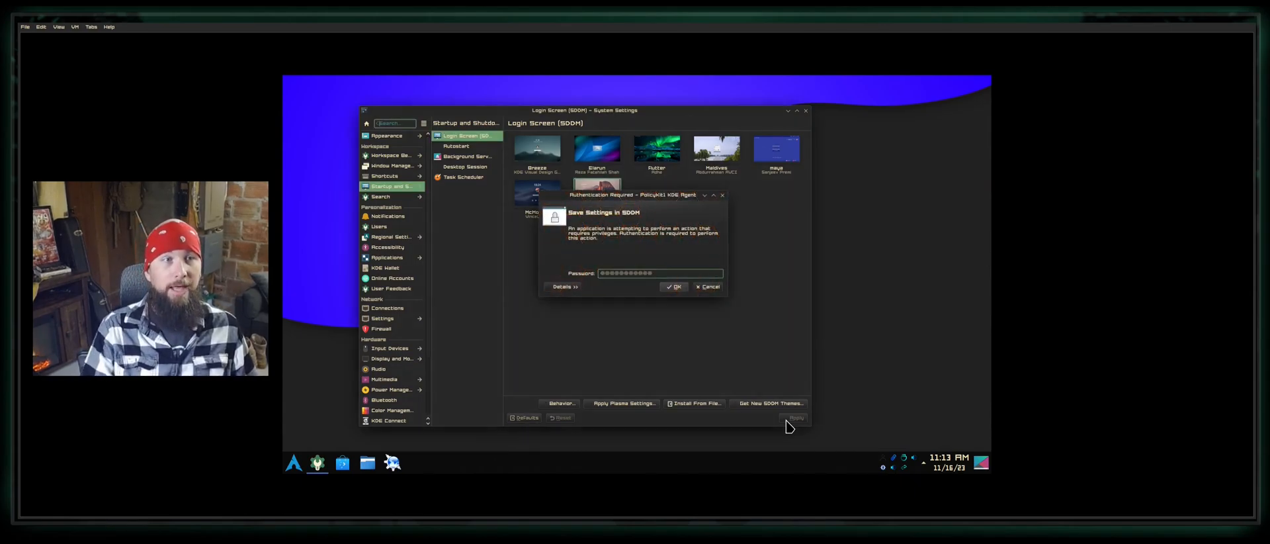
pyautogui.click(673, 287)
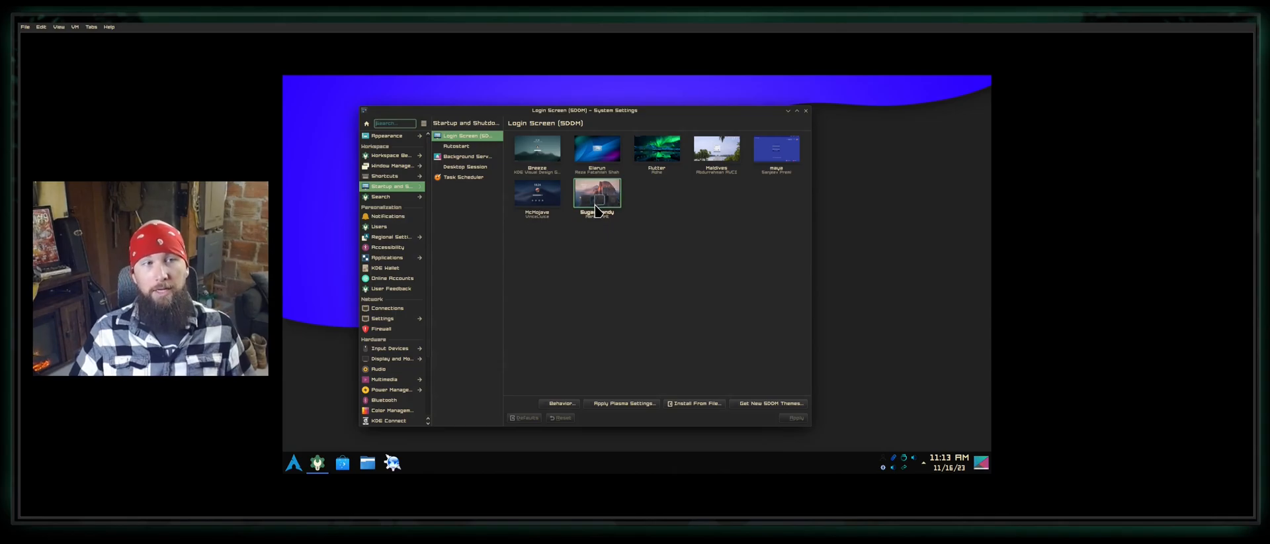
# Step: Select the Sugar Candy tile as the login screen theme
pyautogui.click(596, 193)
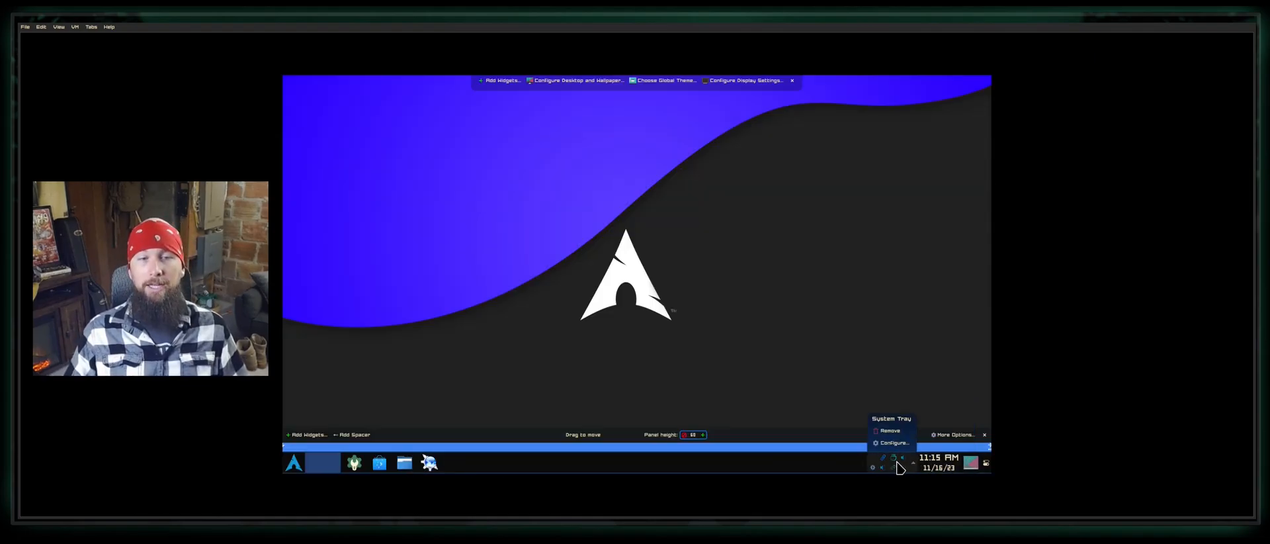
# Step: Set a smaller panel height, then browse the widget collection for new widgets to download
pyautogui.click(294, 463)
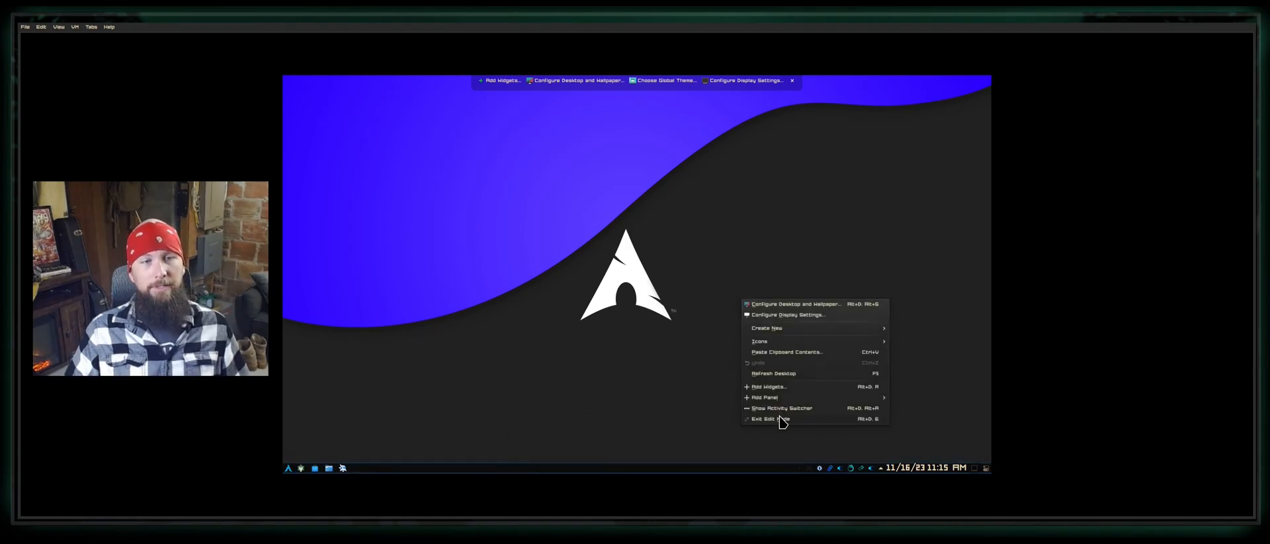
pyautogui.click(768, 387)
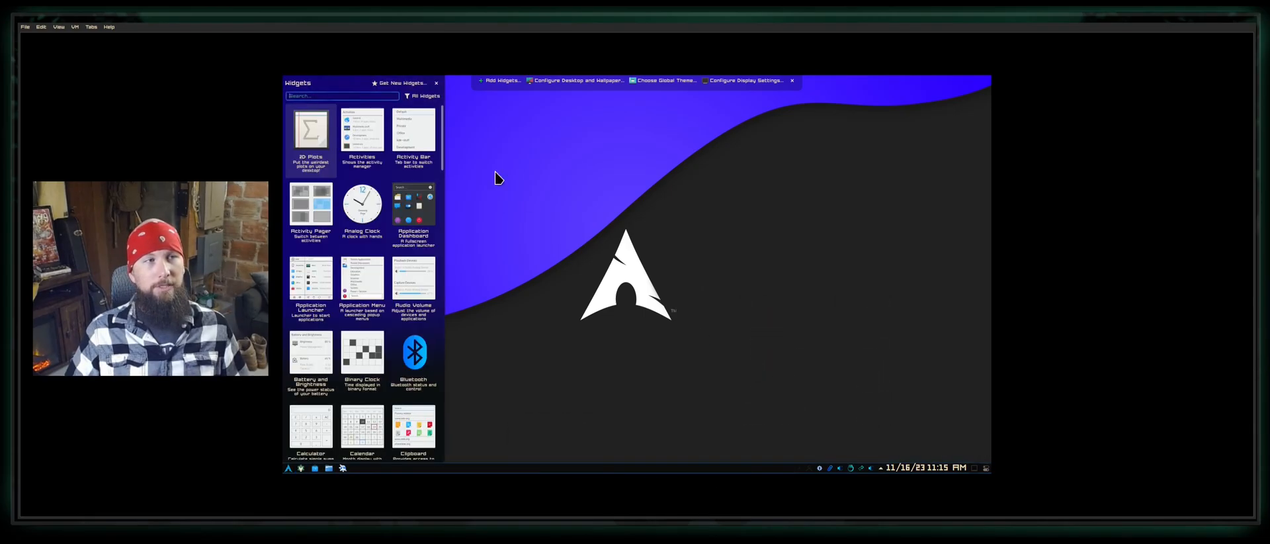
pyautogui.scroll(-3)
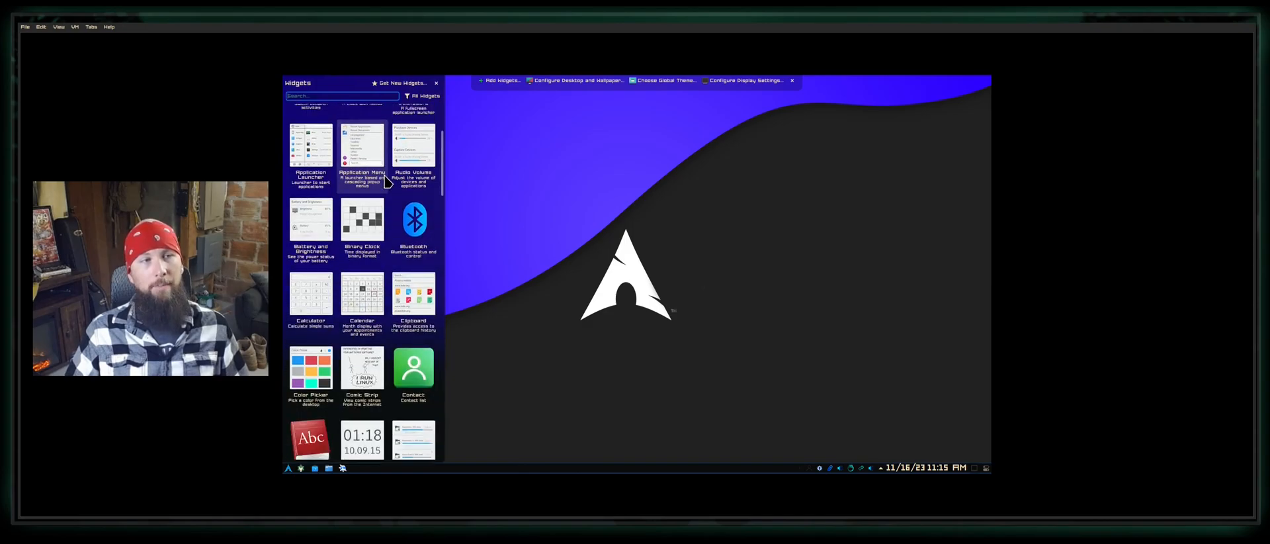
pyautogui.scroll(-3)
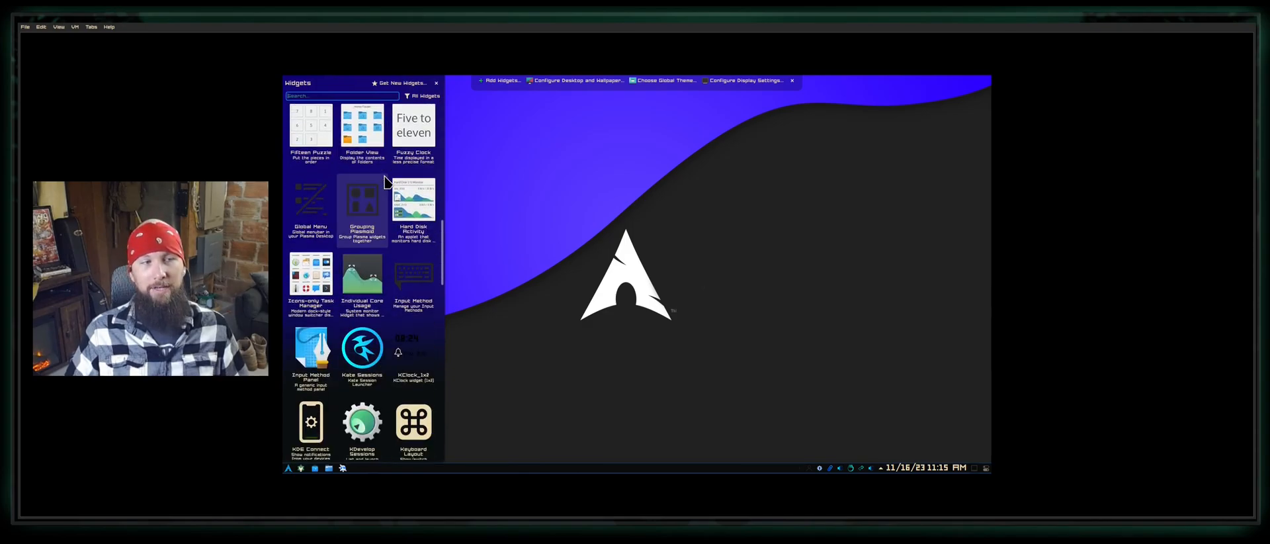
pyautogui.scroll(-3)
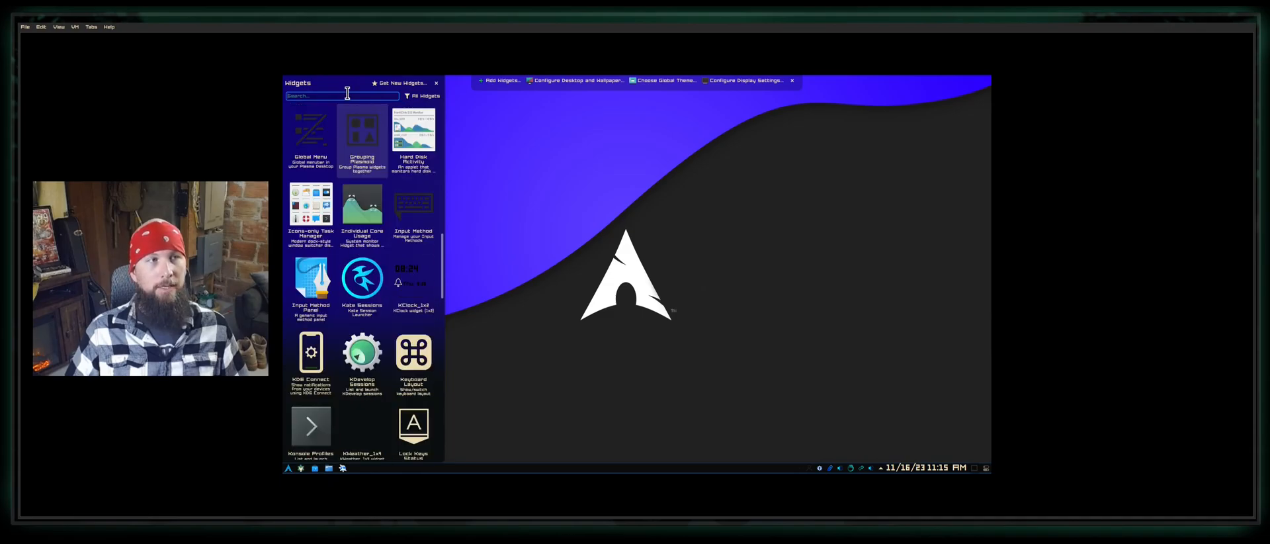
pyautogui.moveTo(389, 92)
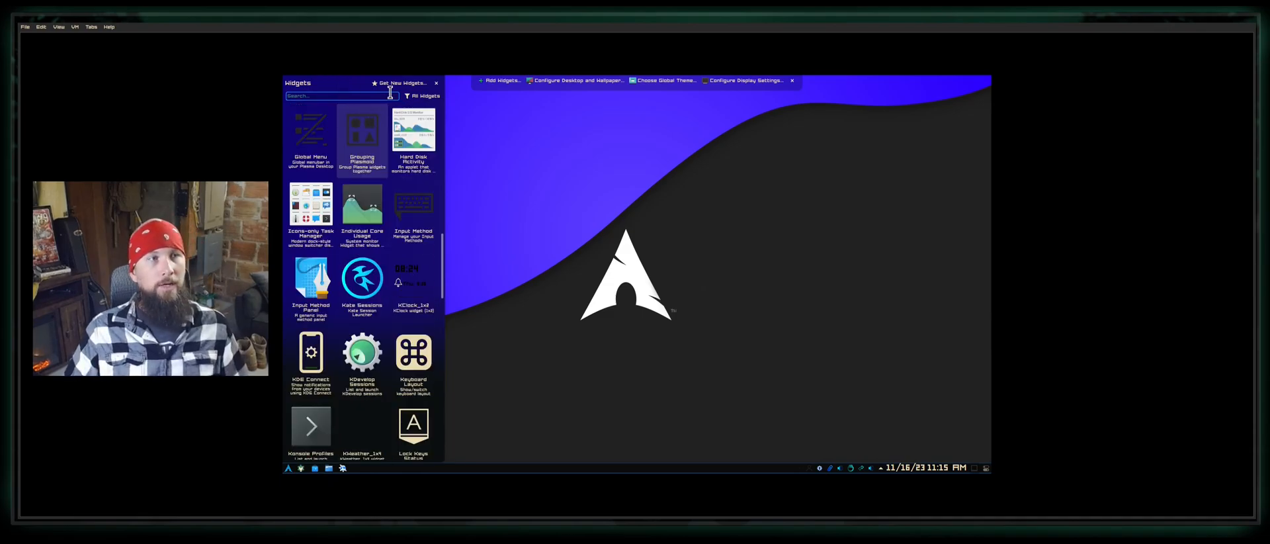
pyautogui.click(400, 84)
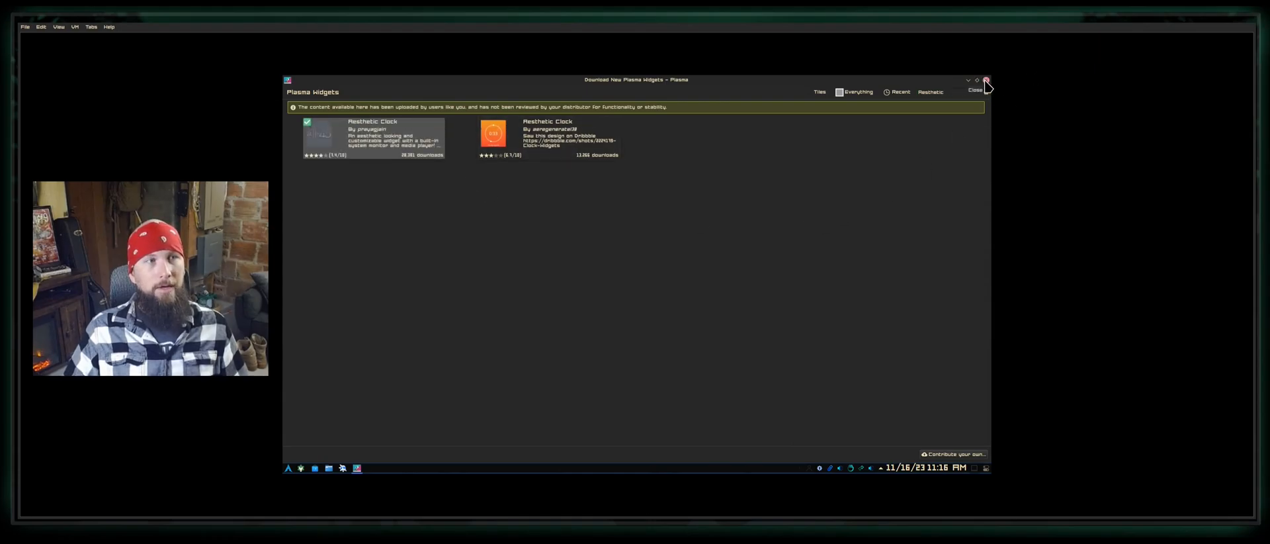
# Step: Add the Aesthetic Clock widget to the desktop from the widget collection
pyautogui.click(986, 80)
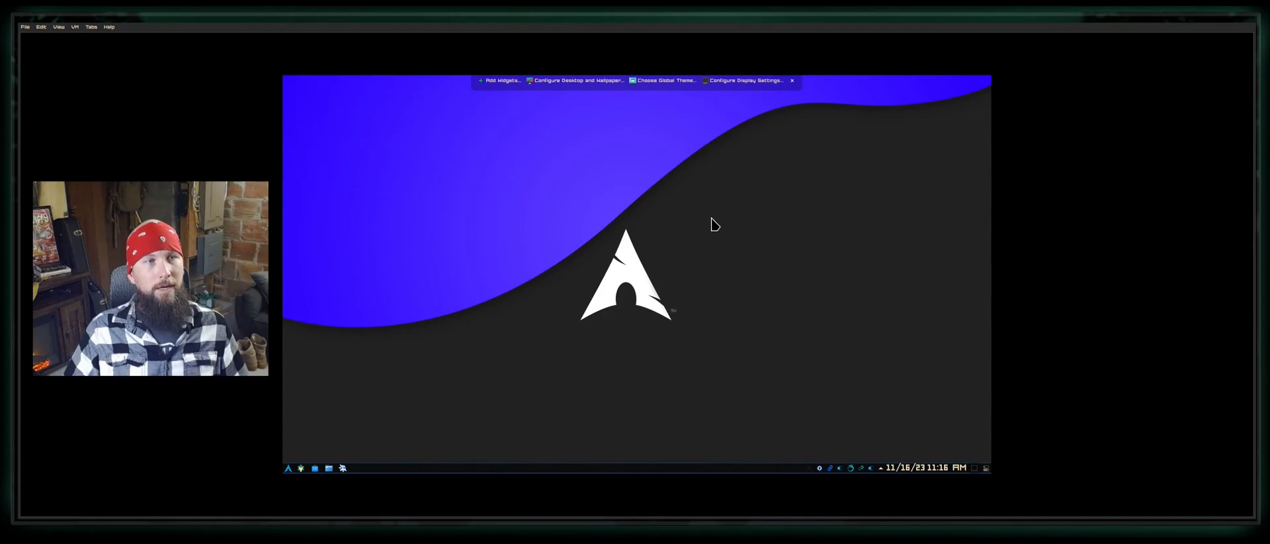
pyautogui.click(500, 81)
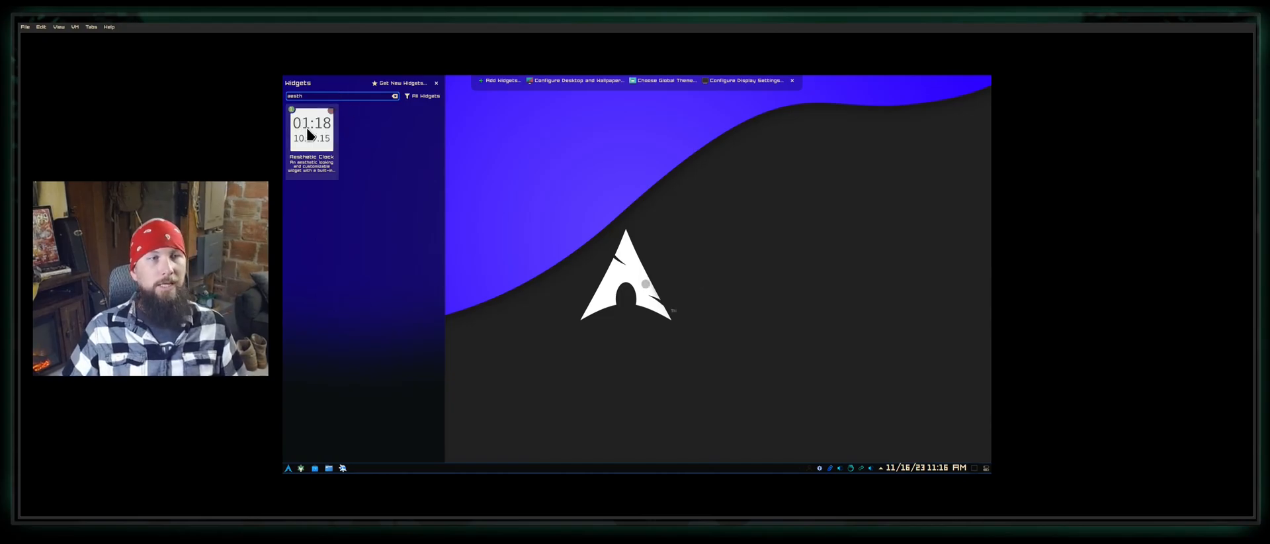
pyautogui.click(437, 83)
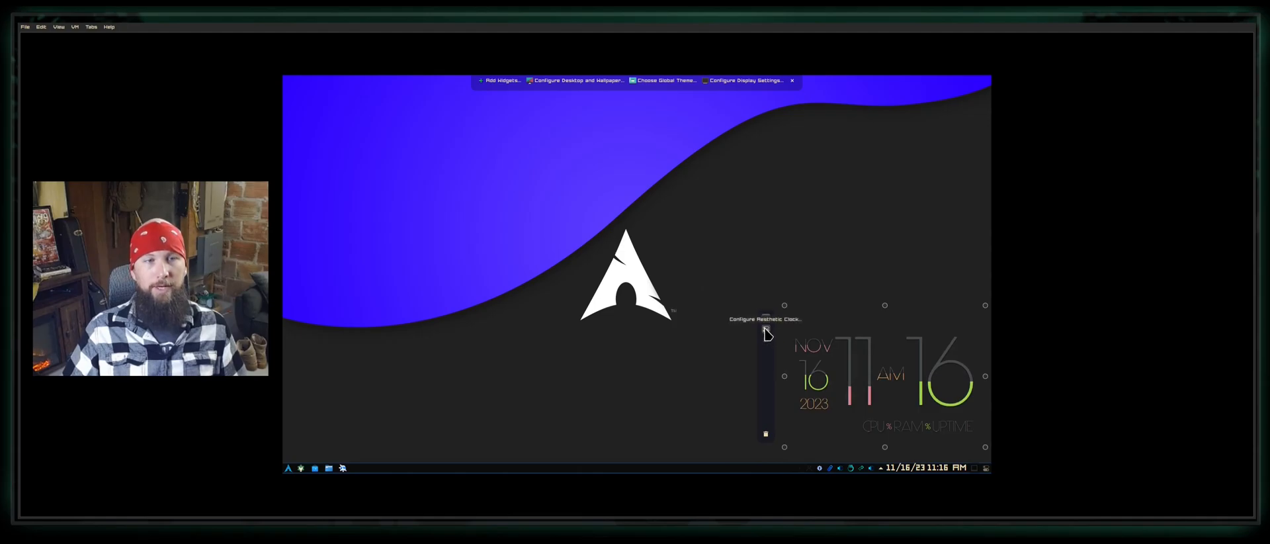
# Step: Set the Aesthetic Clock to use the colour scheme's colours
pyautogui.click(765, 332)
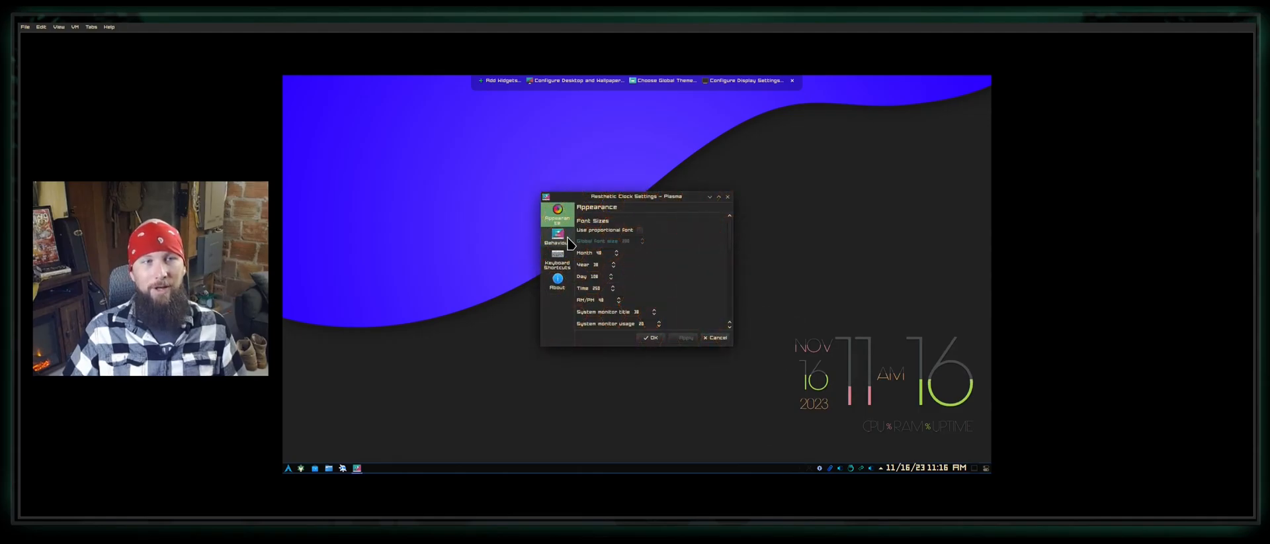
pyautogui.scroll(-3)
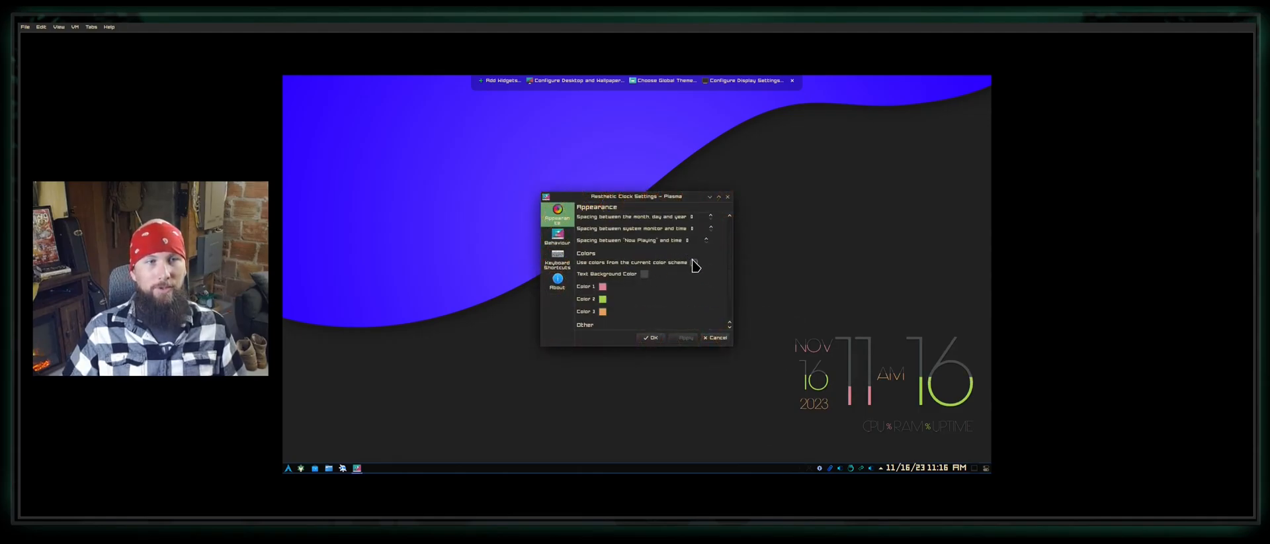
pyautogui.click(693, 262)
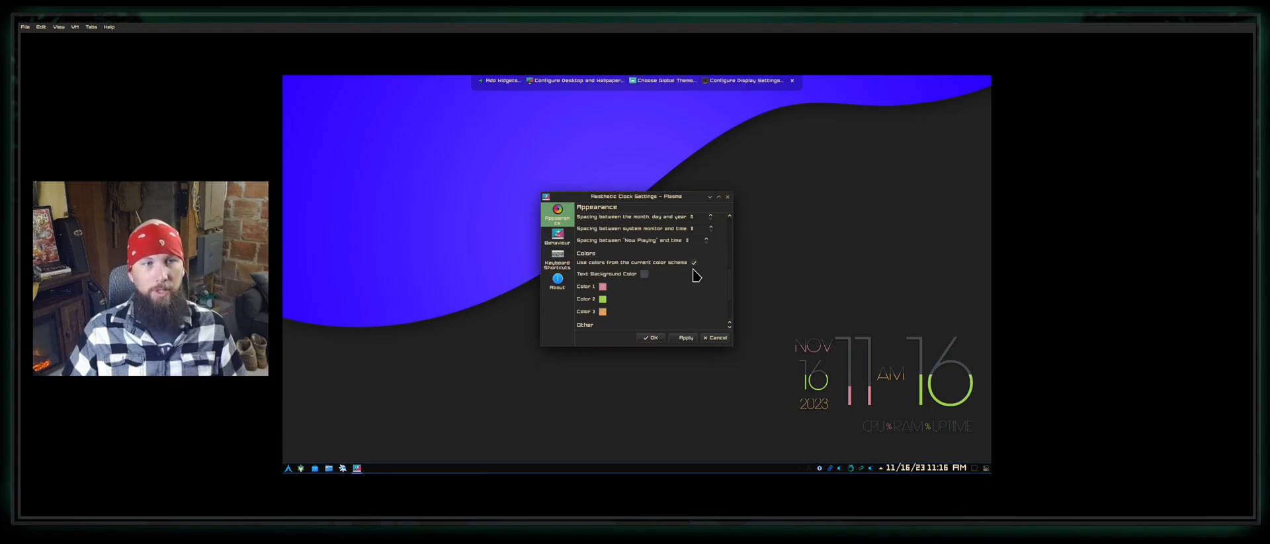
pyautogui.scroll(-3)
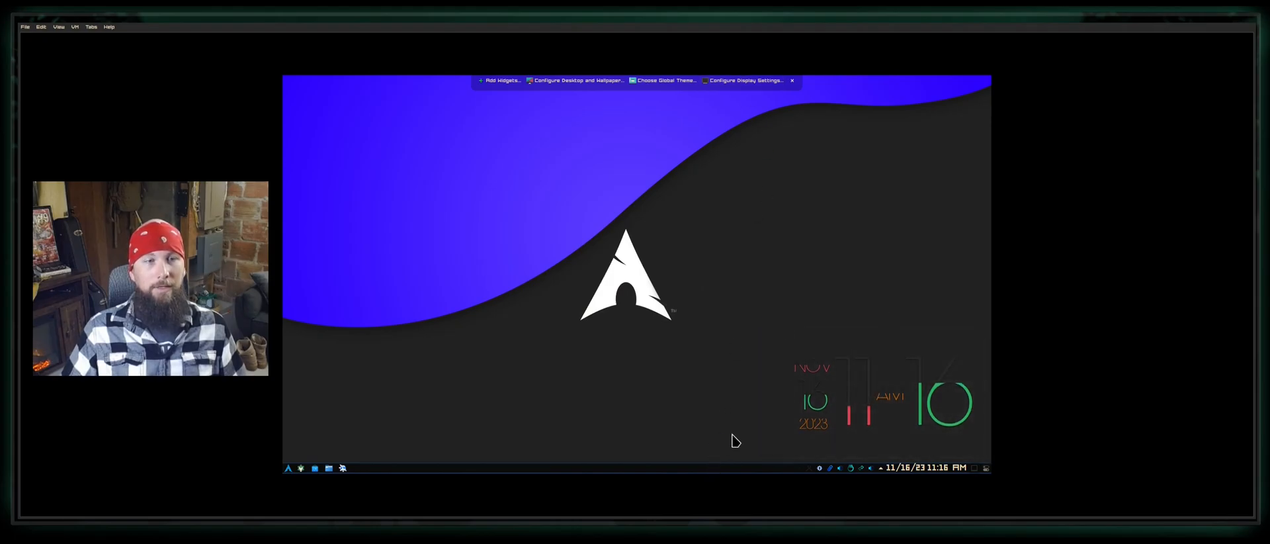
# Step: Remove the Digital Clock from the panel
pyautogui.rightClick(923, 469)
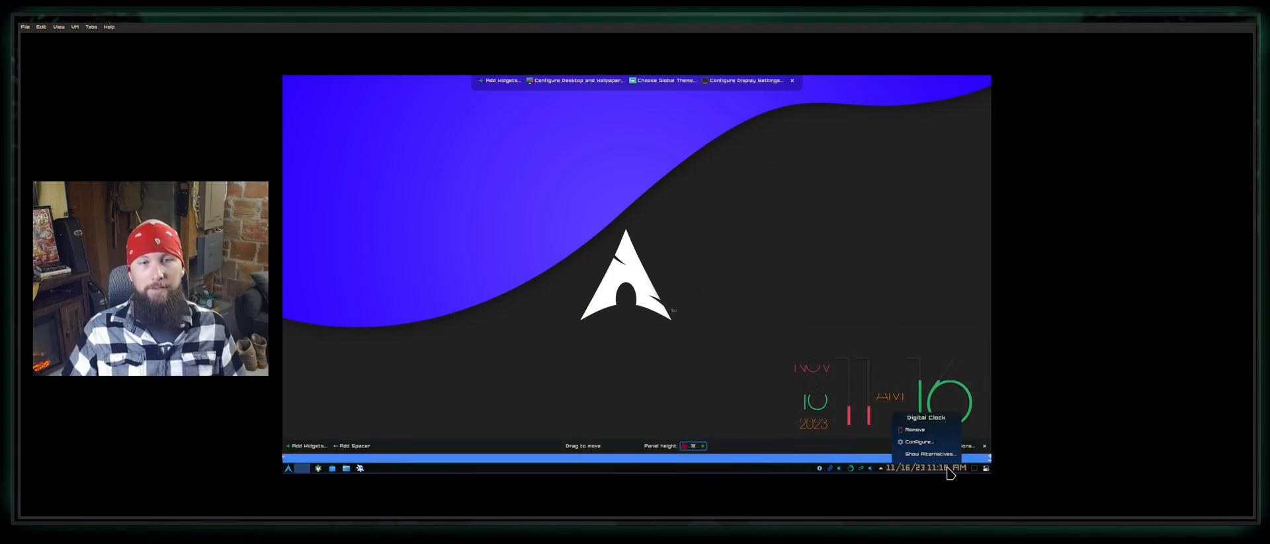
pyautogui.click(915, 430)
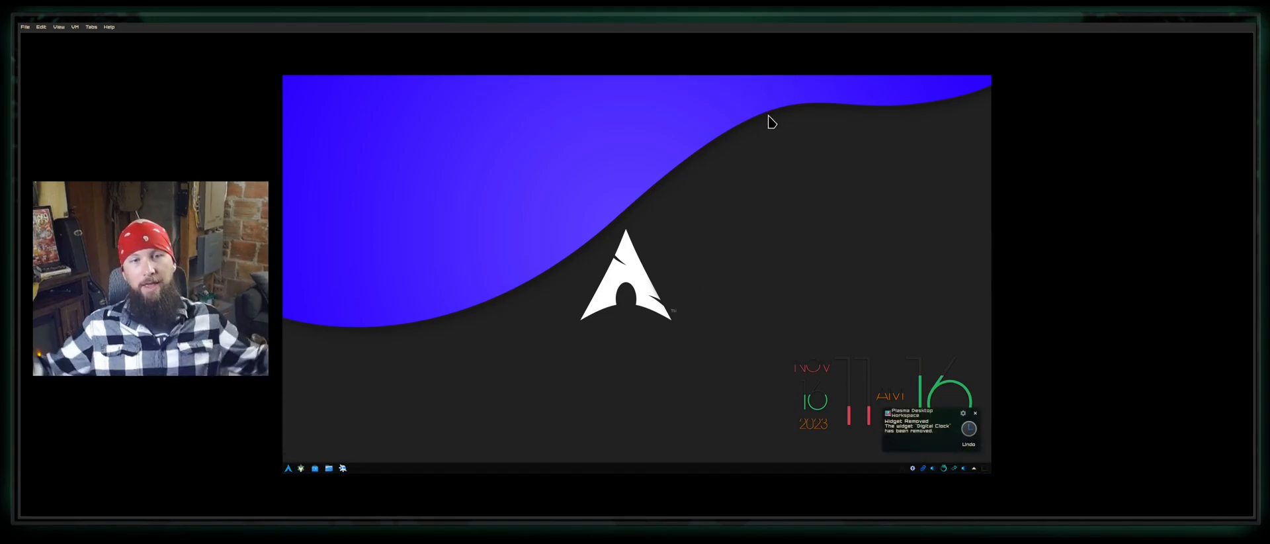
pyautogui.moveTo(708, 164)
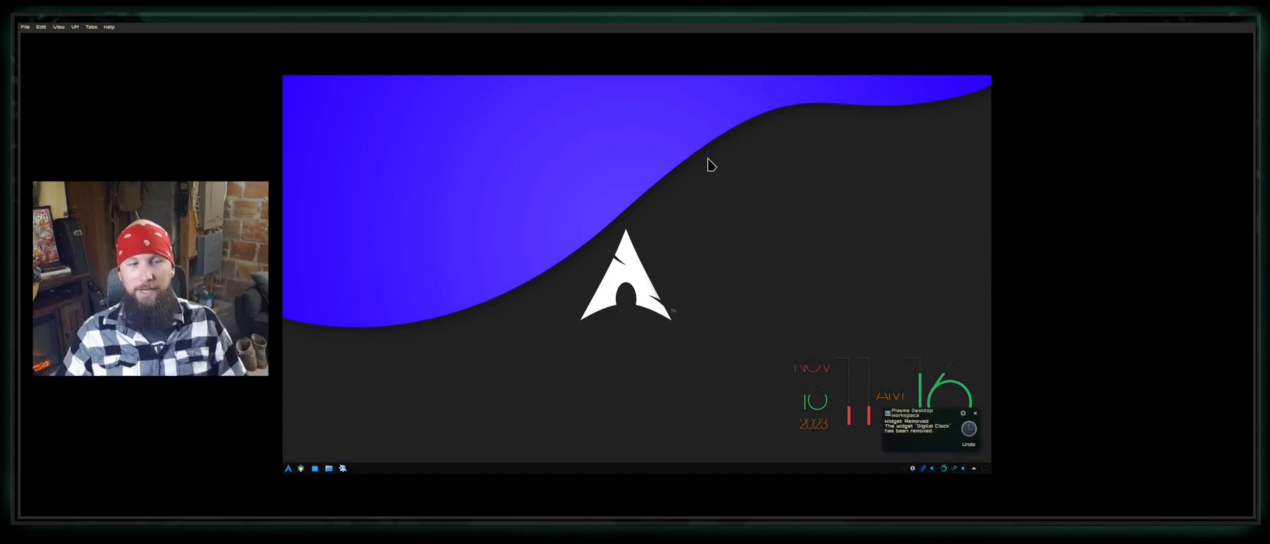